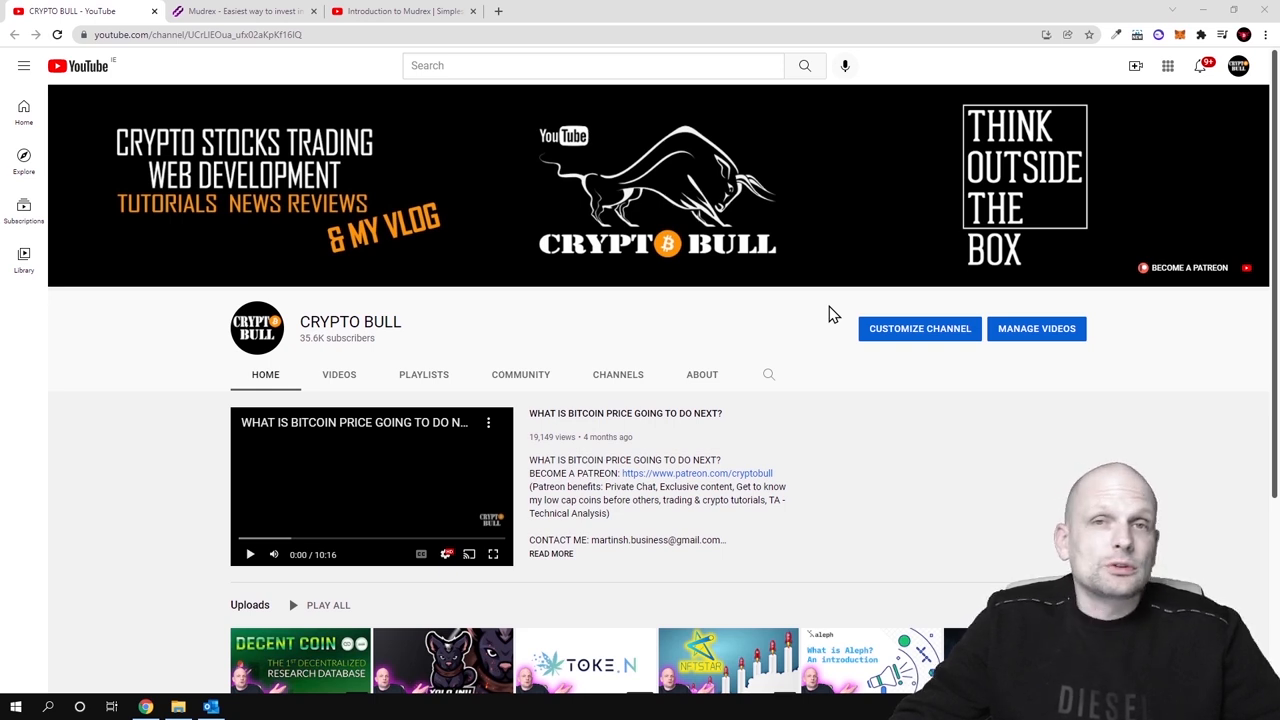
pyautogui.moveTo(822, 308)
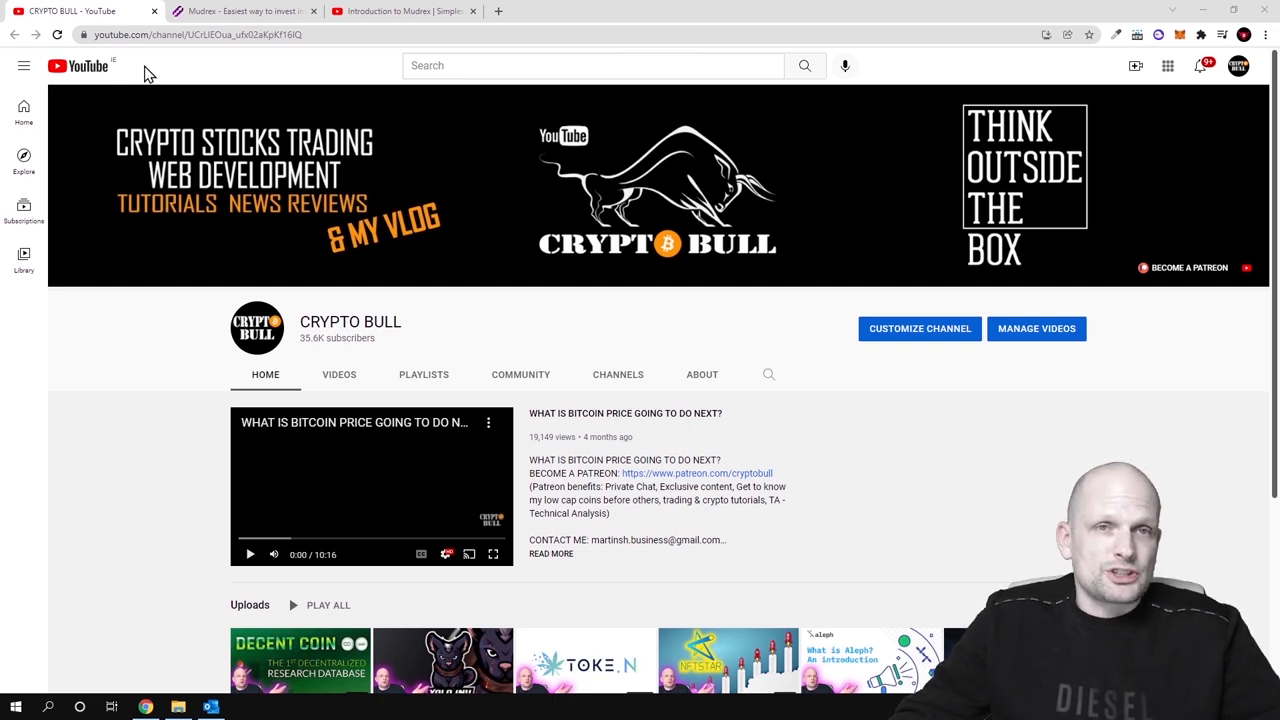
# - Switch to the mudrex.com homepage showing the 'Easiest way to invest in crypto' headline
pyautogui.click(240, 12)
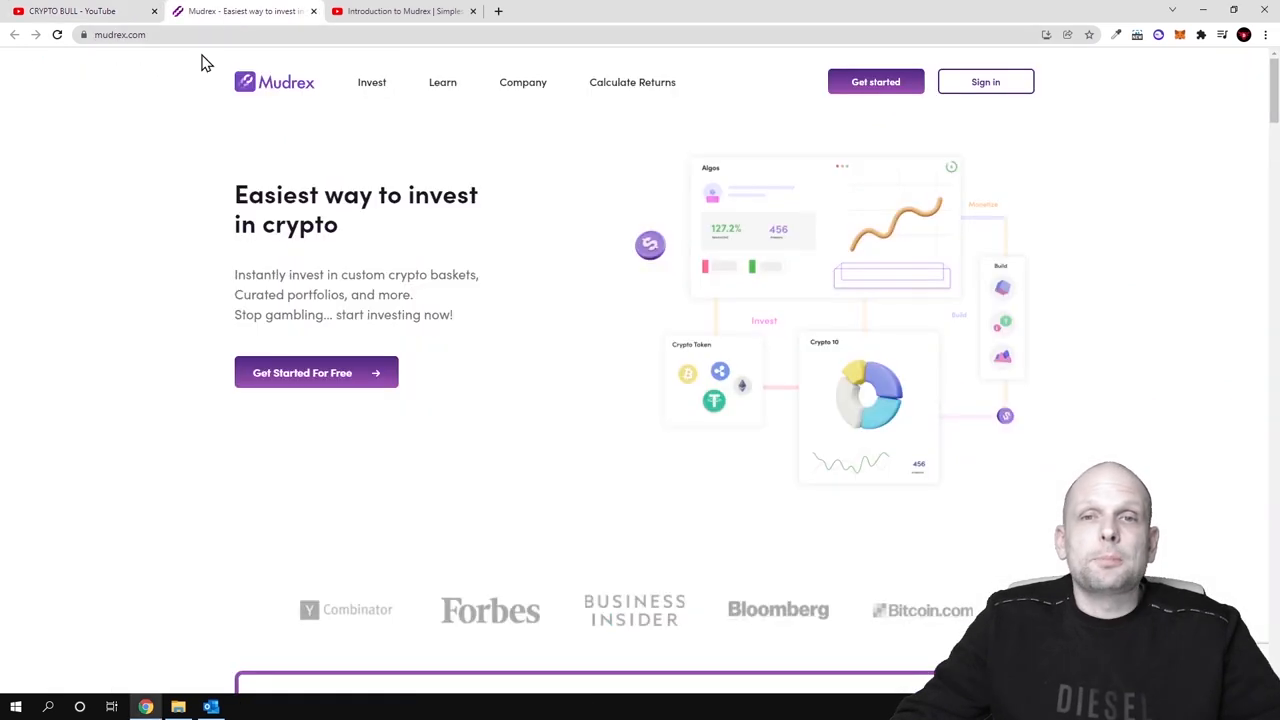
pyautogui.doubleClick(276, 196)
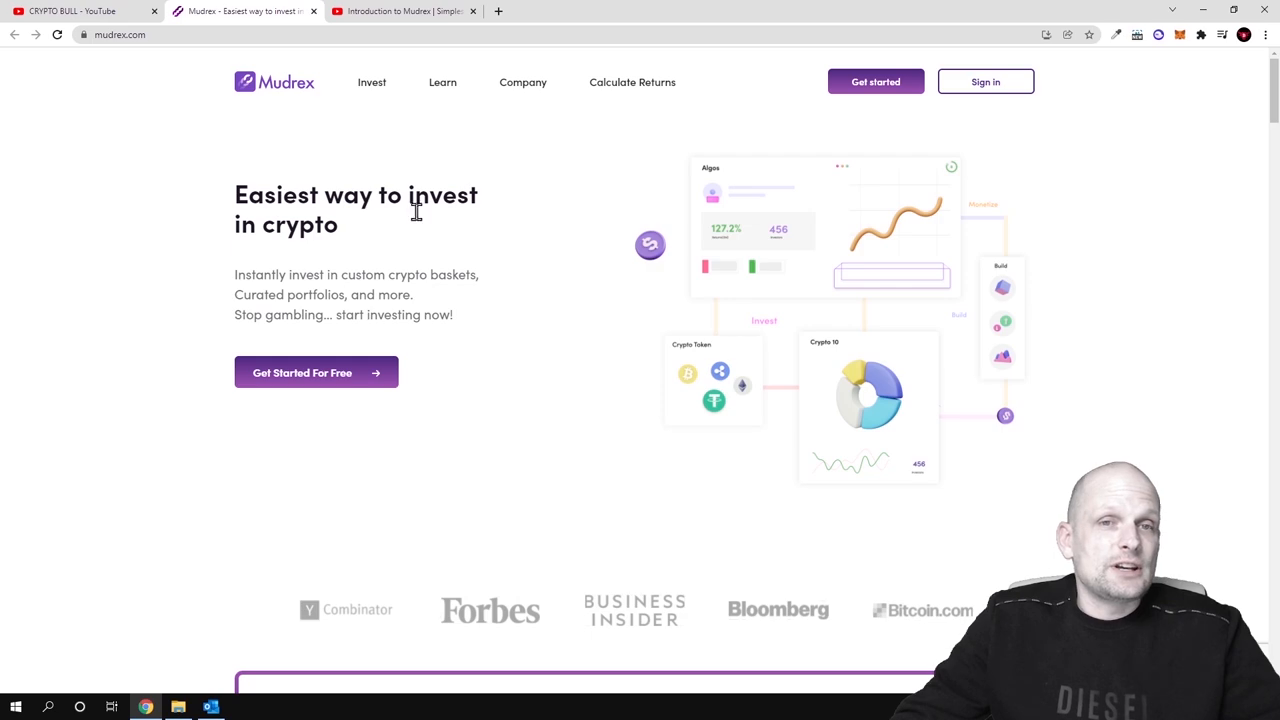
# - Play the 'Introduction to Mudrex' YouTube video and scroll its page
pyautogui.click(400, 12)
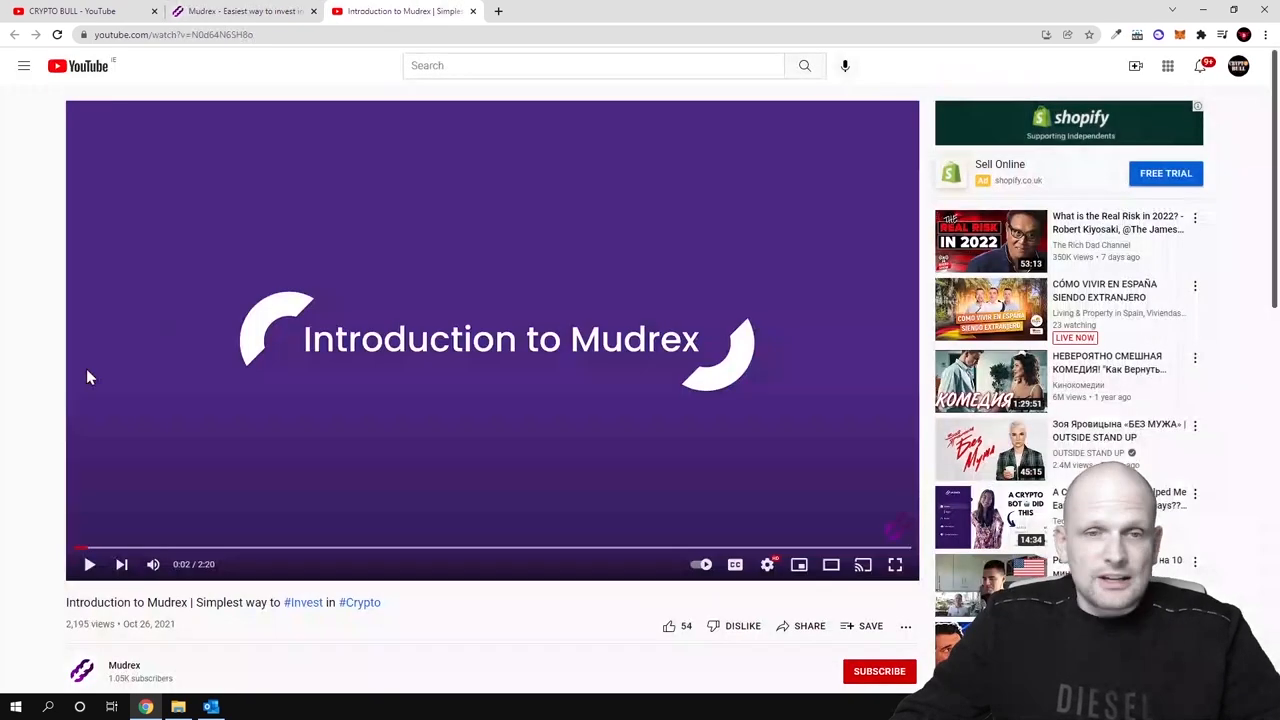
pyautogui.scroll(-3)
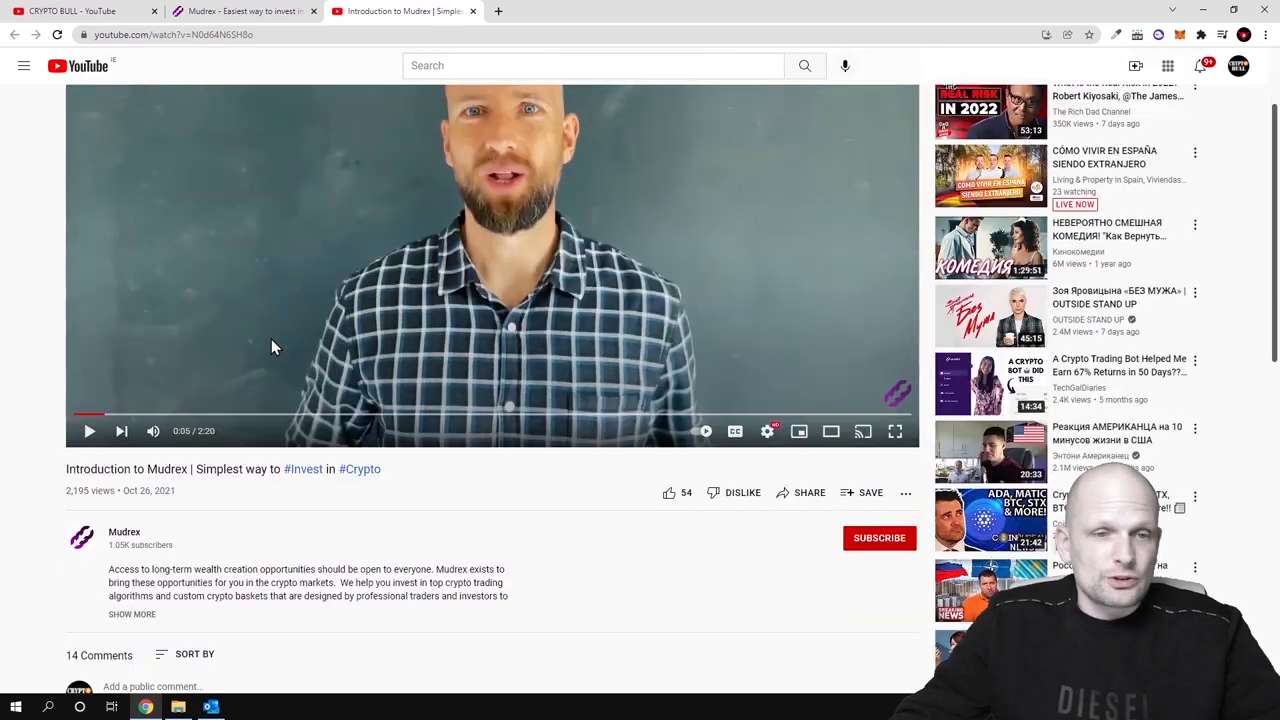
pyautogui.moveTo(152, 432)
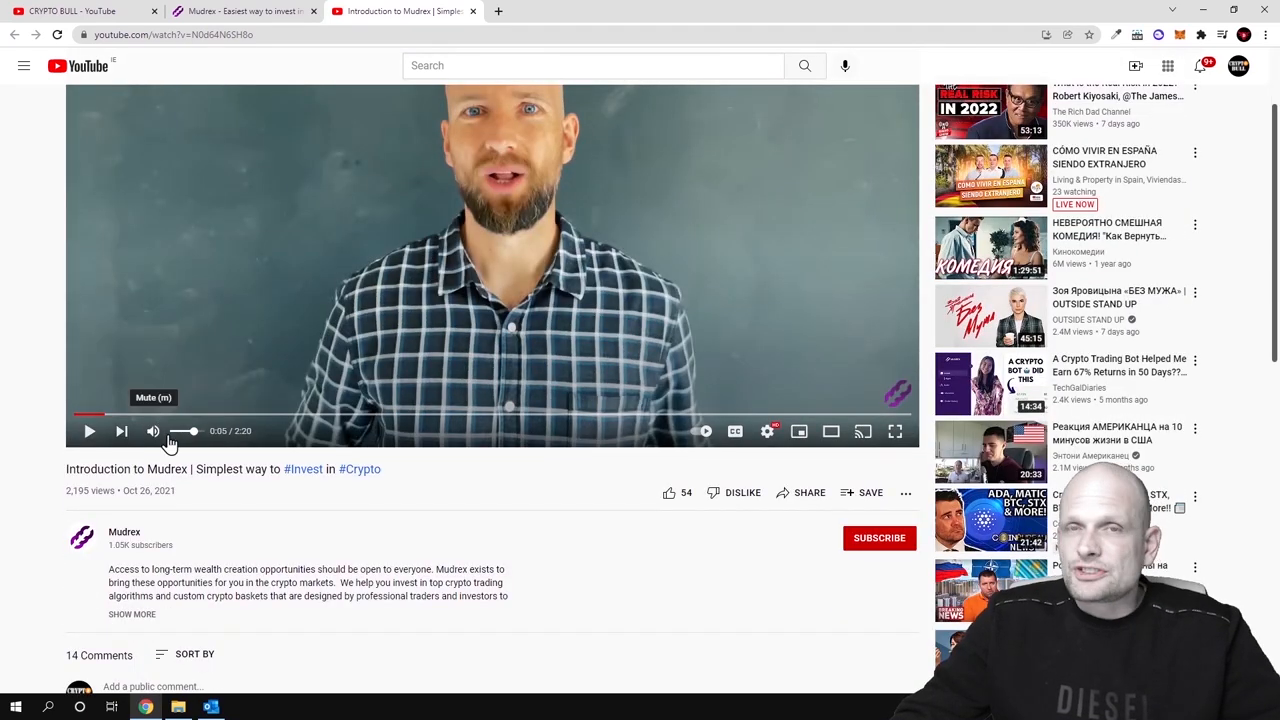
pyautogui.scroll(-3)
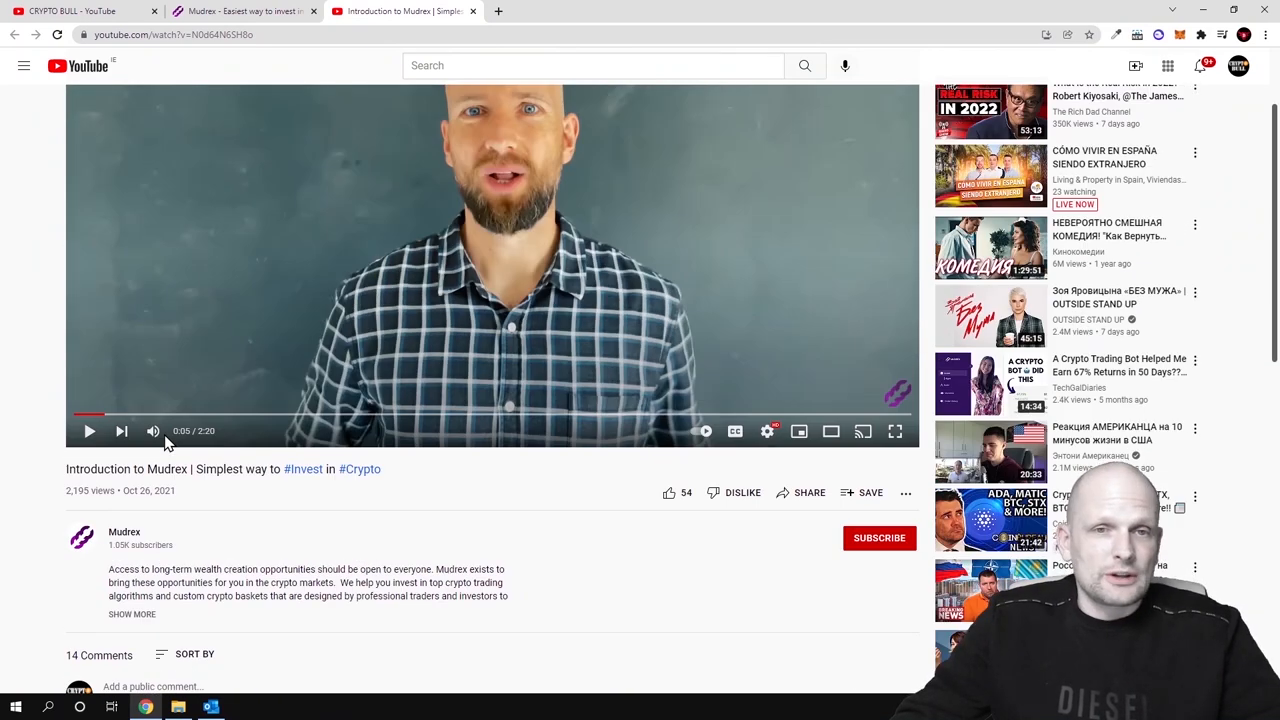
pyautogui.moveTo(124, 532)
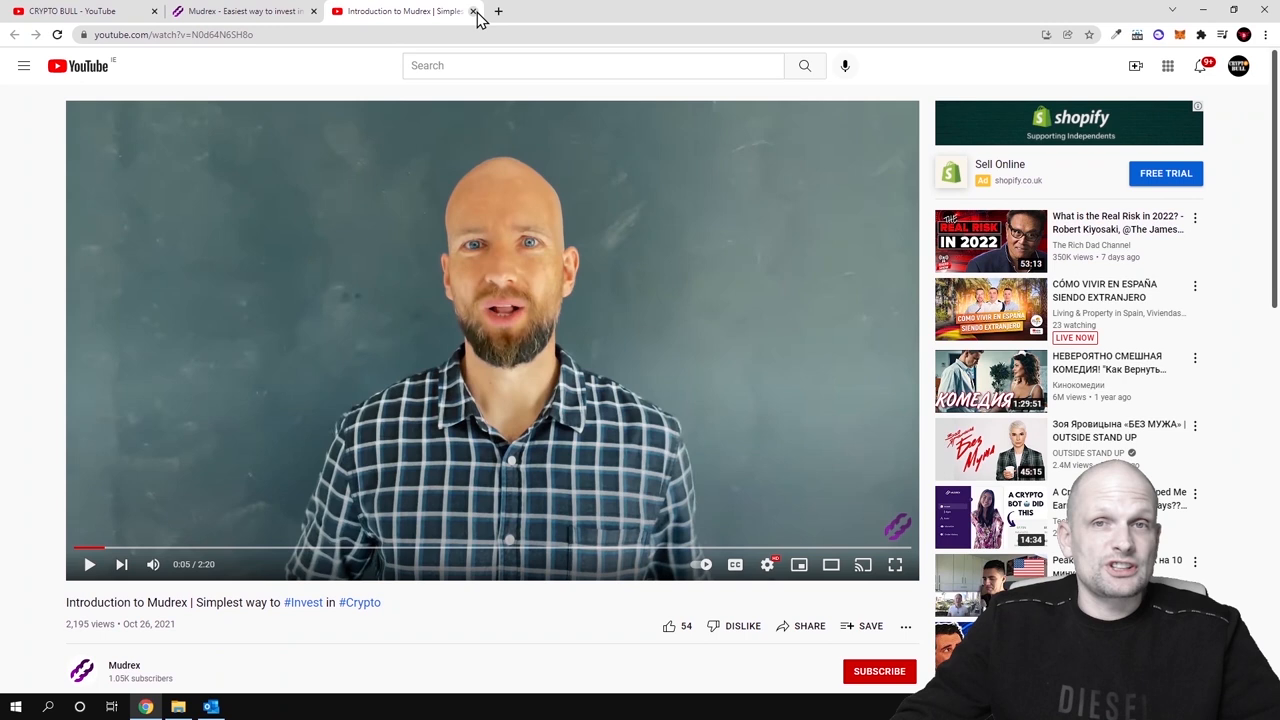
# - Close the video tab and highlight the homepage headline 'Easiest way to invest in crypto'
pyautogui.click(472, 12)
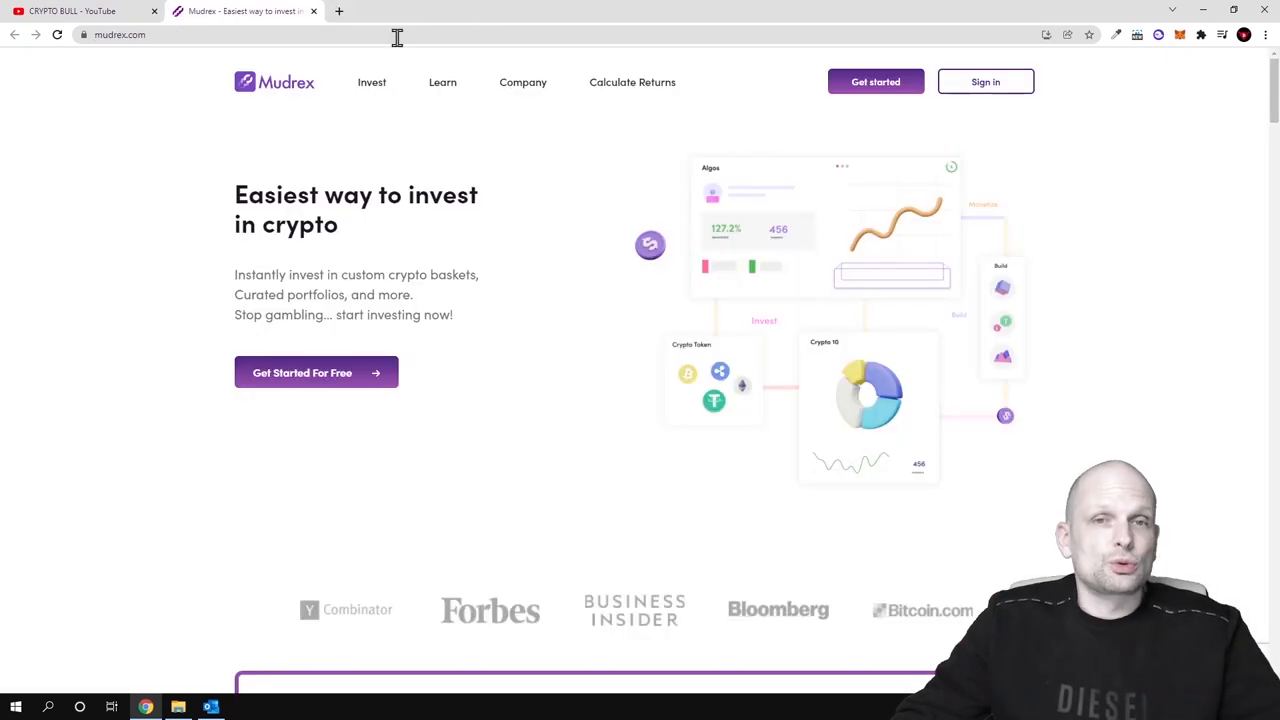
pyautogui.moveTo(196, 216)
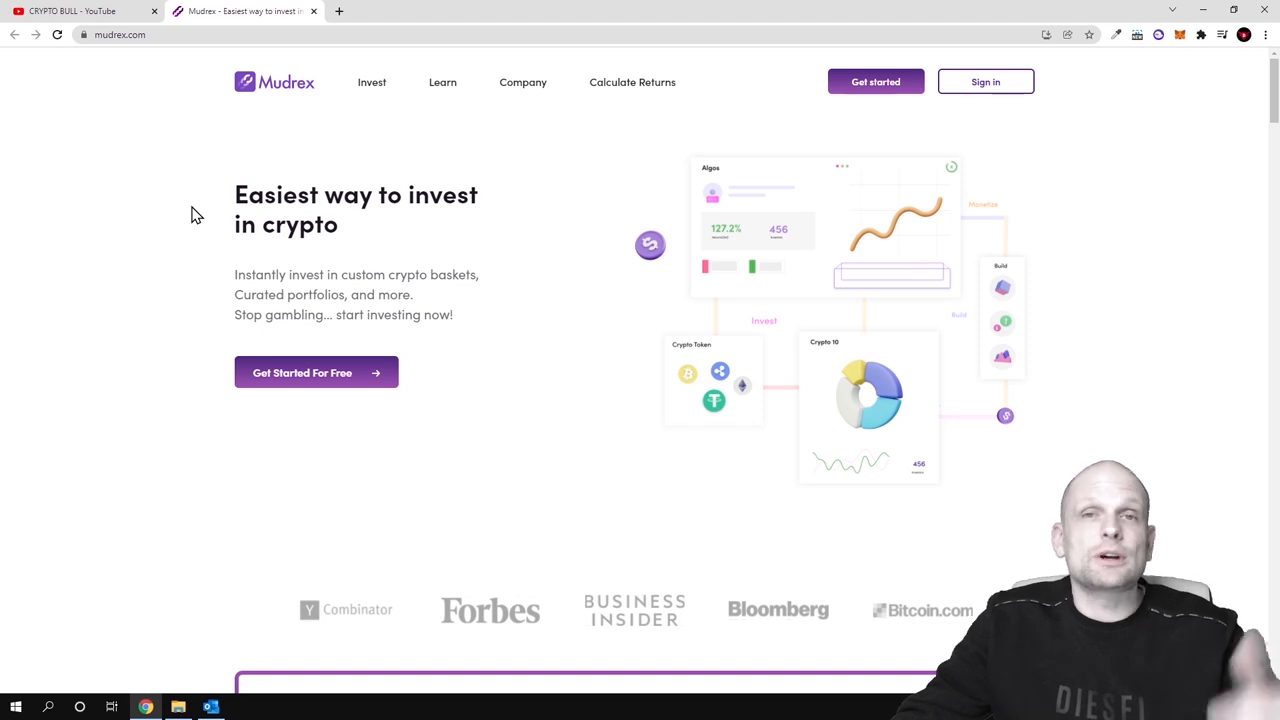
pyautogui.moveTo(144, 280)
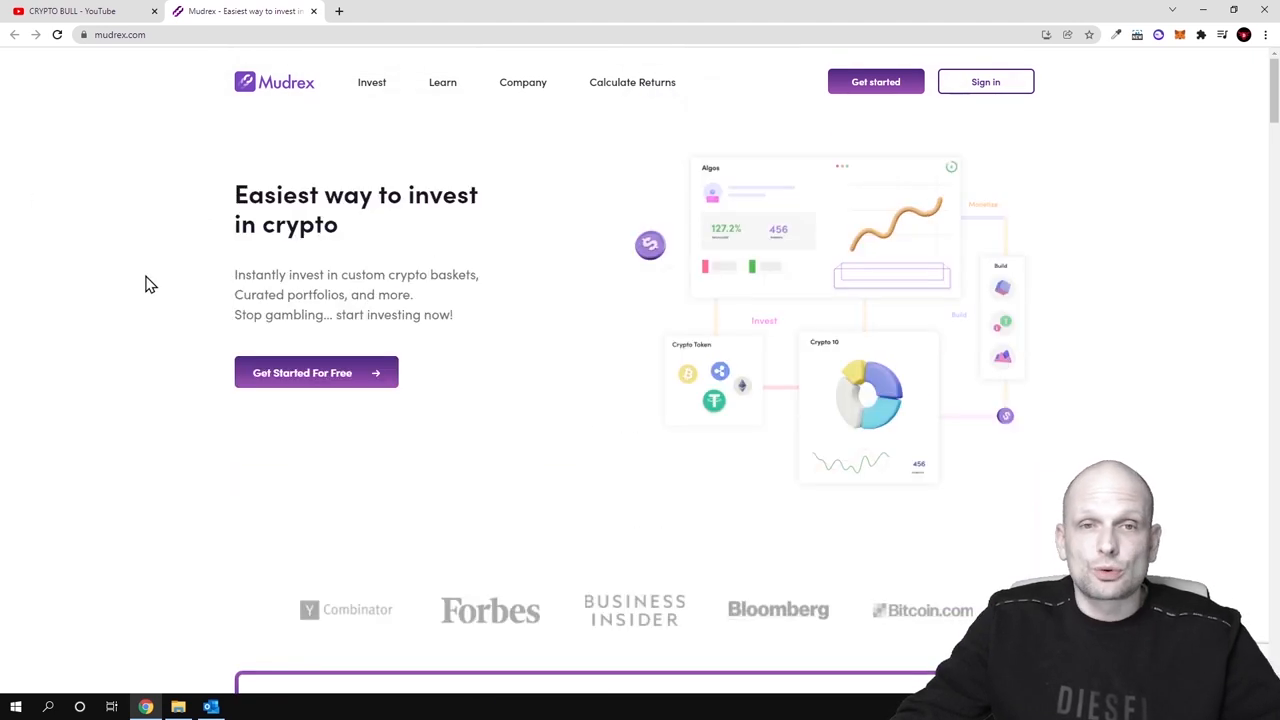
pyautogui.moveTo(234, 196); pyautogui.dragTo(340, 224)
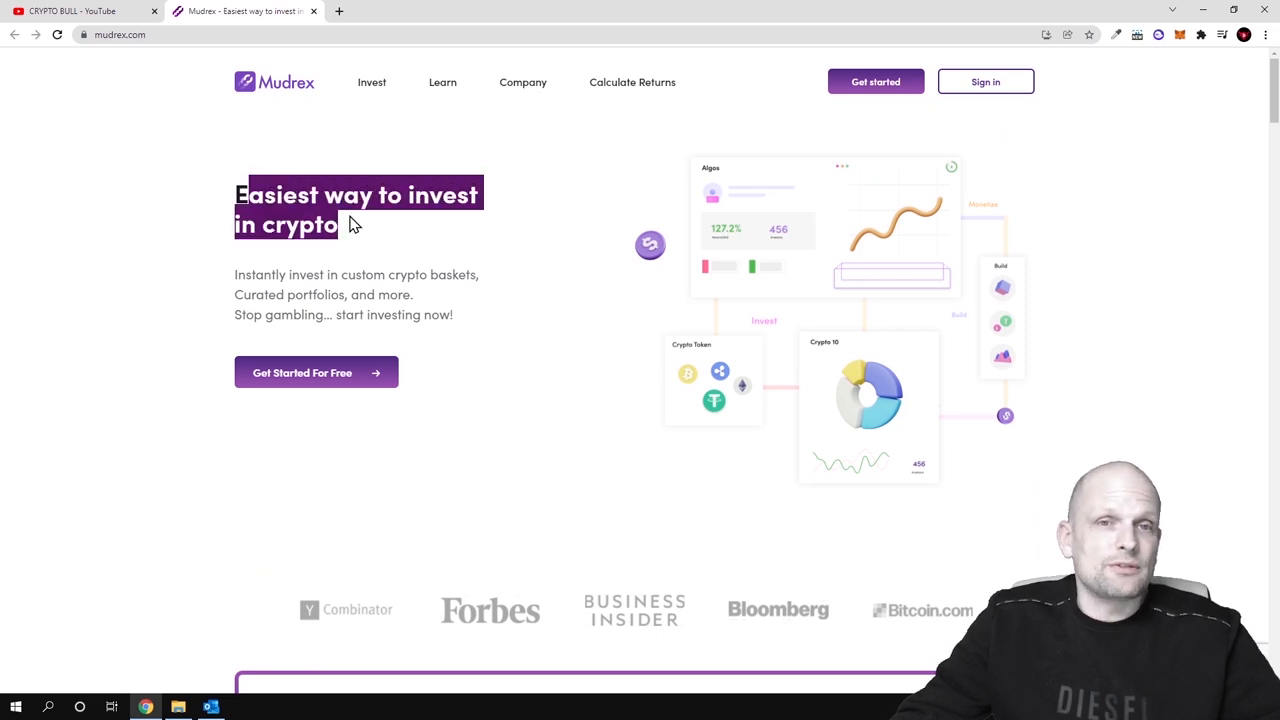
pyautogui.moveTo(390, 284)
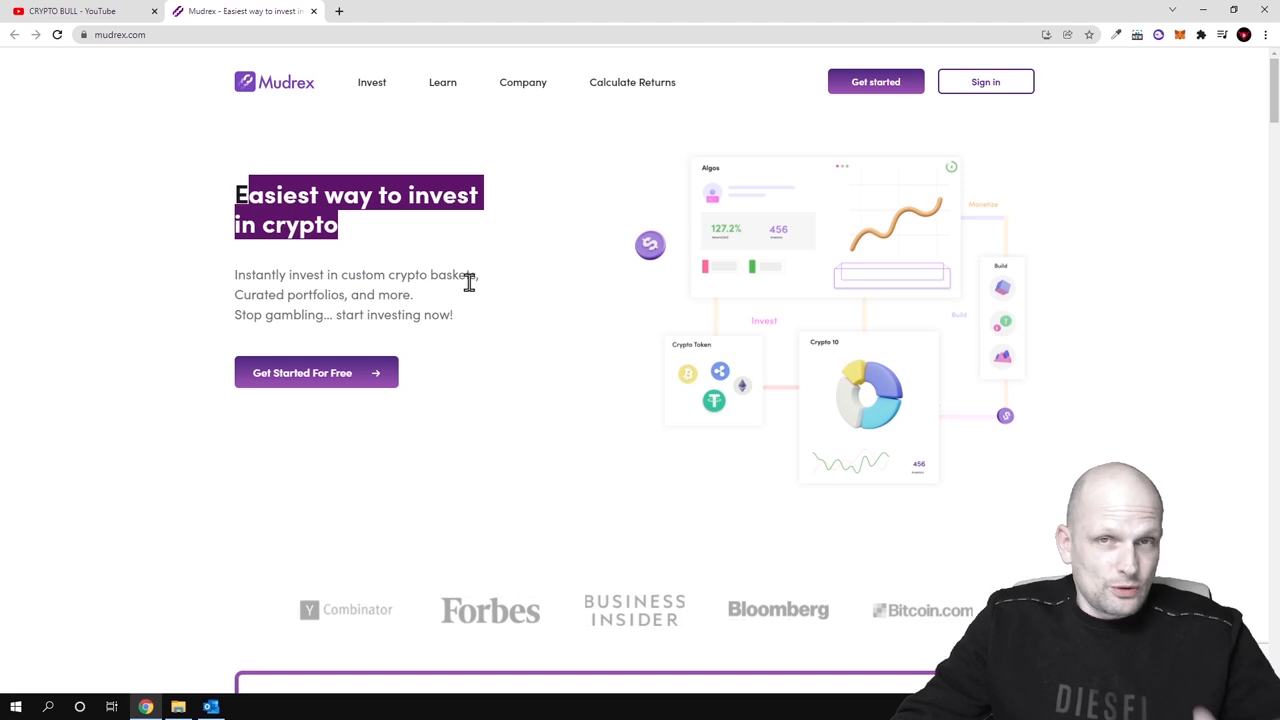
pyautogui.moveTo(392, 288)
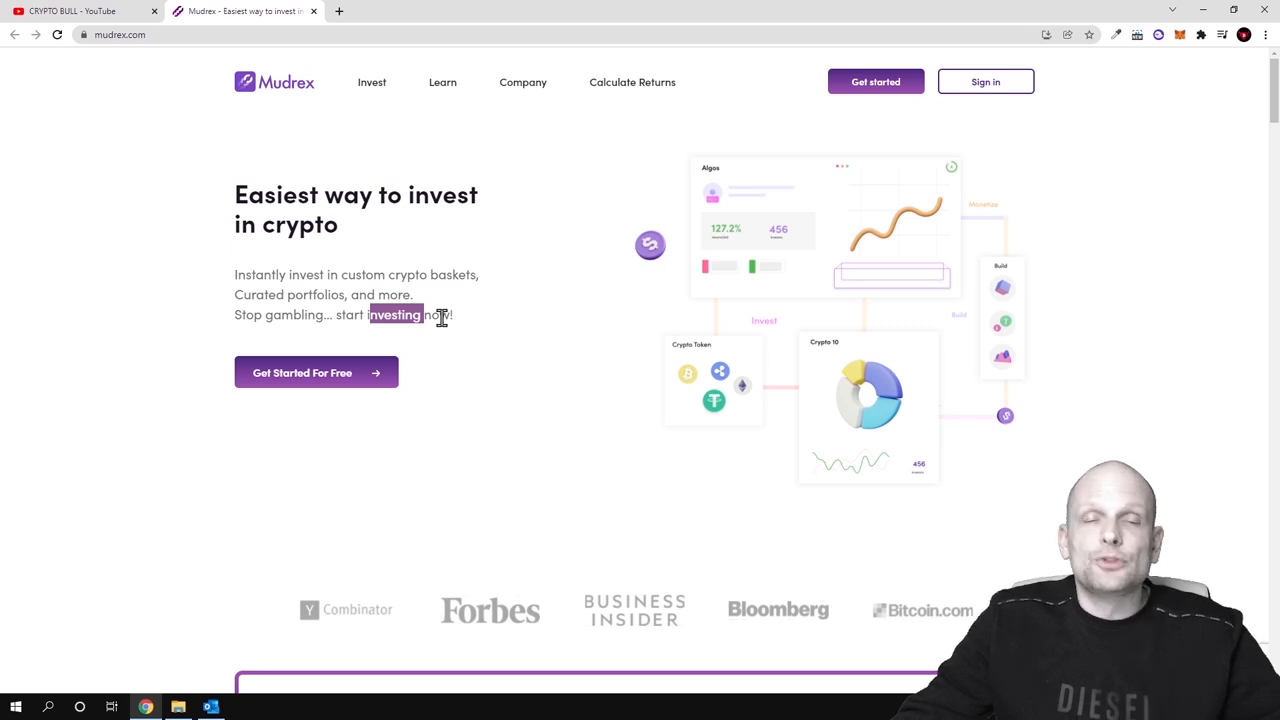
pyautogui.moveTo(446, 330)
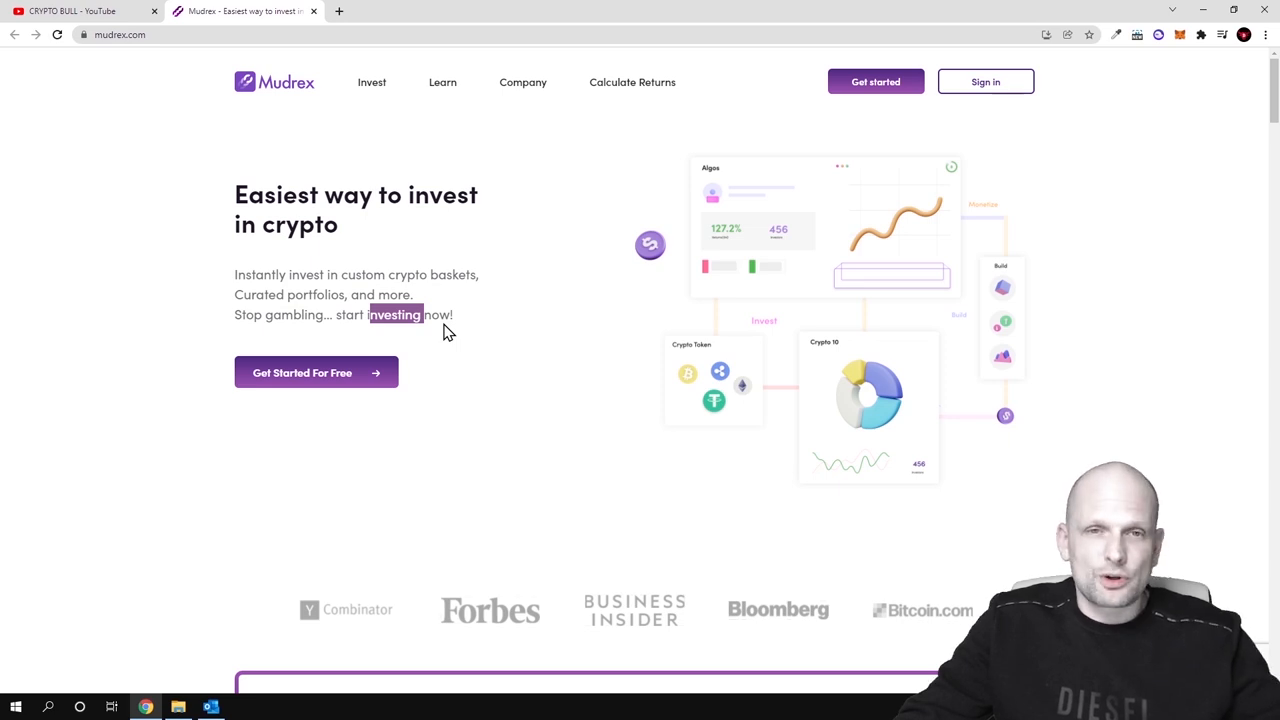
# - Scroll to the investor stats banner, highlight the 100,000+ figure, and continue to 'What Mudrex Offers!'
pyautogui.scroll(-3)
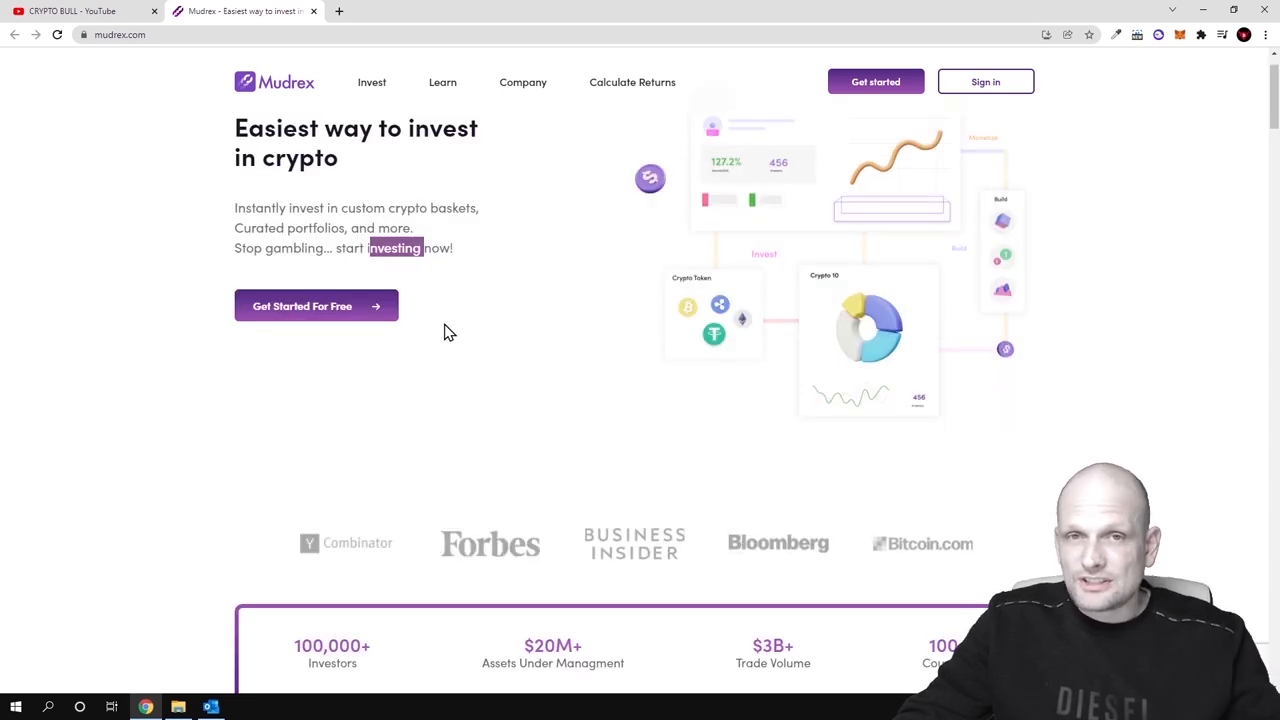
pyautogui.scroll(-3)
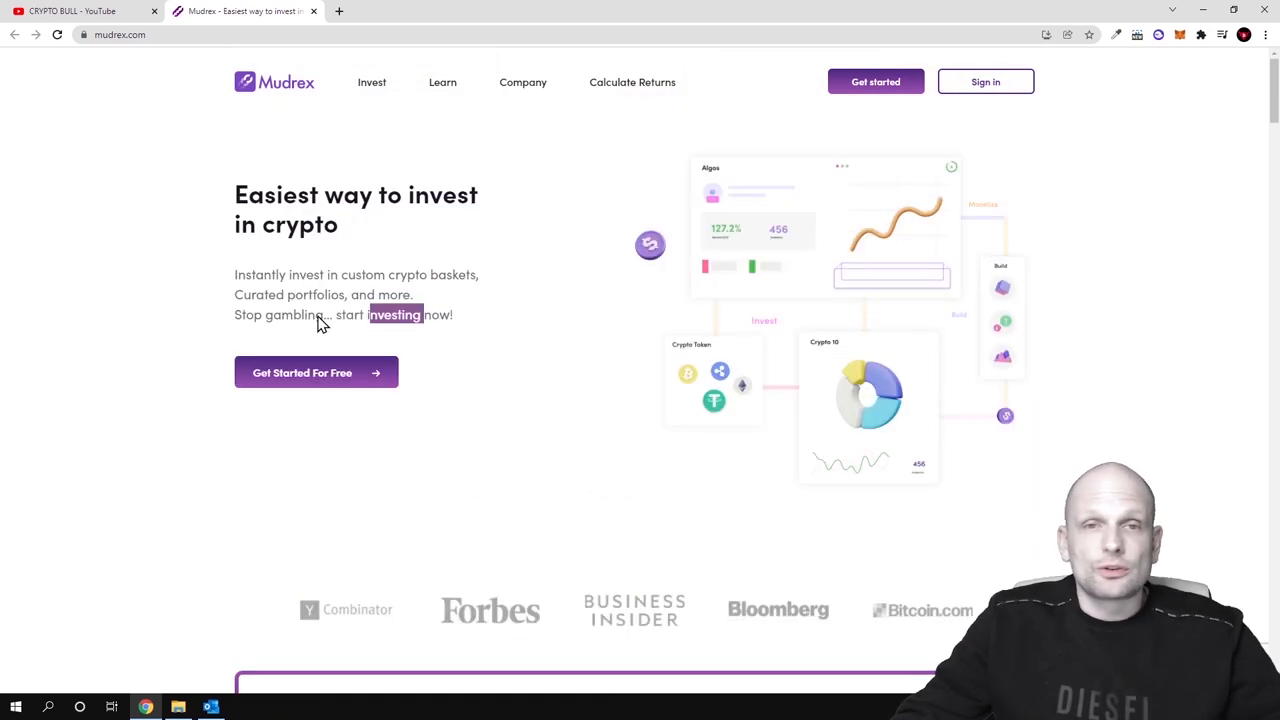
pyautogui.scroll(-3)
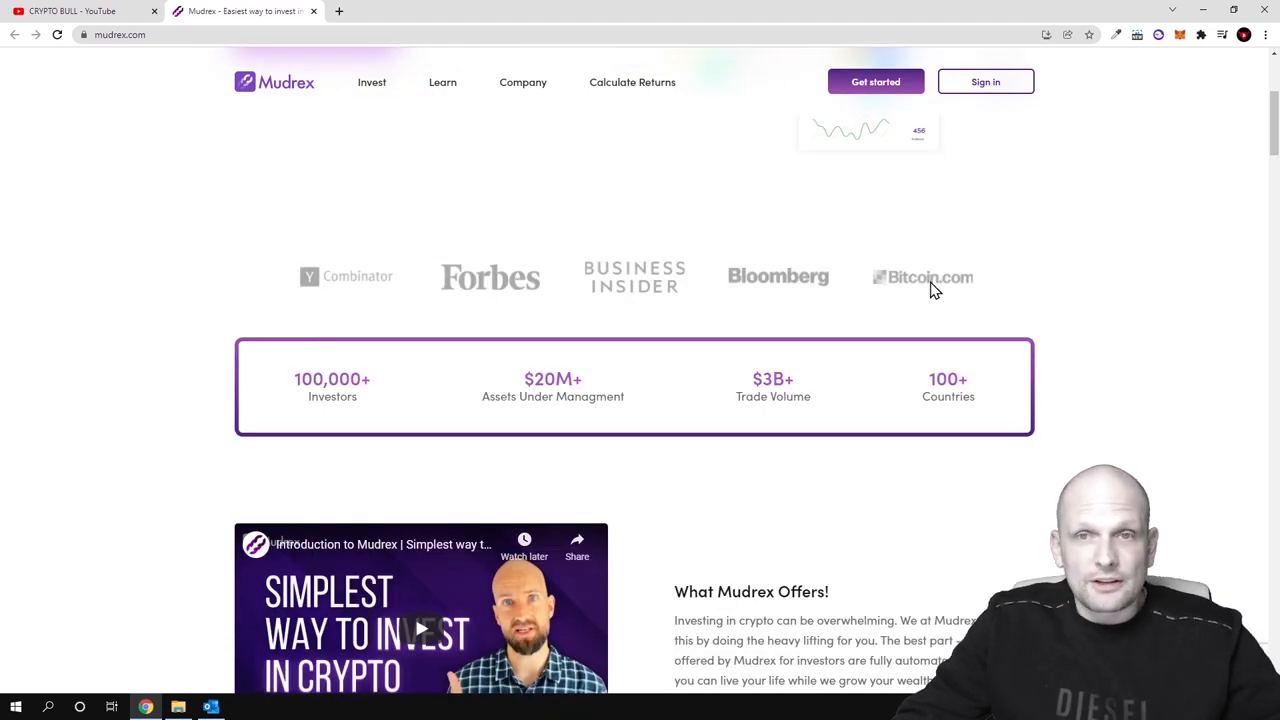
pyautogui.scroll(-3)
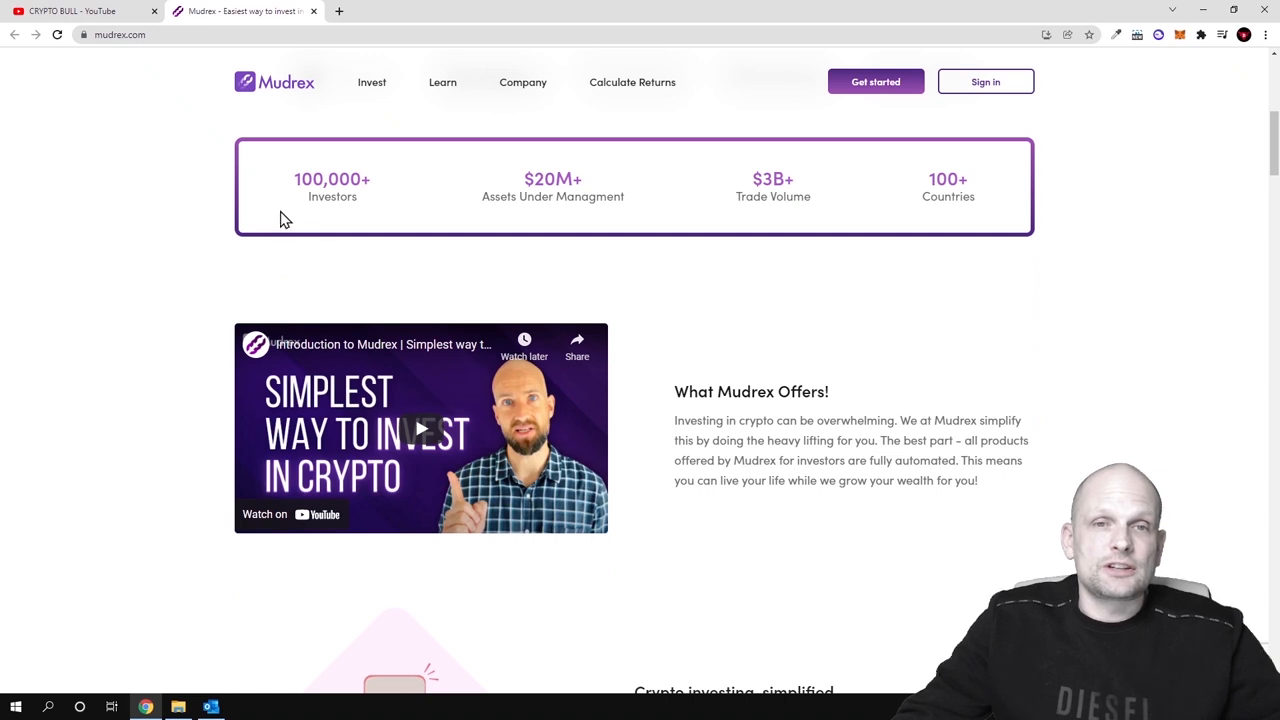
pyautogui.doubleClick(332, 180)
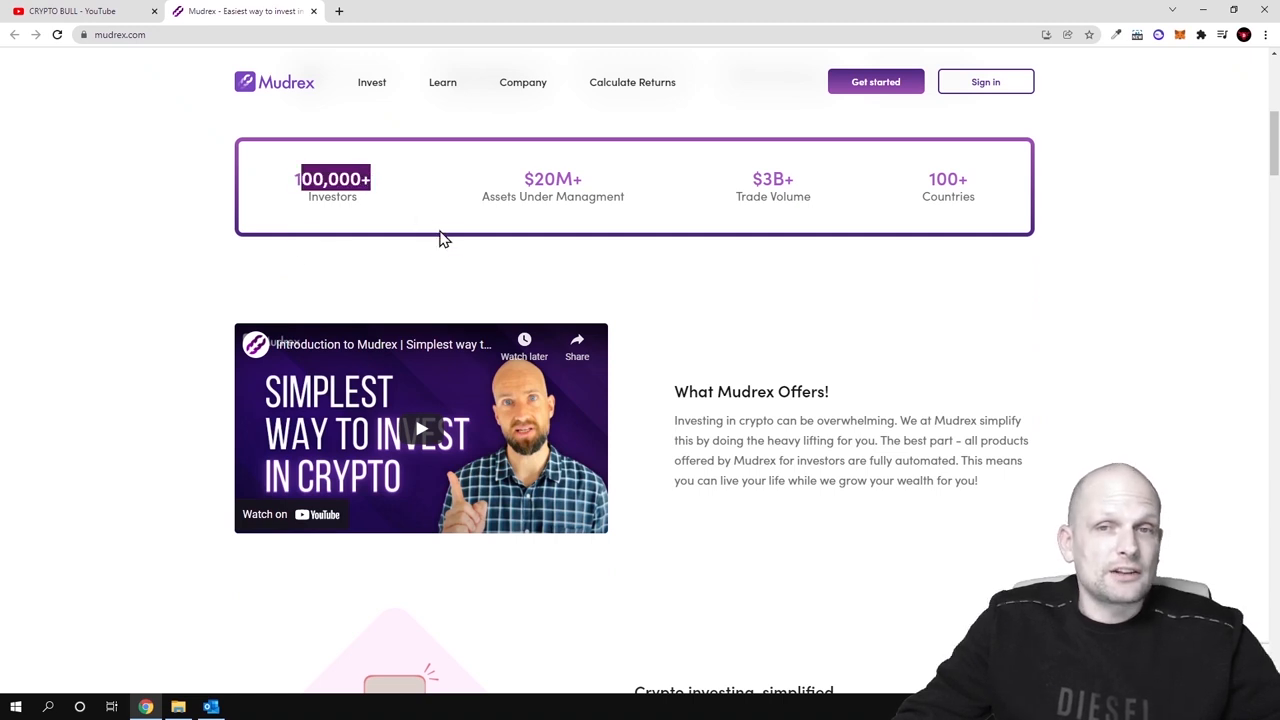
pyautogui.moveTo(552, 192)
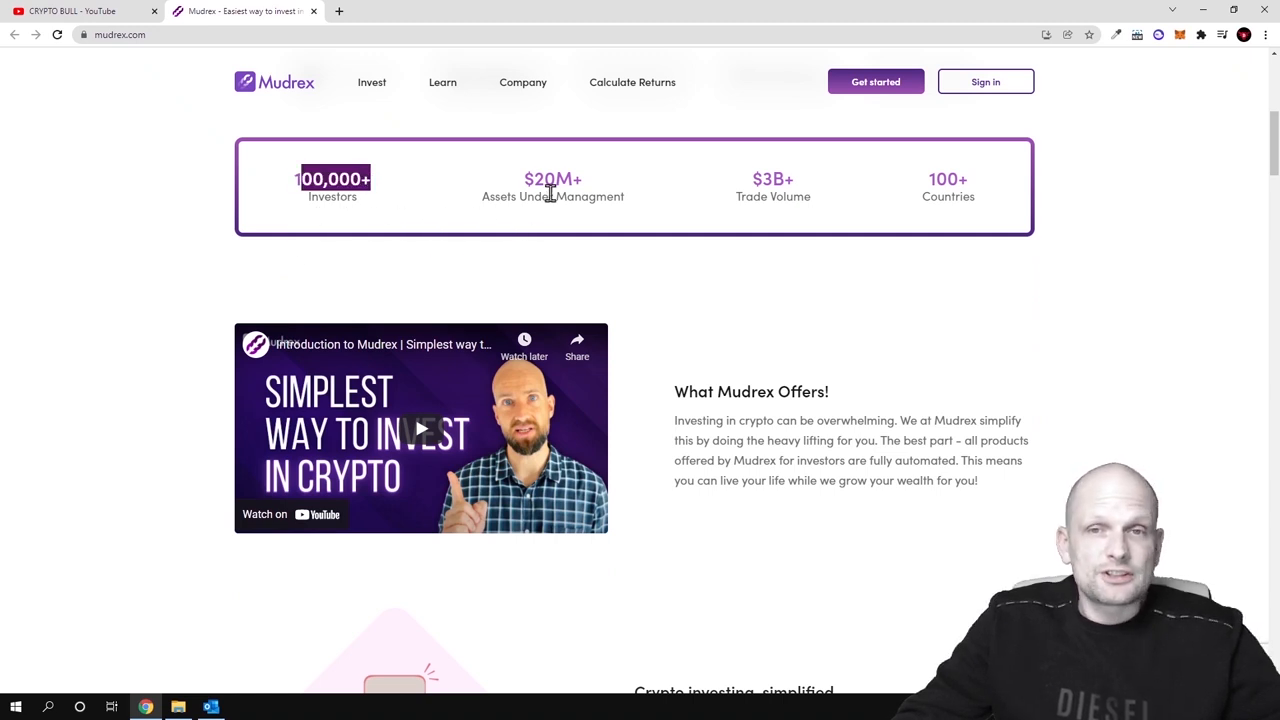
pyautogui.moveTo(676, 218)
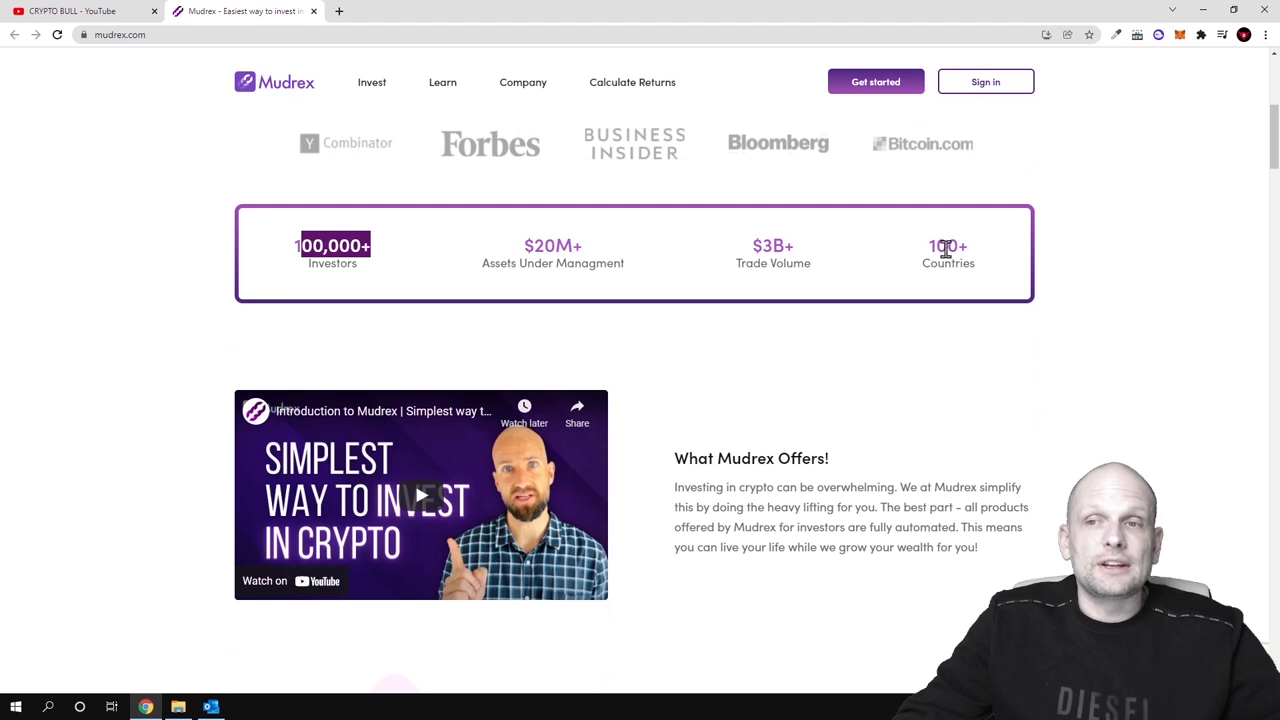
pyautogui.scroll(-3)
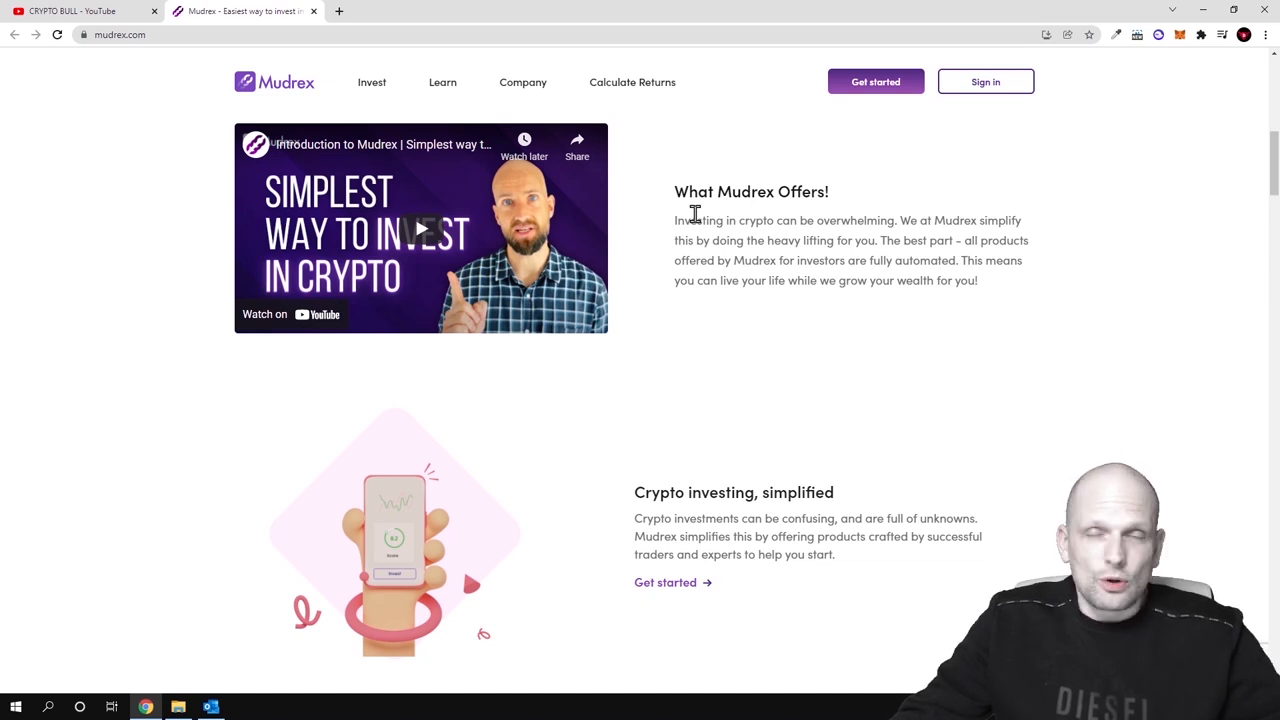
pyautogui.moveTo(520, 230)
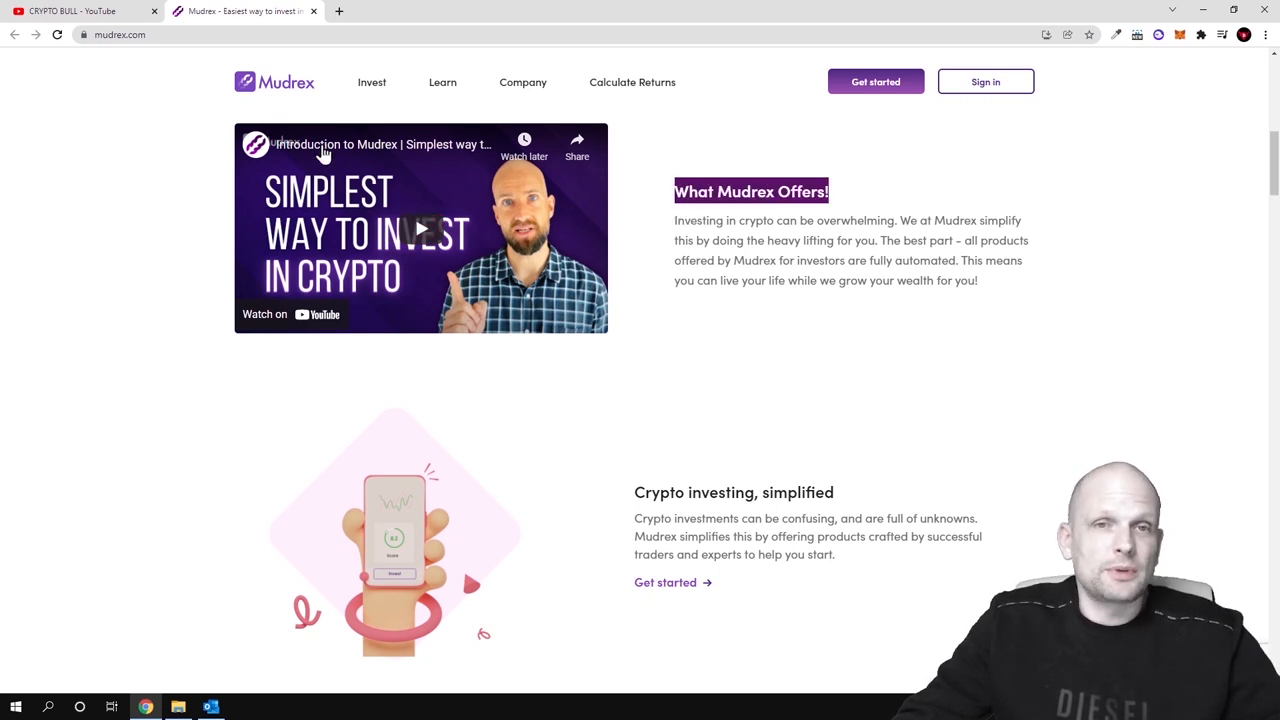
pyautogui.moveTo(300, 150)
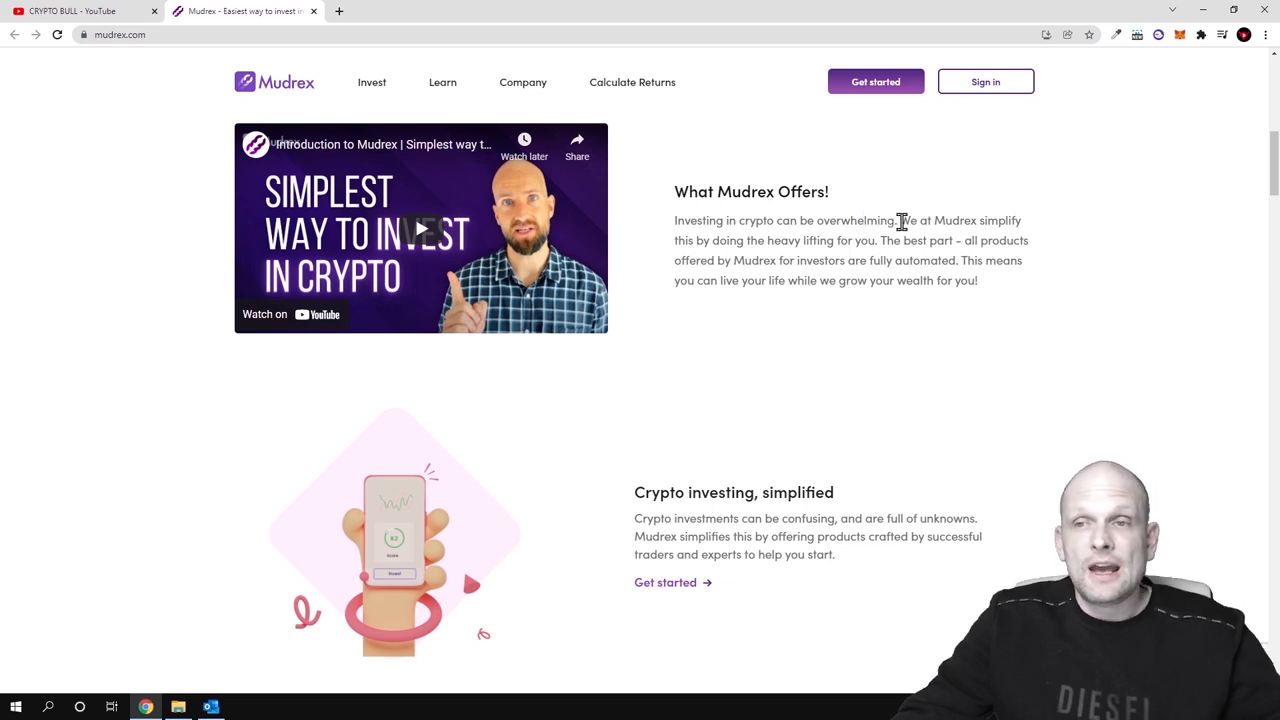
pyautogui.moveTo(900, 220); pyautogui.dragTo(1022, 220)
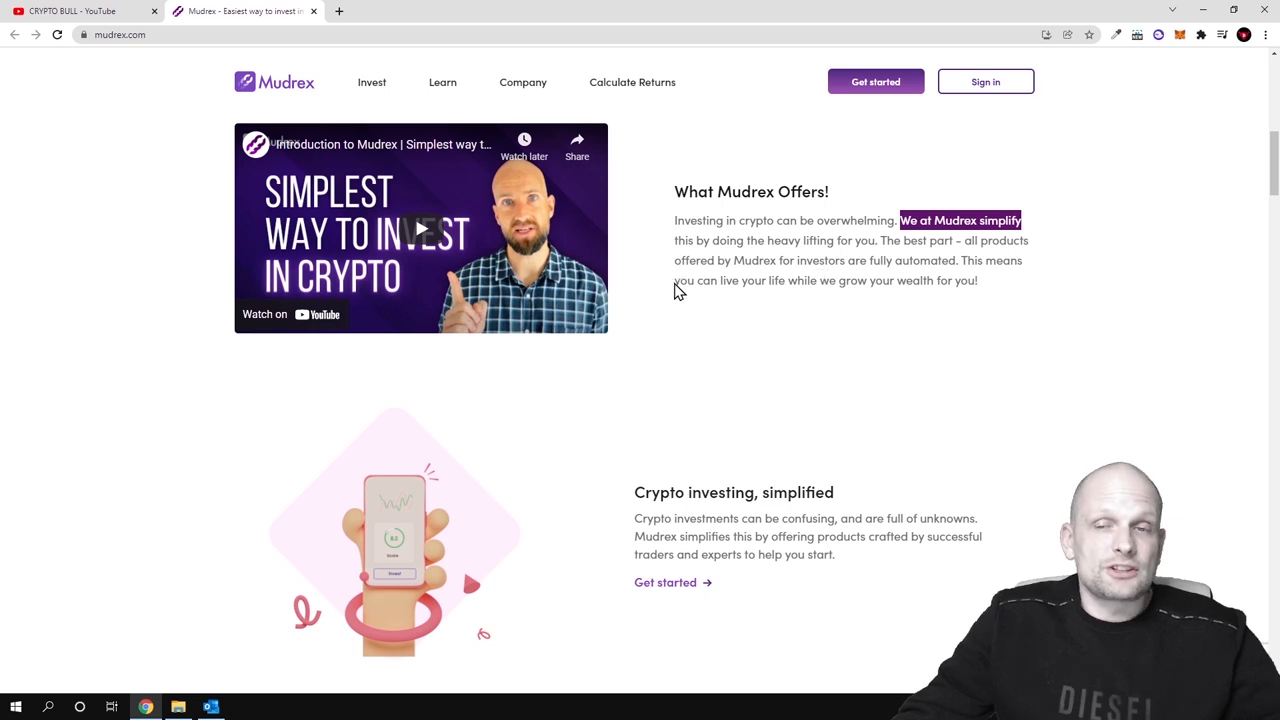
pyautogui.moveTo(960, 288)
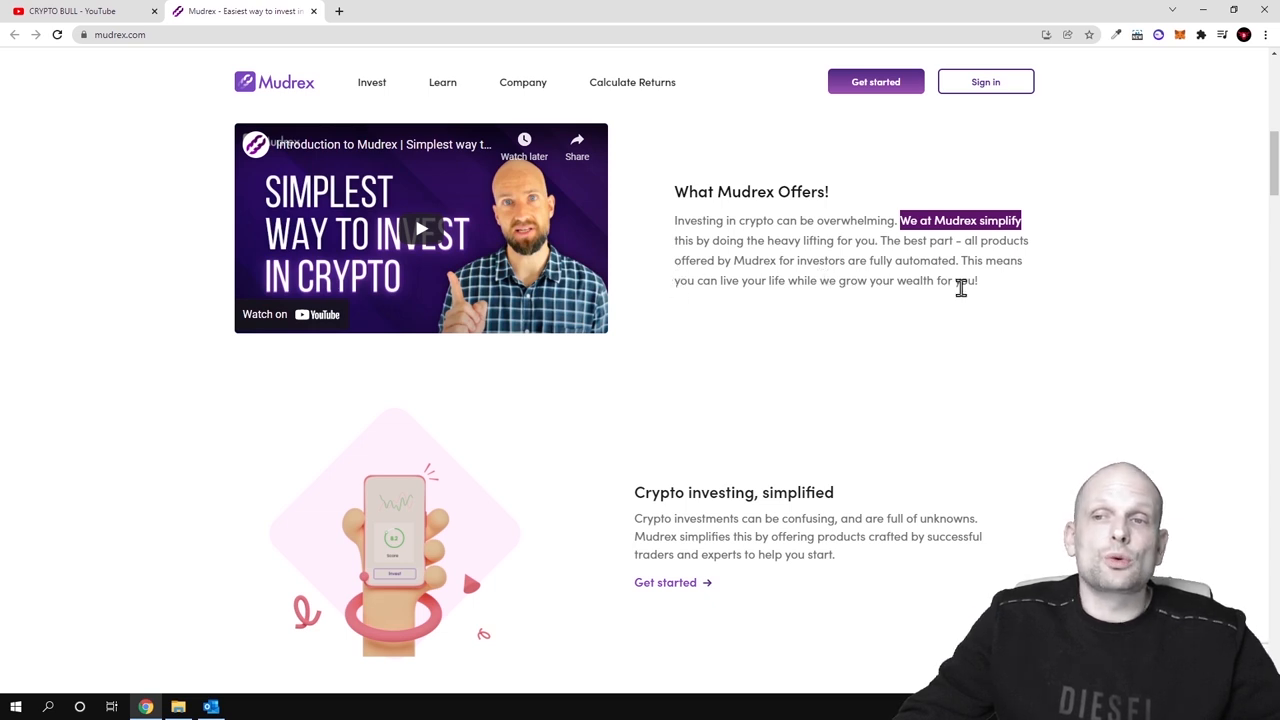
pyautogui.scroll(-3)
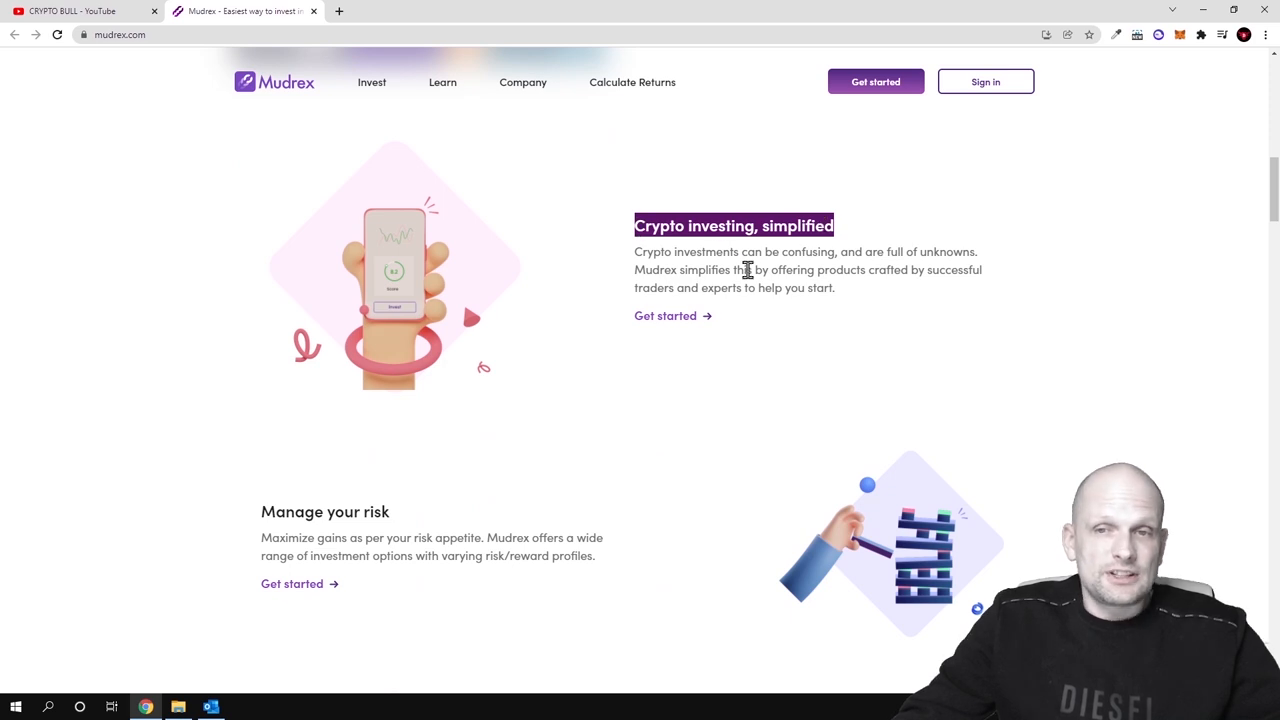
pyautogui.scroll(-3)
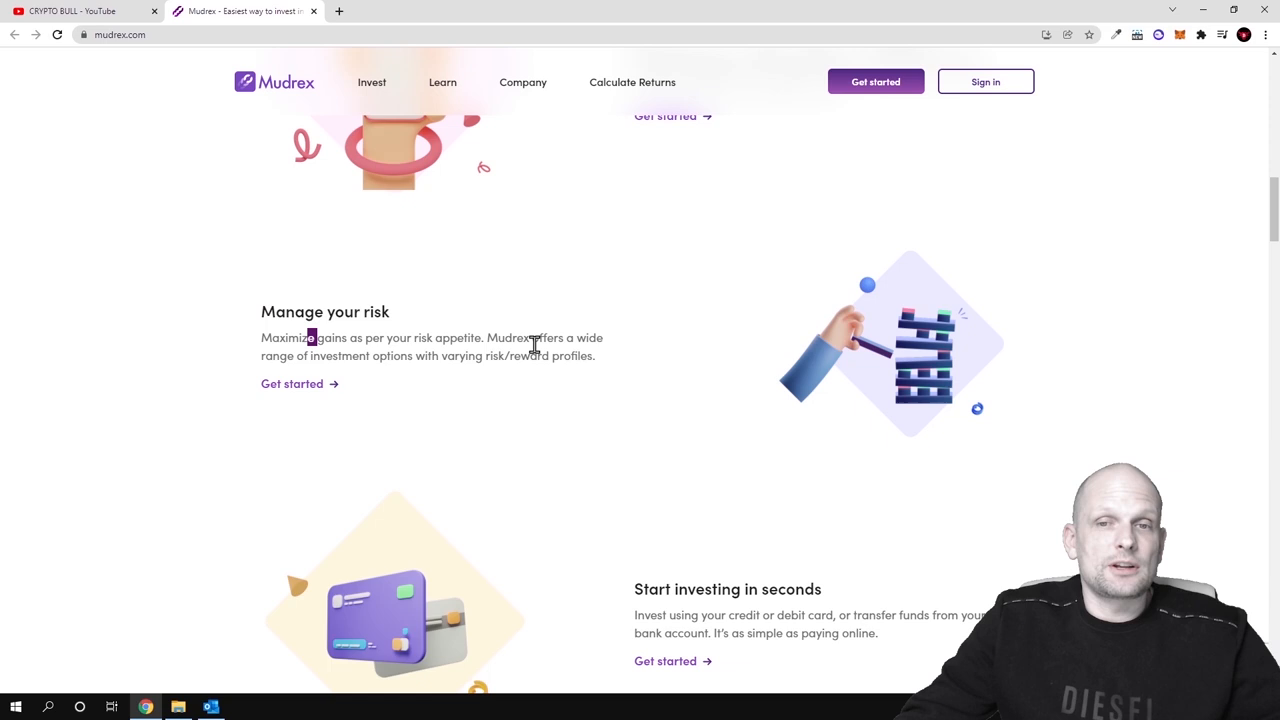
pyautogui.moveTo(398, 376)
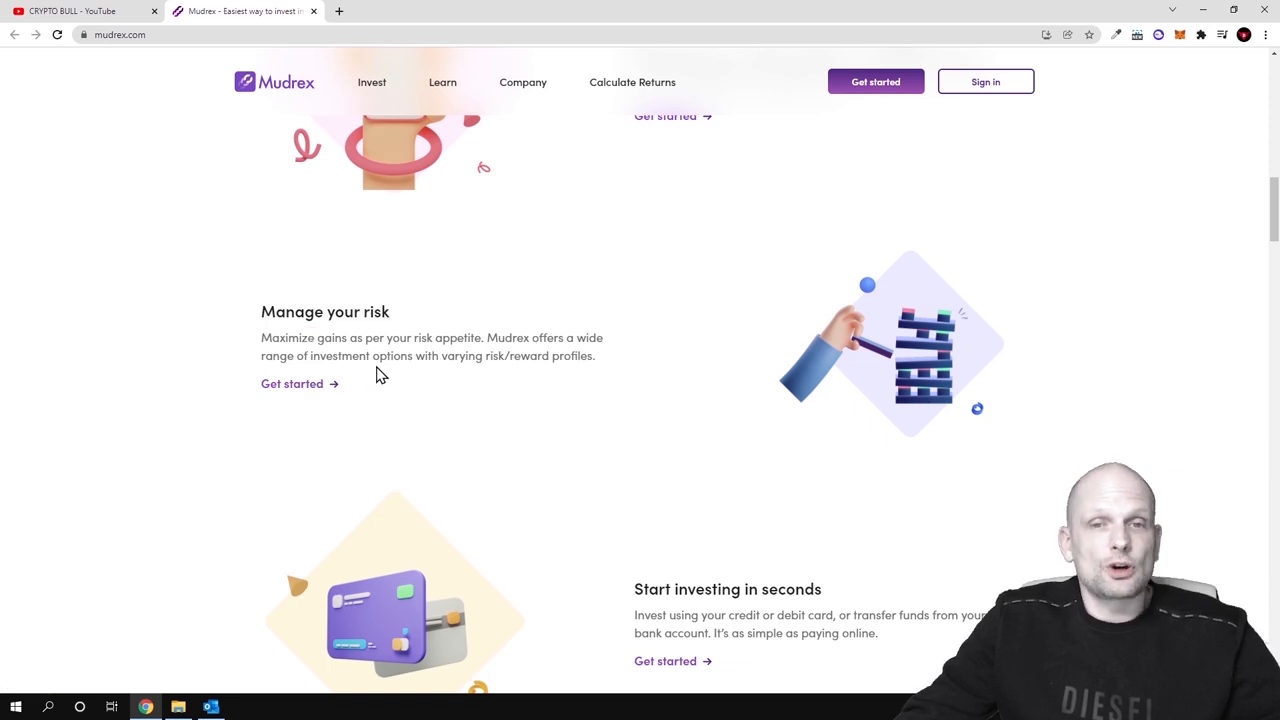
pyautogui.scroll(-3)
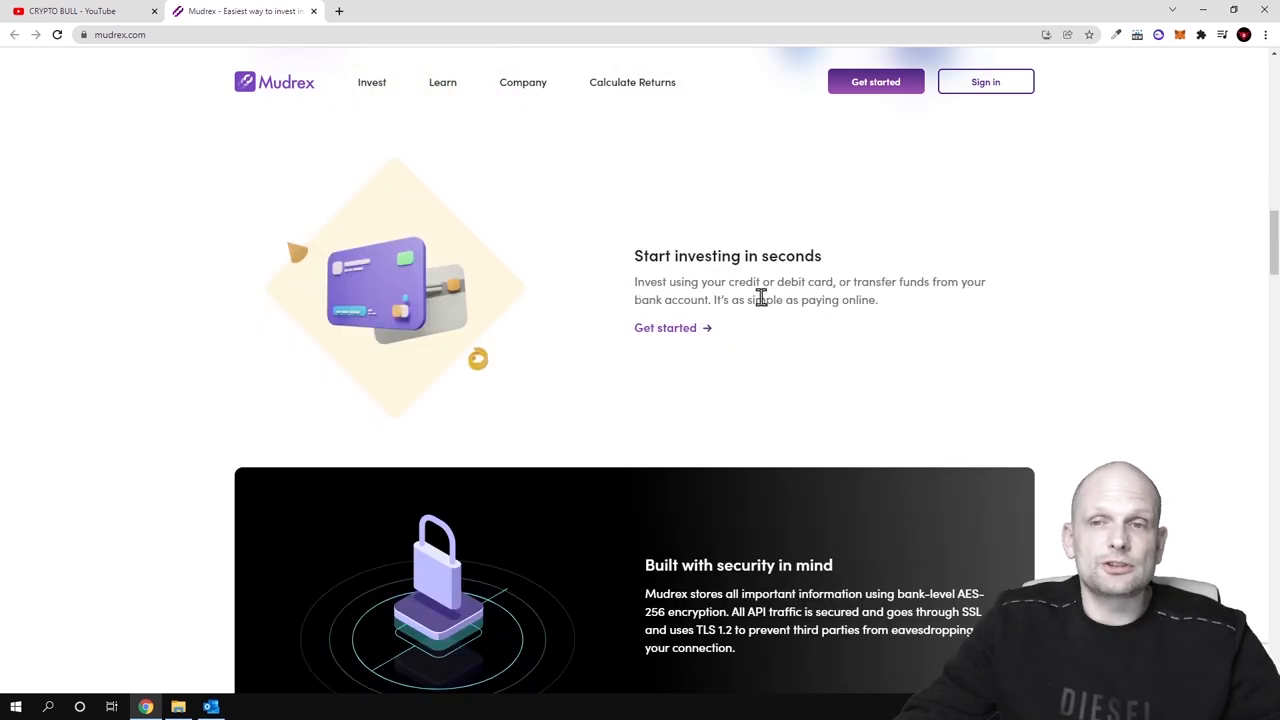
pyautogui.moveTo(634, 280); pyautogui.dragTo(834, 280)
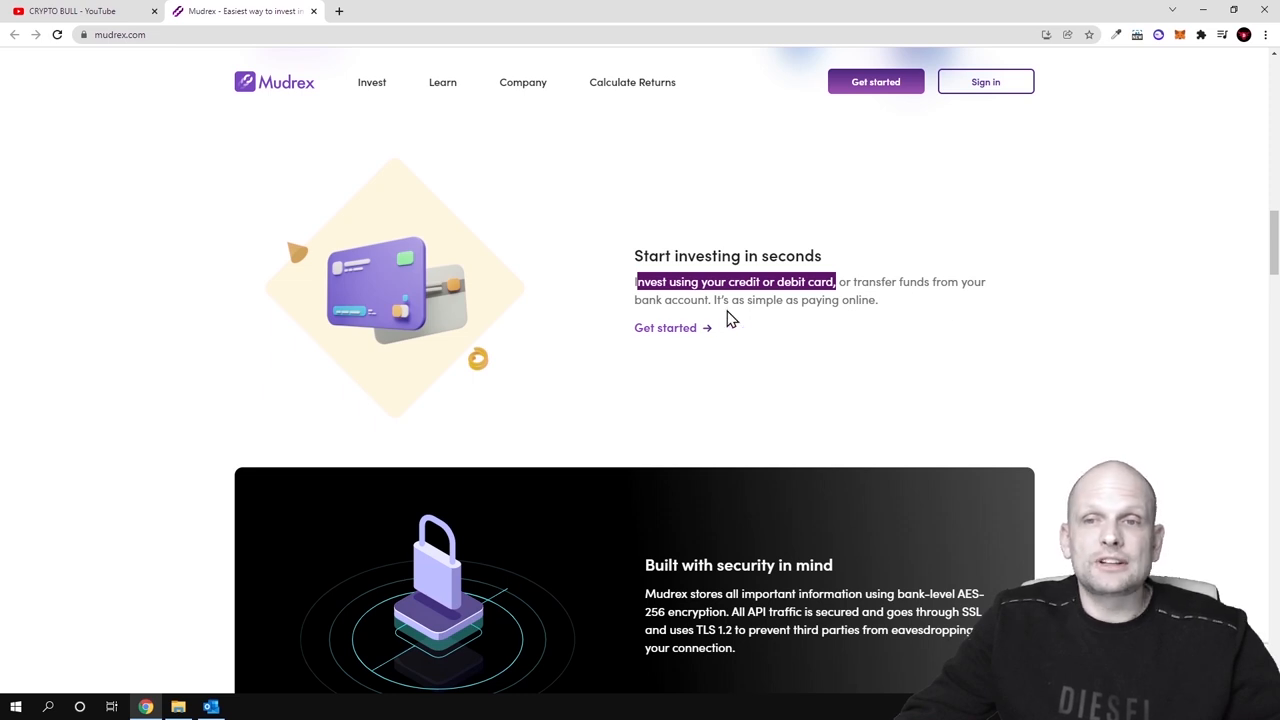
pyautogui.scroll(-3)
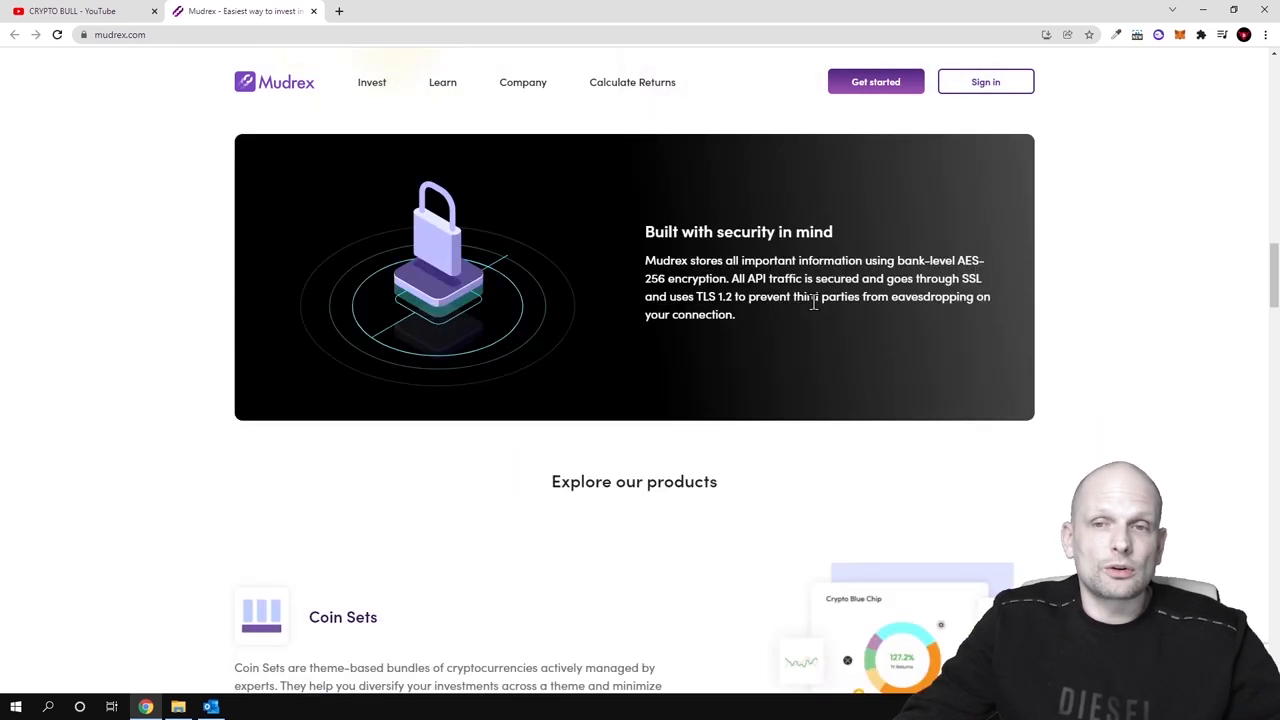
pyautogui.doubleClick(738, 232)
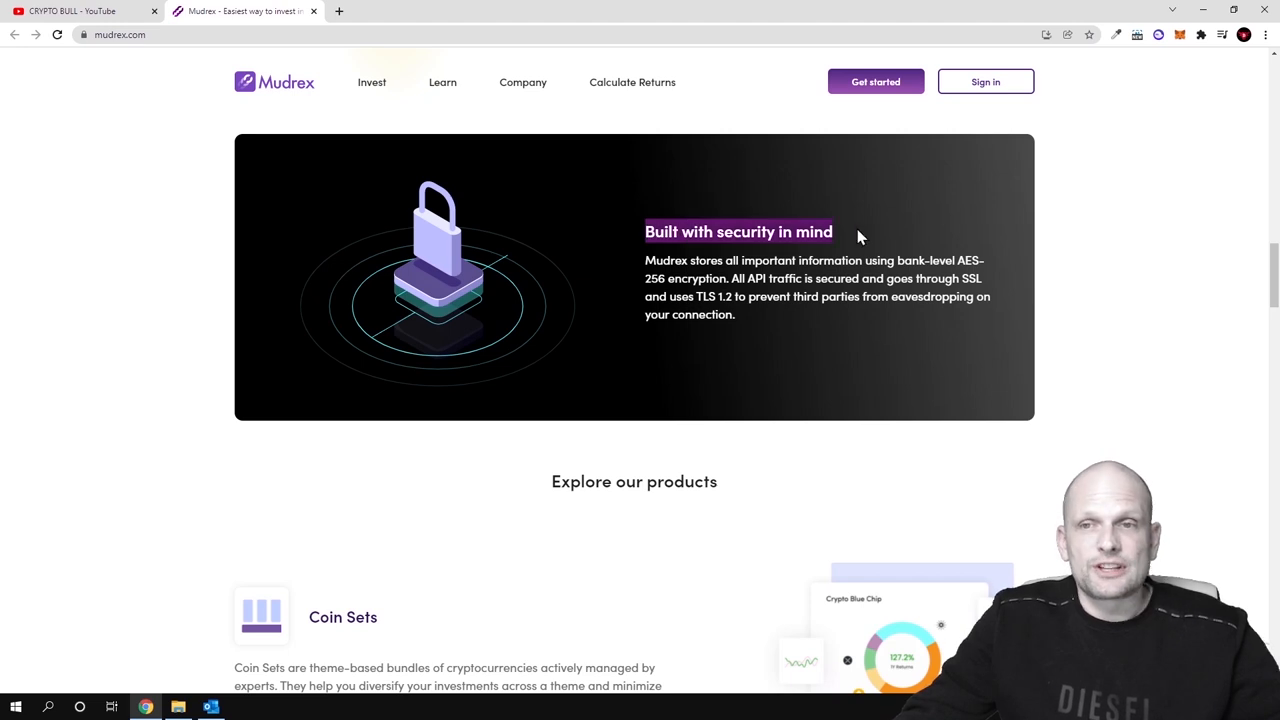
pyautogui.moveTo(644, 260); pyautogui.dragTo(736, 314)
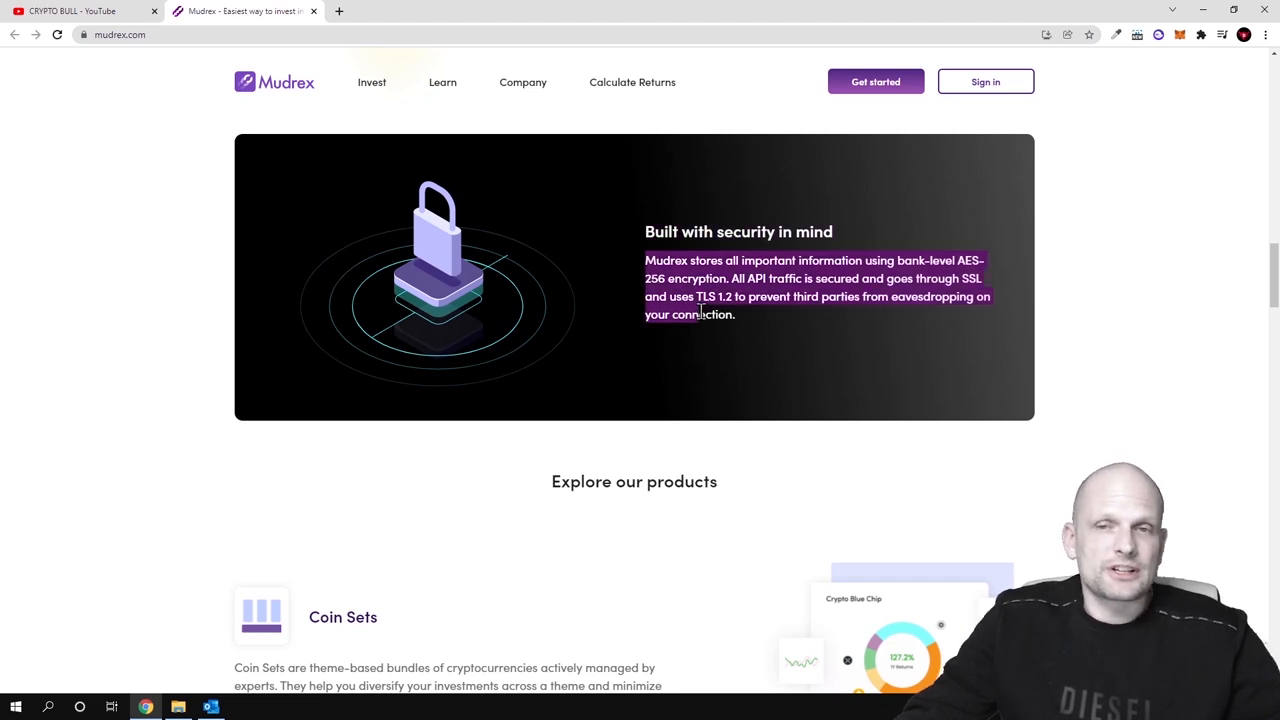
pyautogui.scroll(-3)
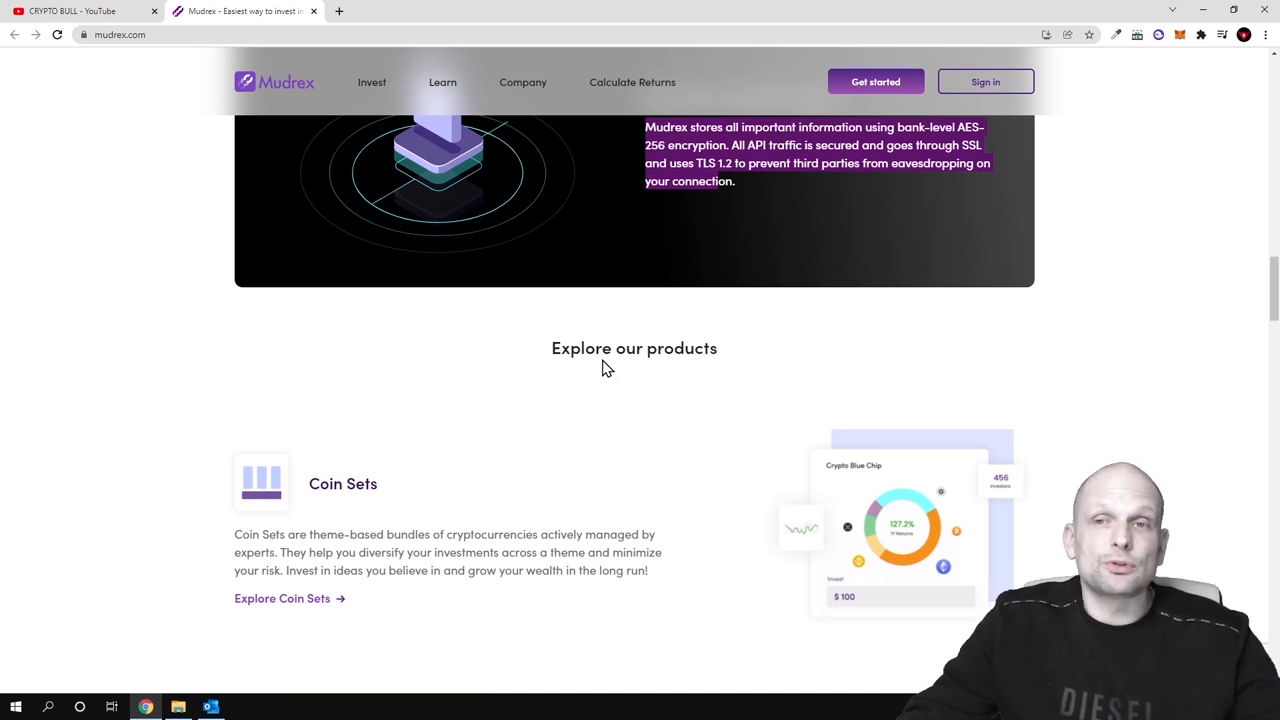
# - Show the Invest dropdown listing Coin Sets, Mudrex Mints and Algos
pyautogui.scroll(-3)
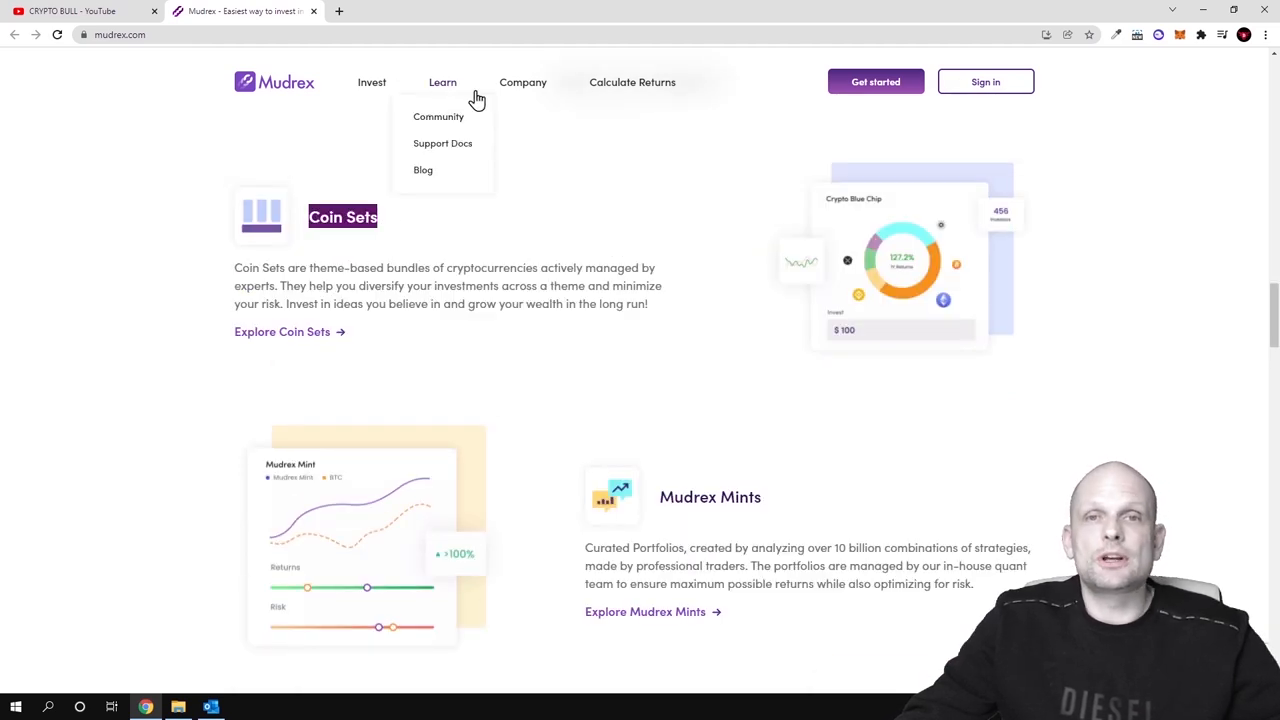
pyautogui.click(372, 82)
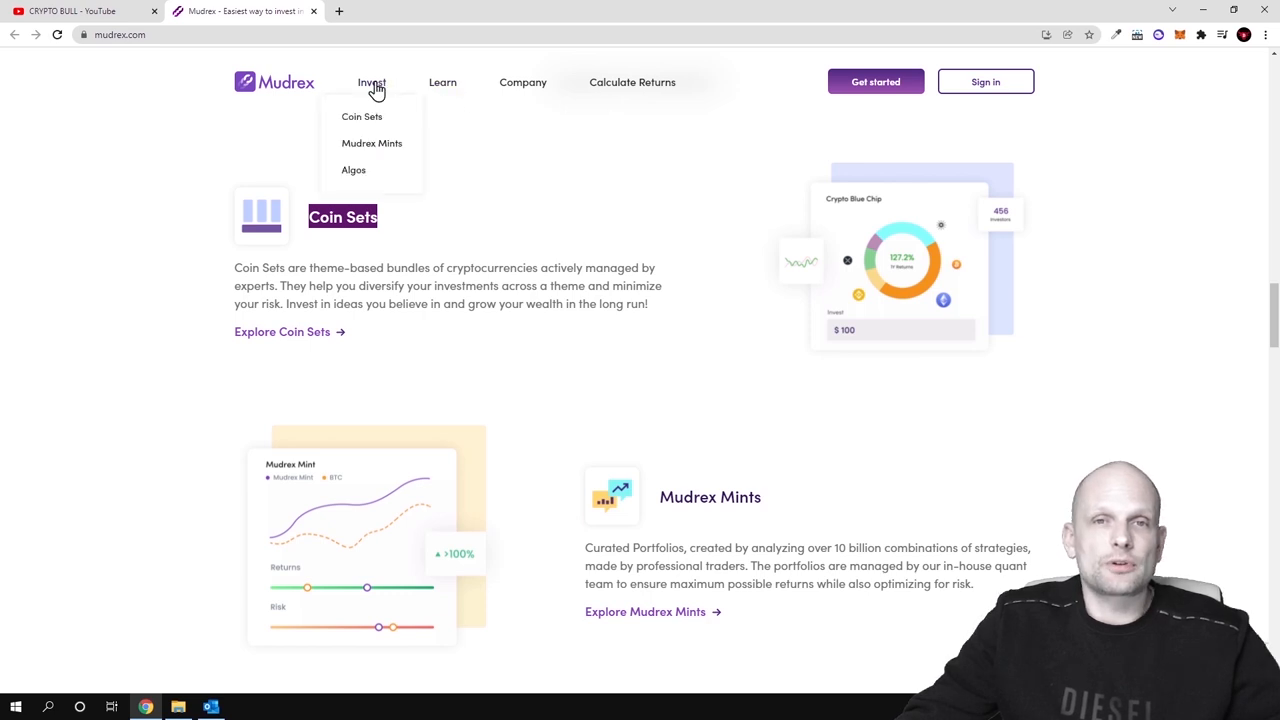
pyautogui.moveTo(356, 116)
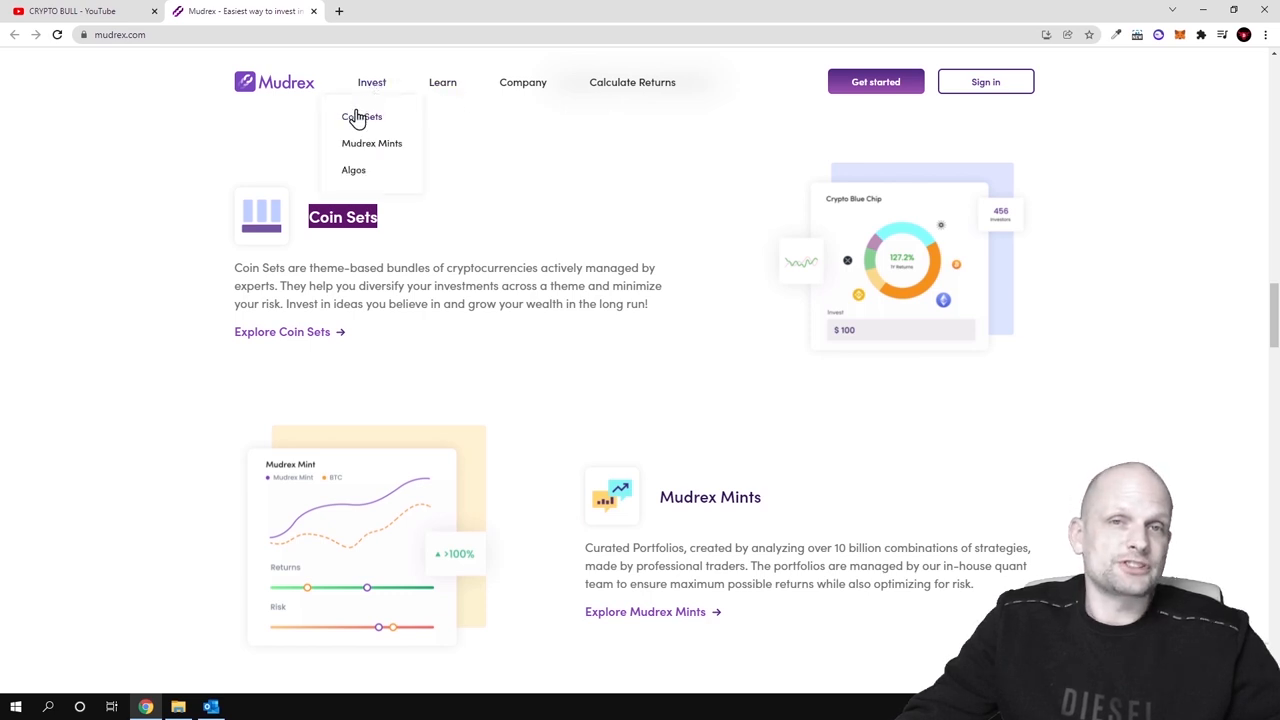
# - Browse the Coin Sets catalogue through the Buy The Dip and All Coin Sets lists
pyautogui.click(360, 116)
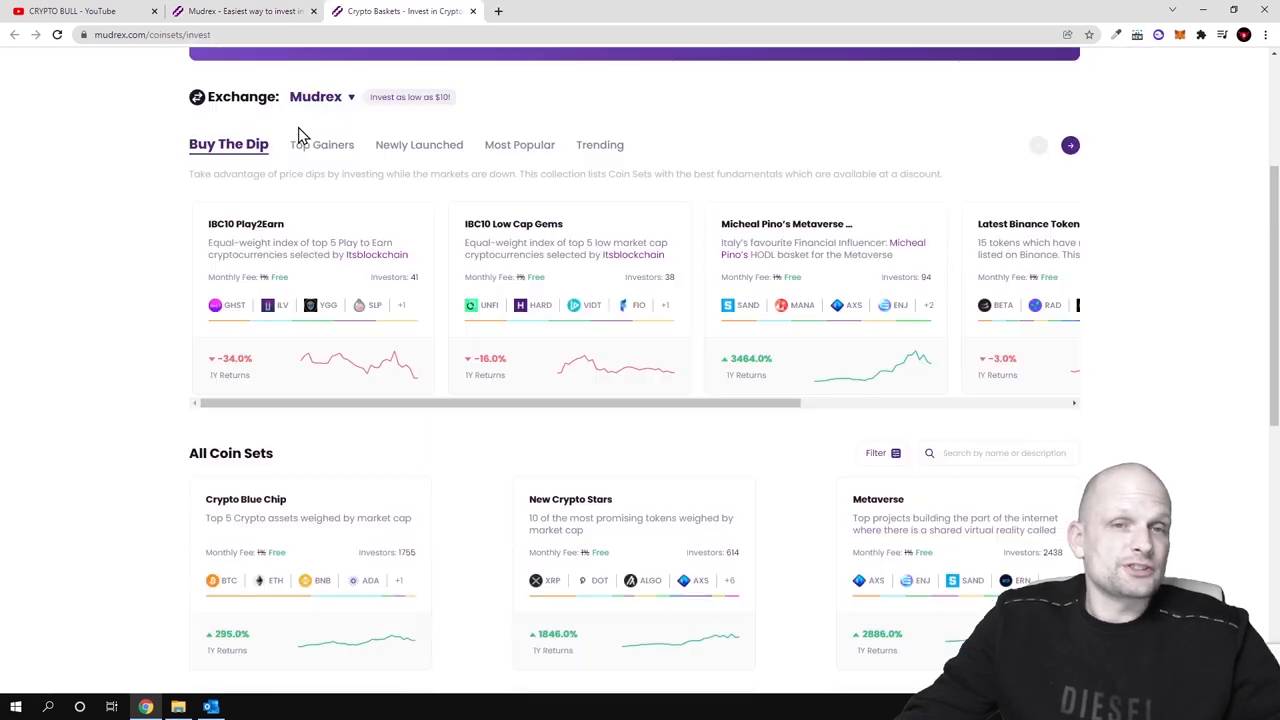
pyautogui.scroll(-3)
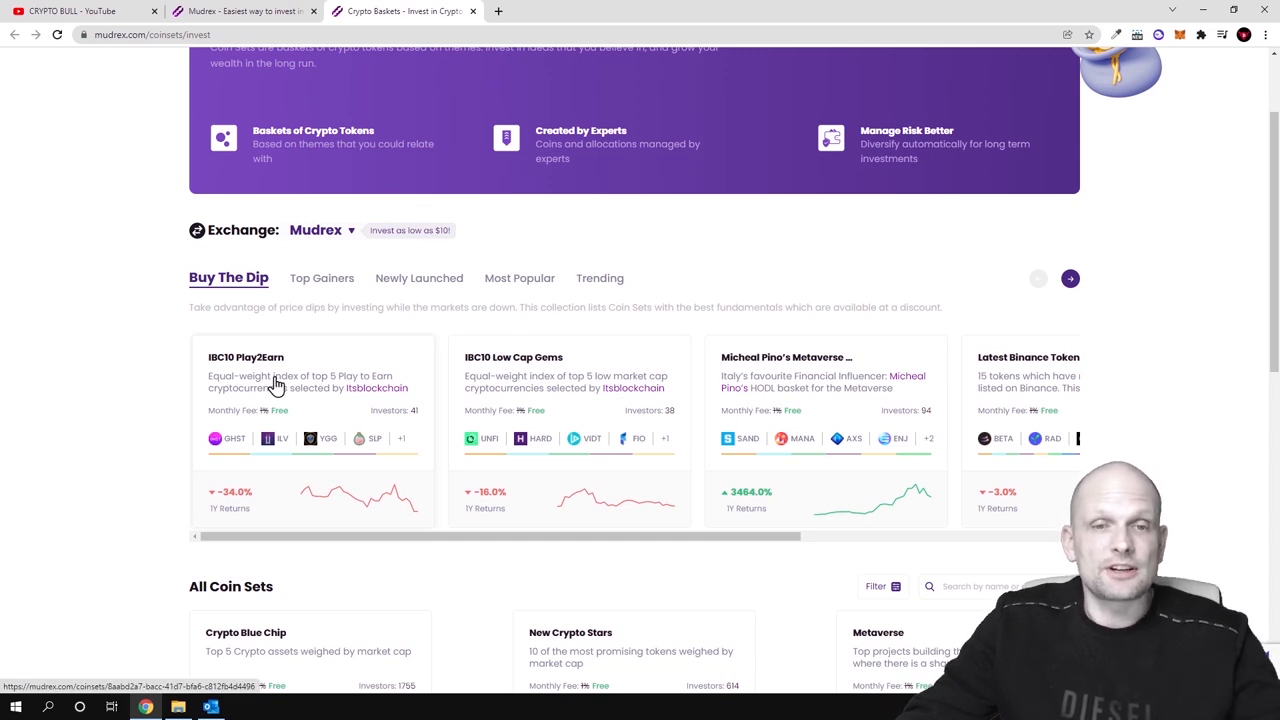
pyautogui.scroll(-3)
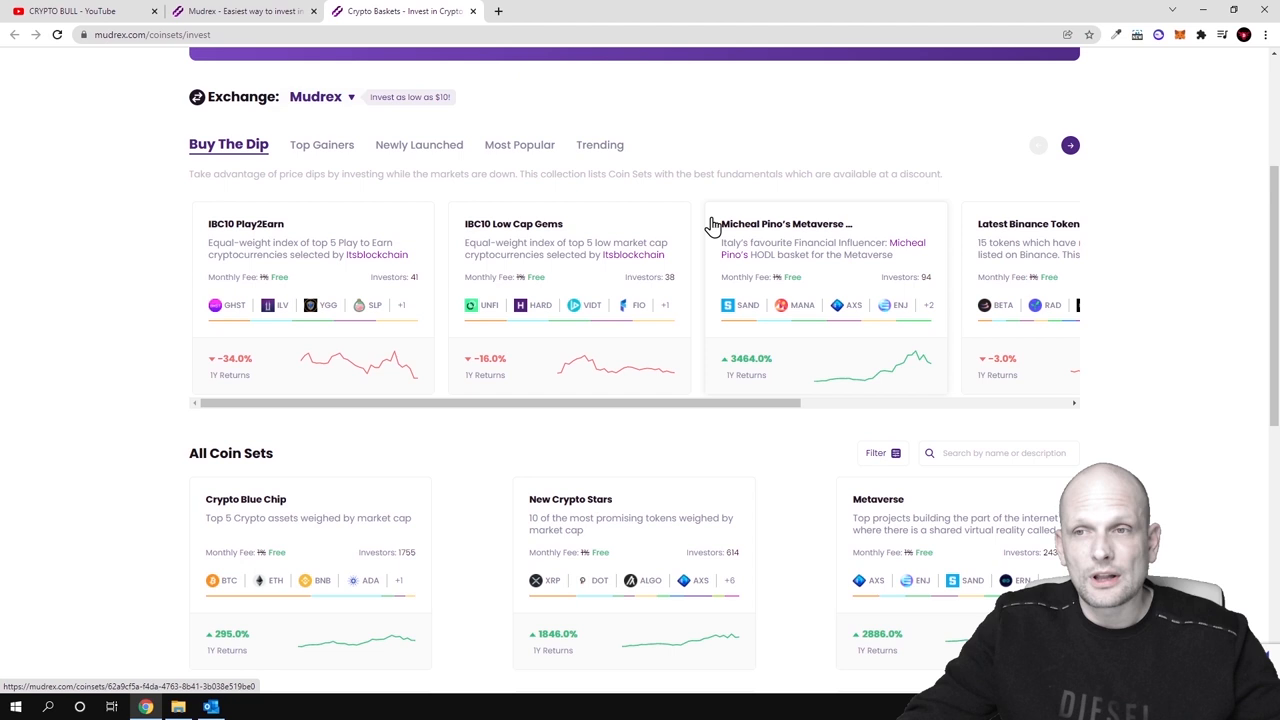
pyautogui.scroll(-3)
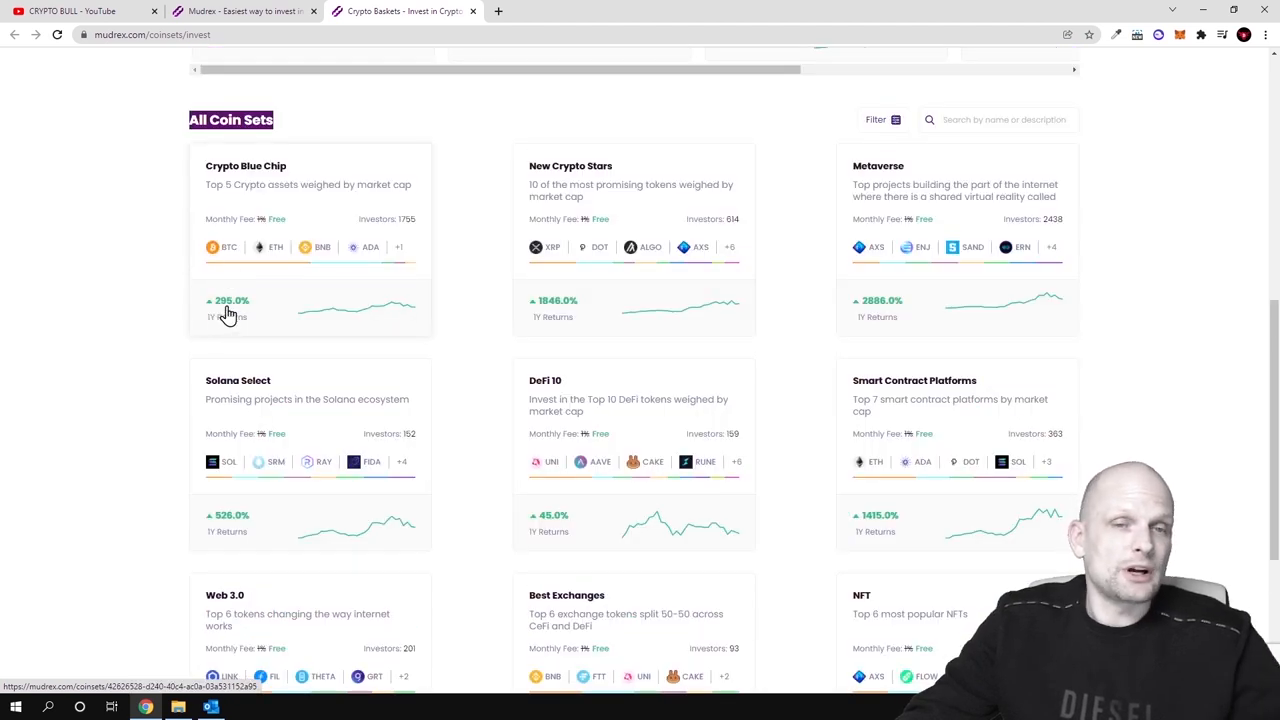
pyautogui.moveTo(550, 318)
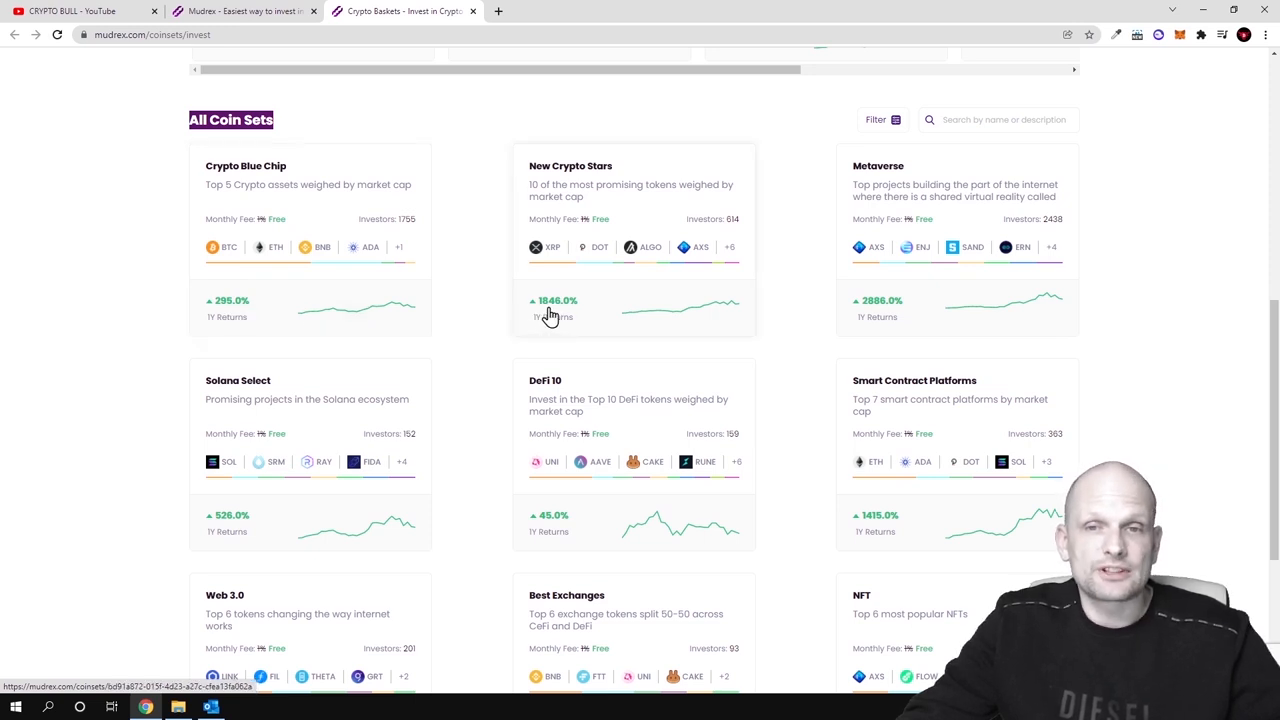
pyautogui.scroll(-3)
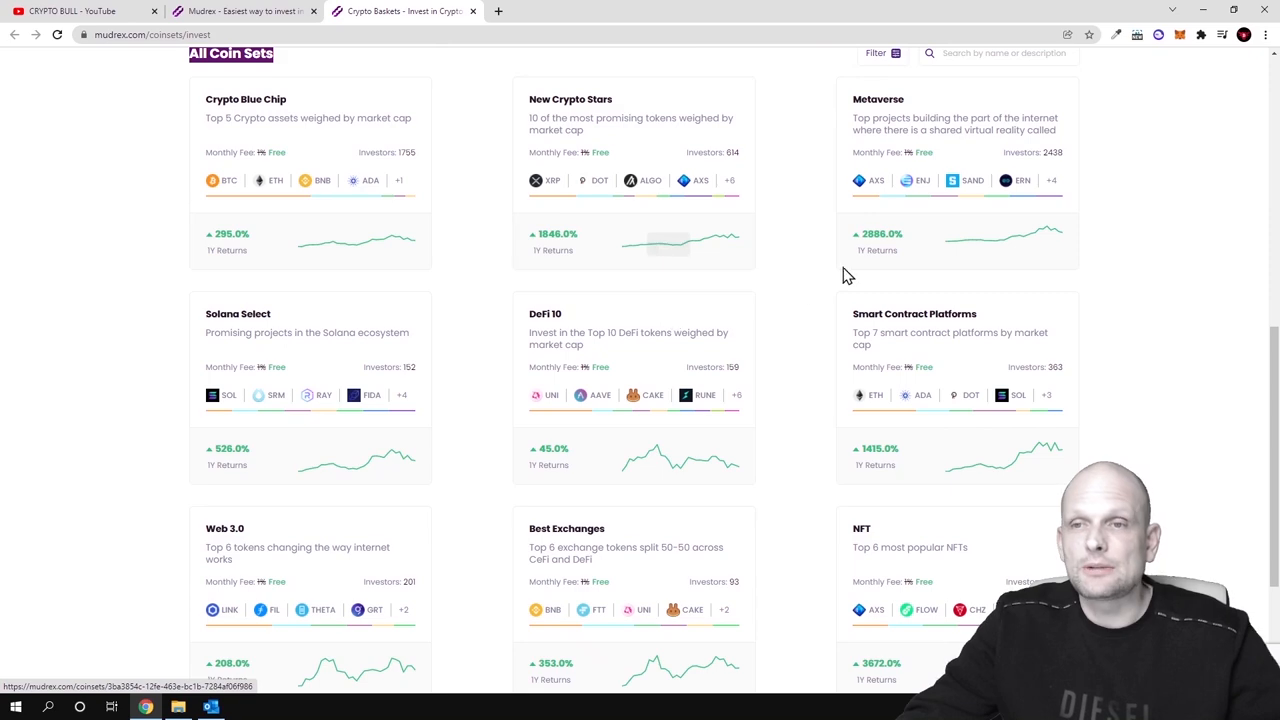
pyautogui.scroll(-3)
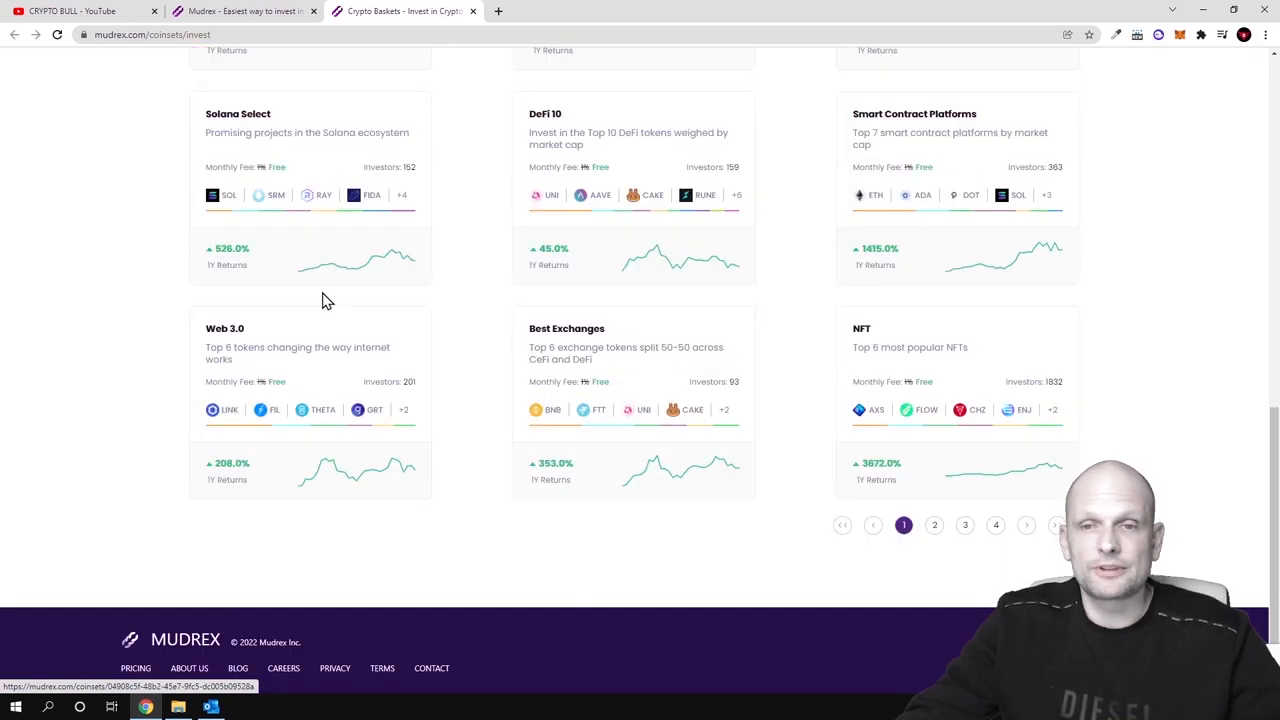
pyautogui.scroll(-3)
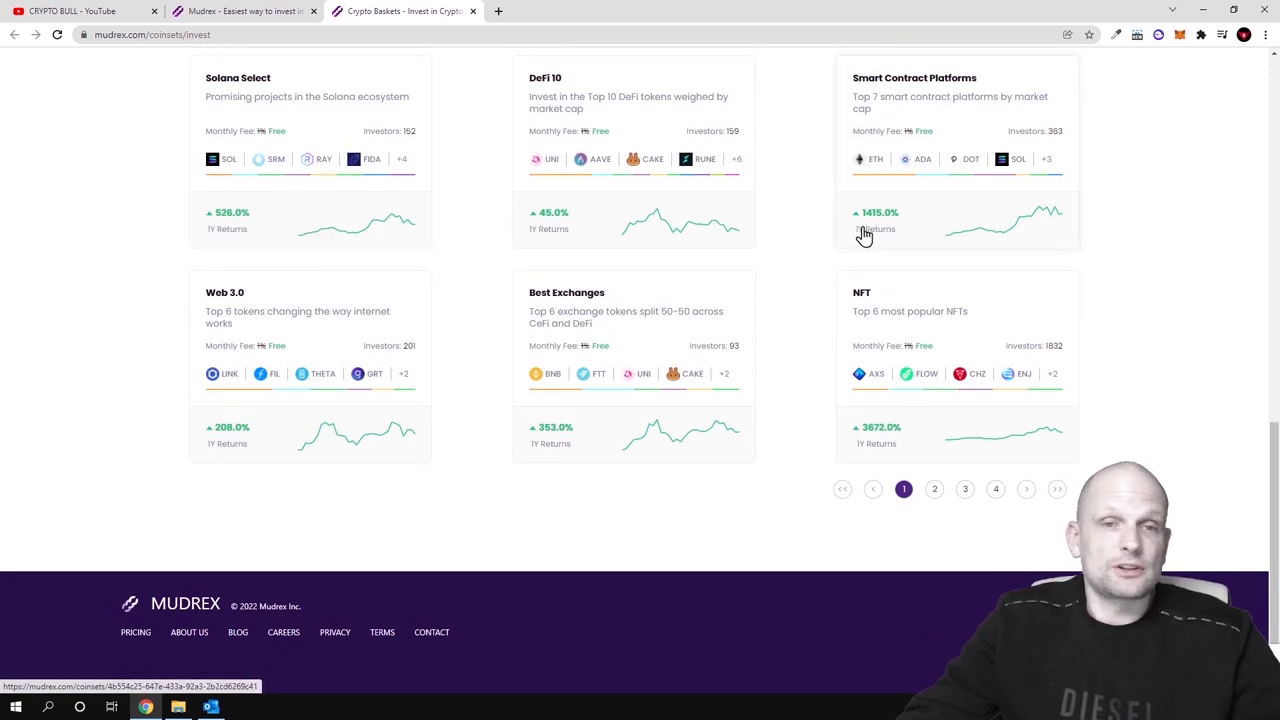
pyautogui.moveTo(648, 322)
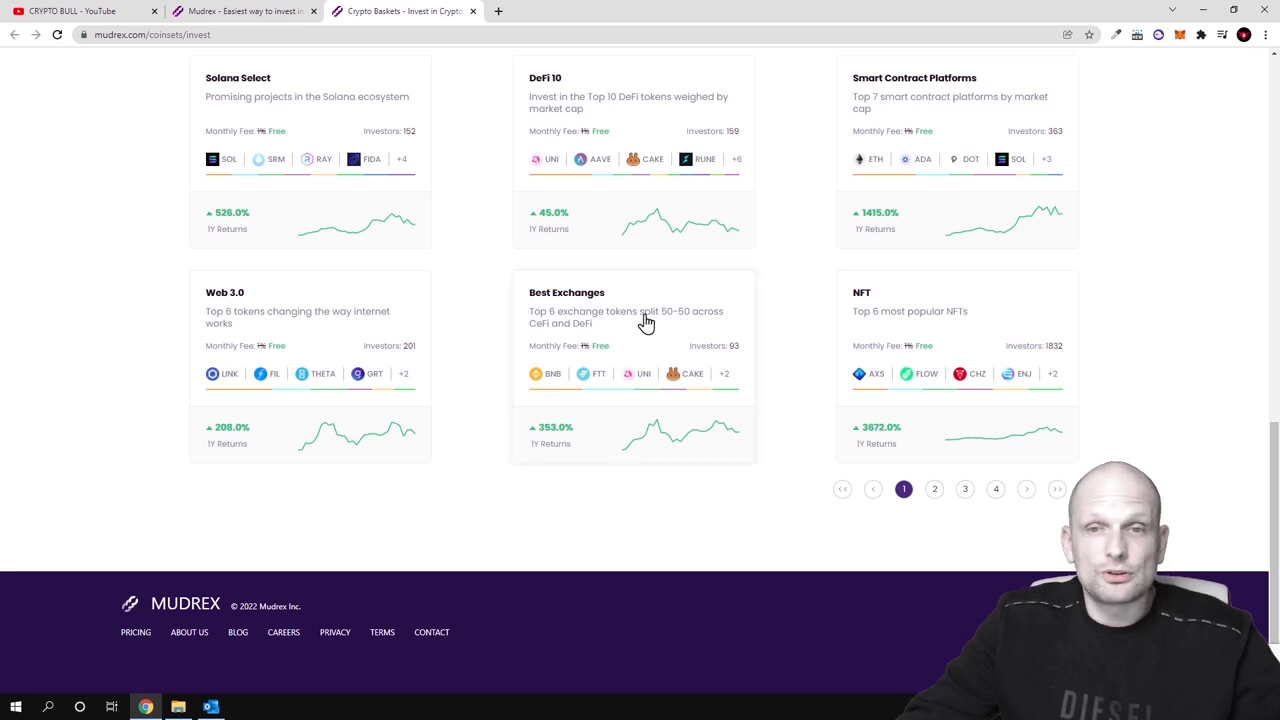
pyautogui.scroll(3)
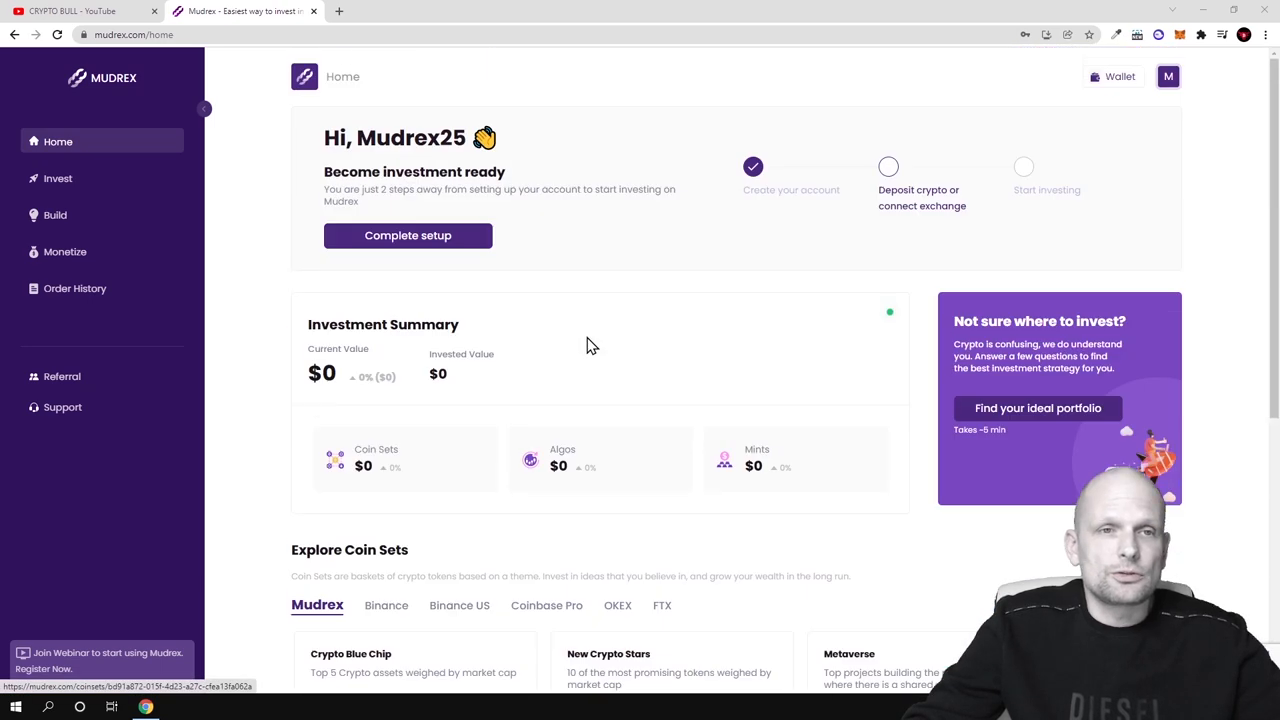
pyautogui.moveTo(58, 140)
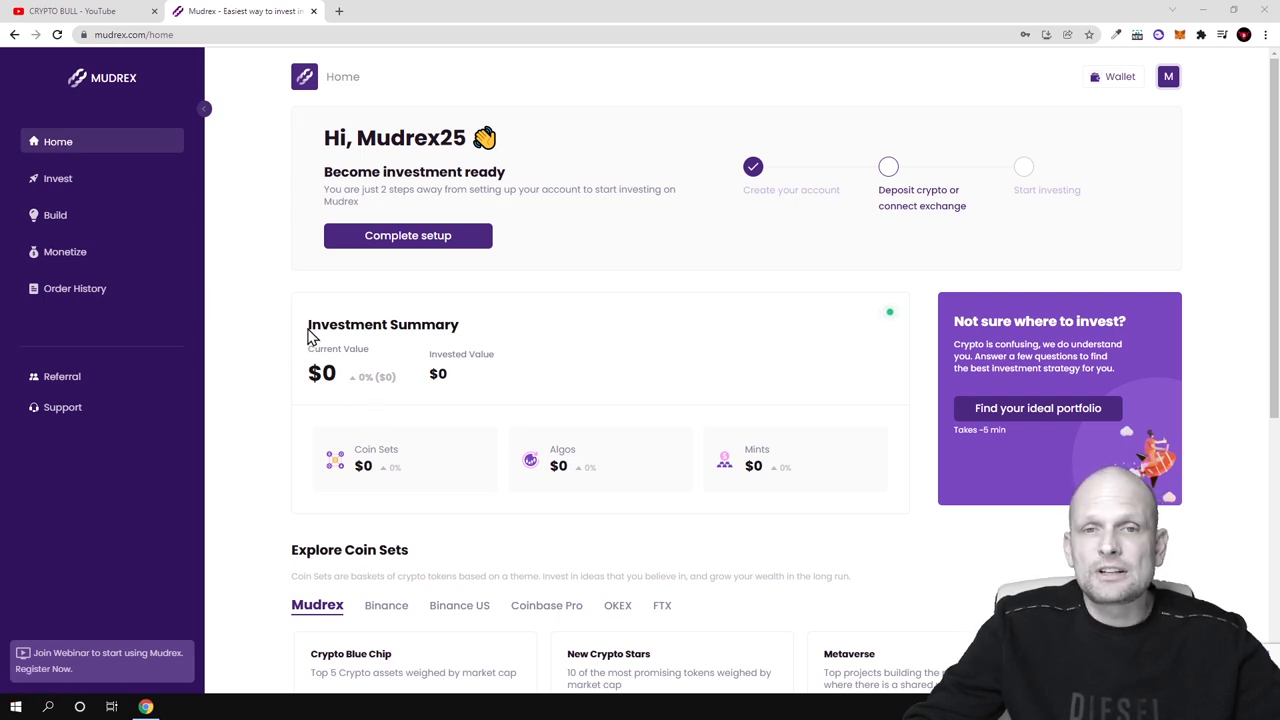
# - Highlight Investment Summary on the dashboard and go to the Wallet with its 1000 USDT balance
pyautogui.doubleClick(384, 324)
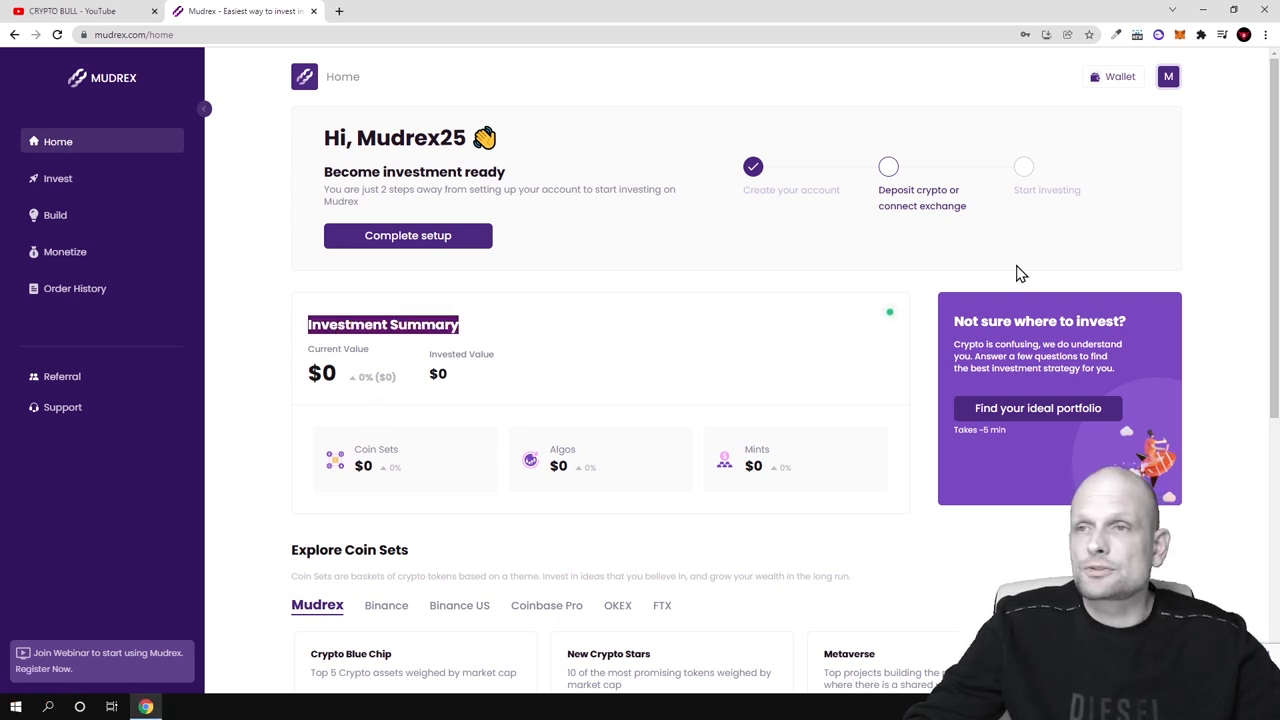
pyautogui.click(1120, 76)
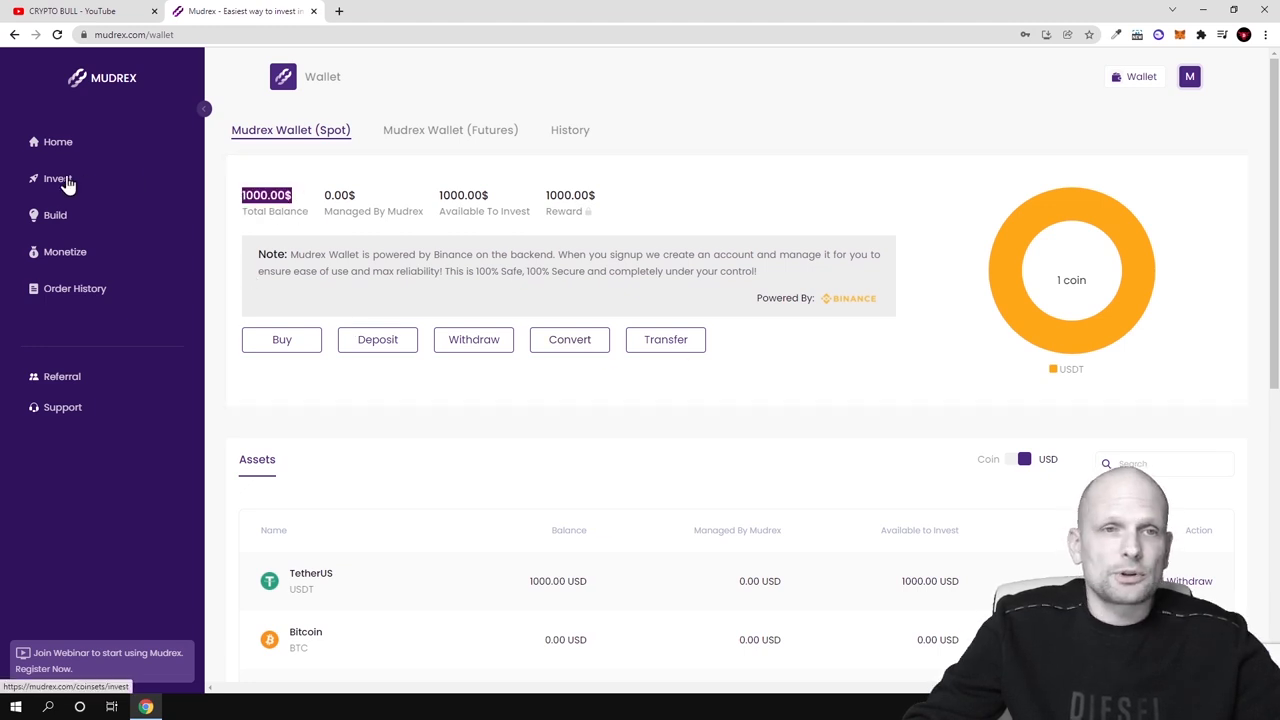
# - Go to the Coin Sets invest page and scroll the All Coin Sets grid toward New Crypto Stars
pyautogui.click(58, 178)
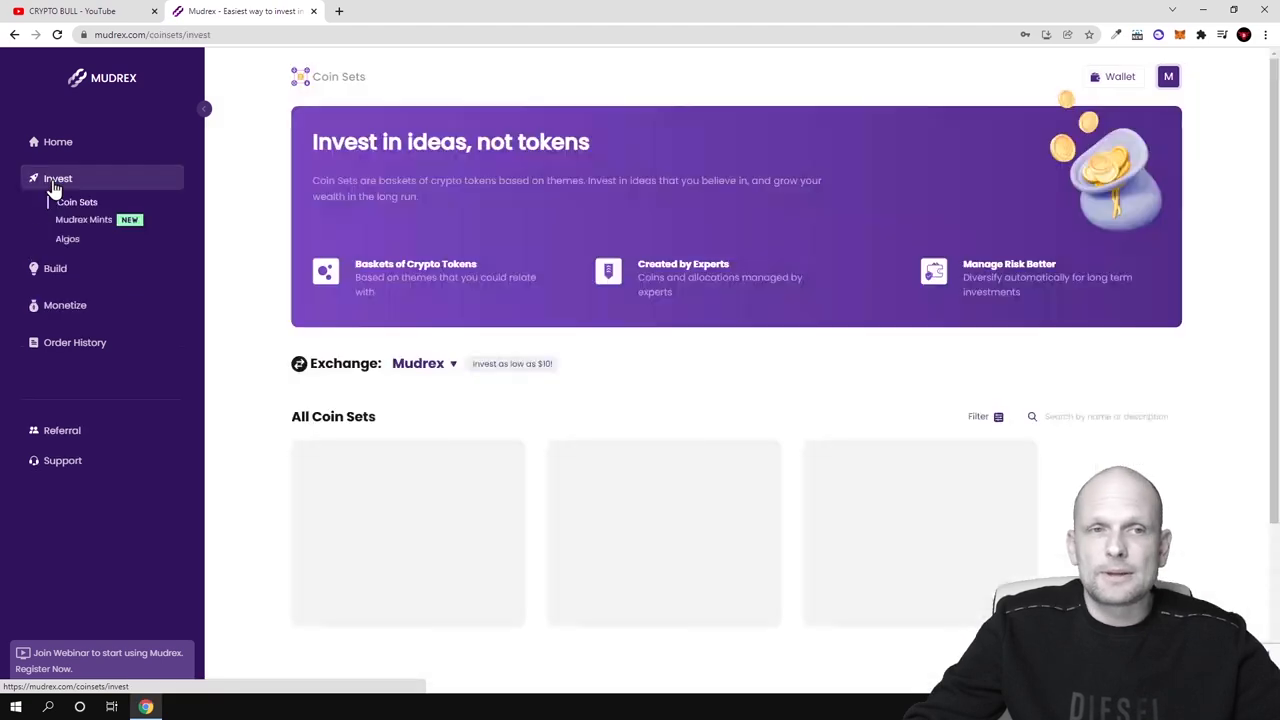
pyautogui.scroll(-3)
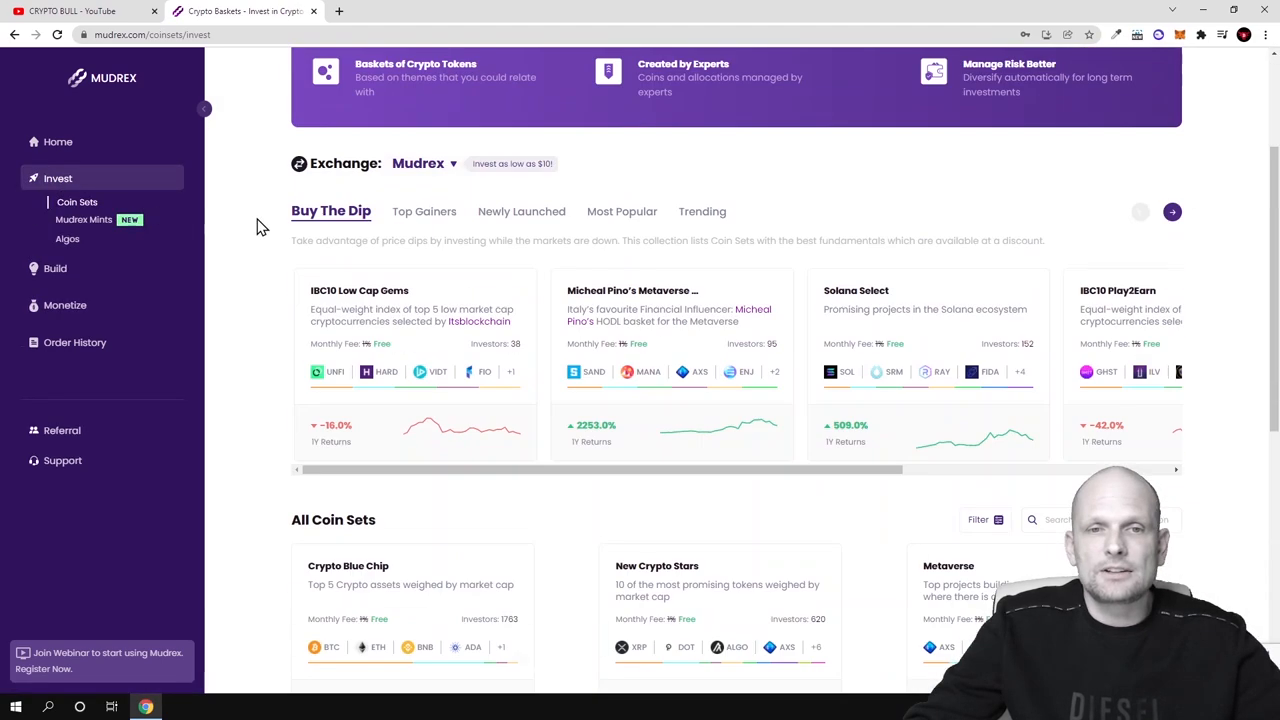
pyautogui.scroll(-3)
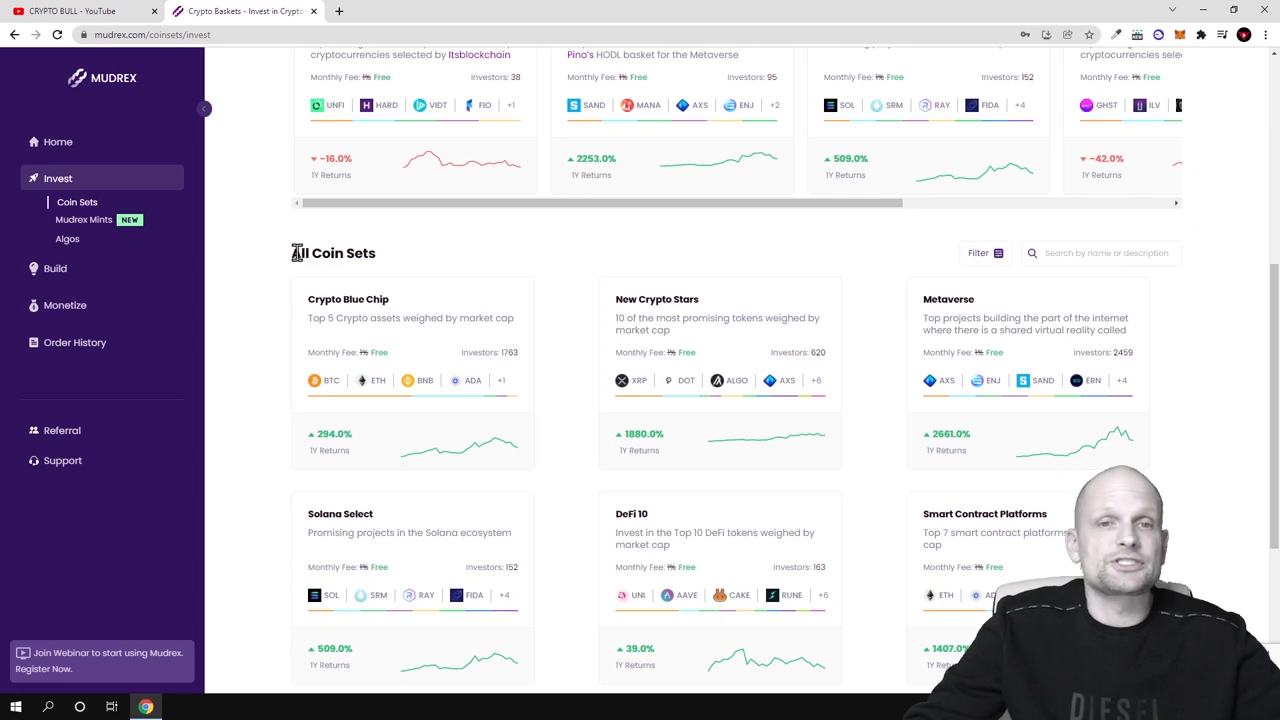
pyautogui.scroll(-3)
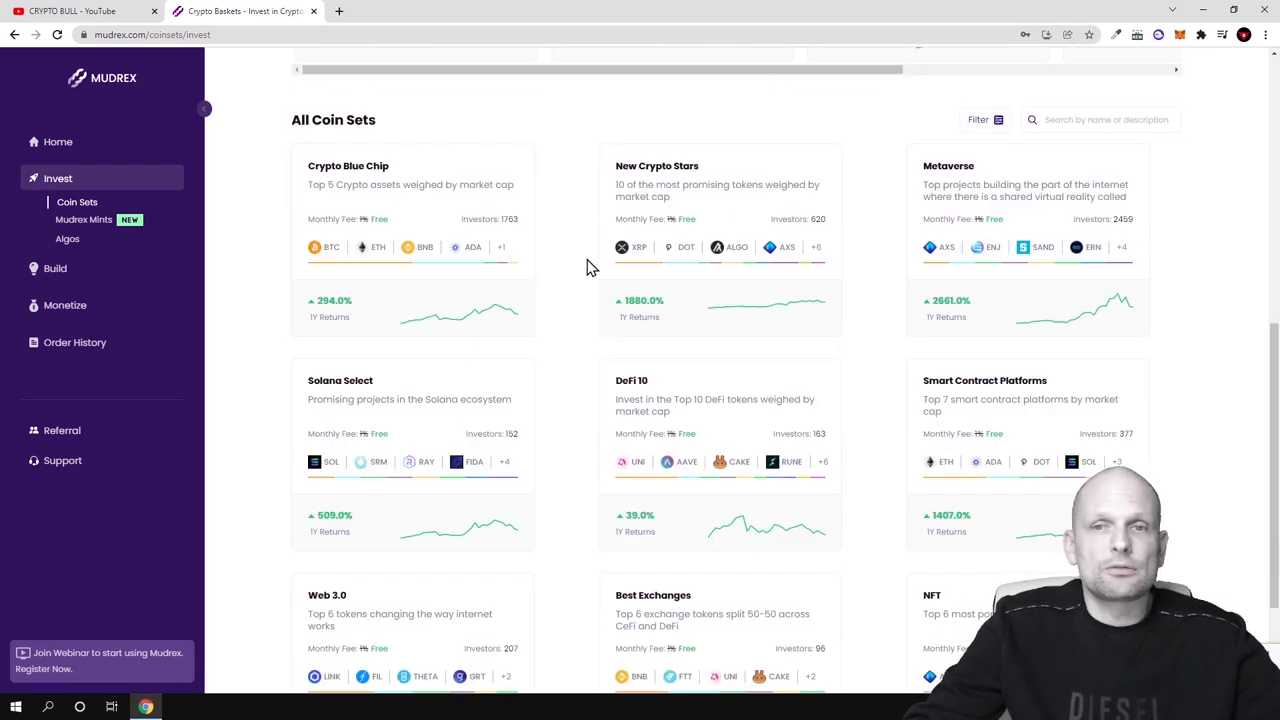
pyautogui.scroll(-3)
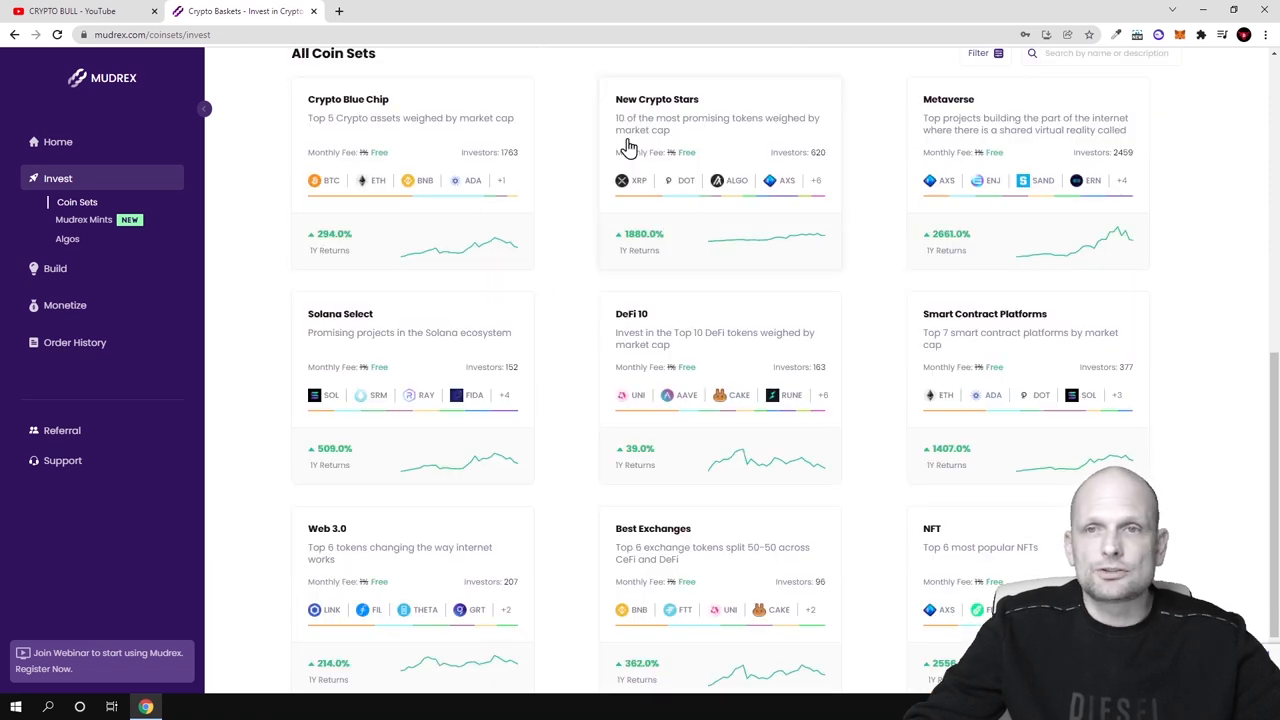
pyautogui.moveTo(704, 116)
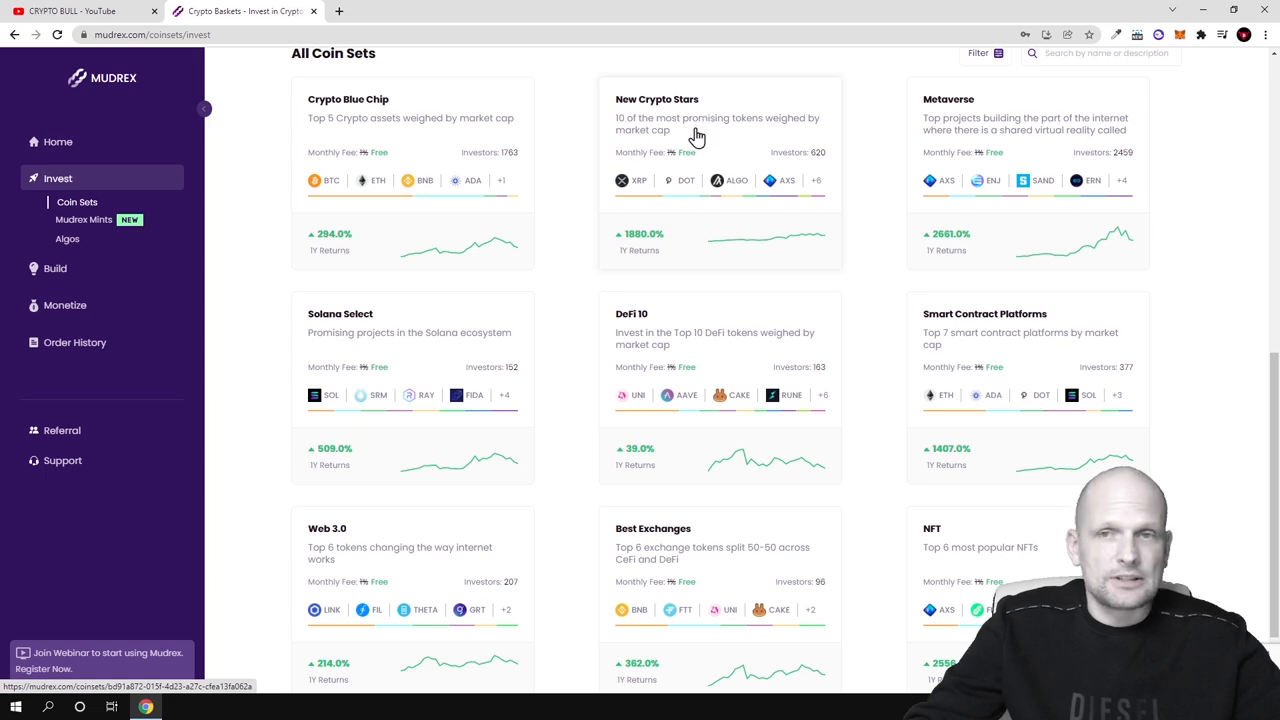
pyautogui.moveTo(708, 136)
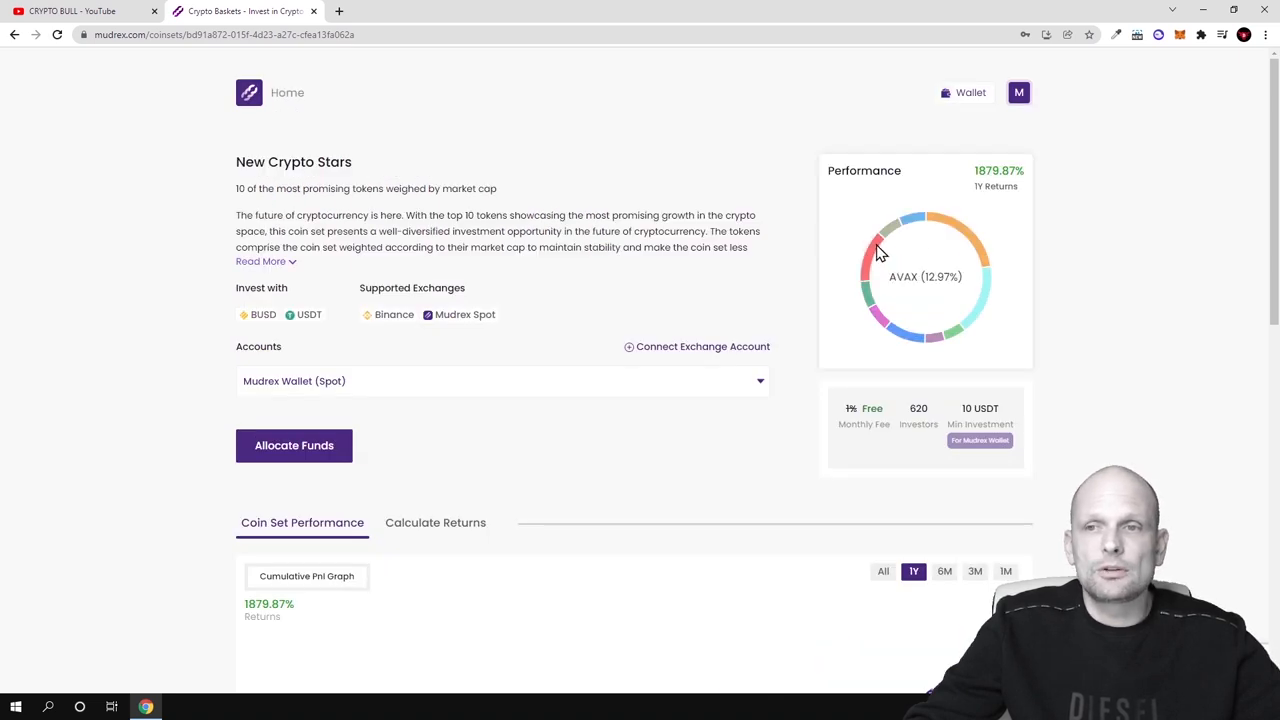
pyautogui.moveTo(912, 224)
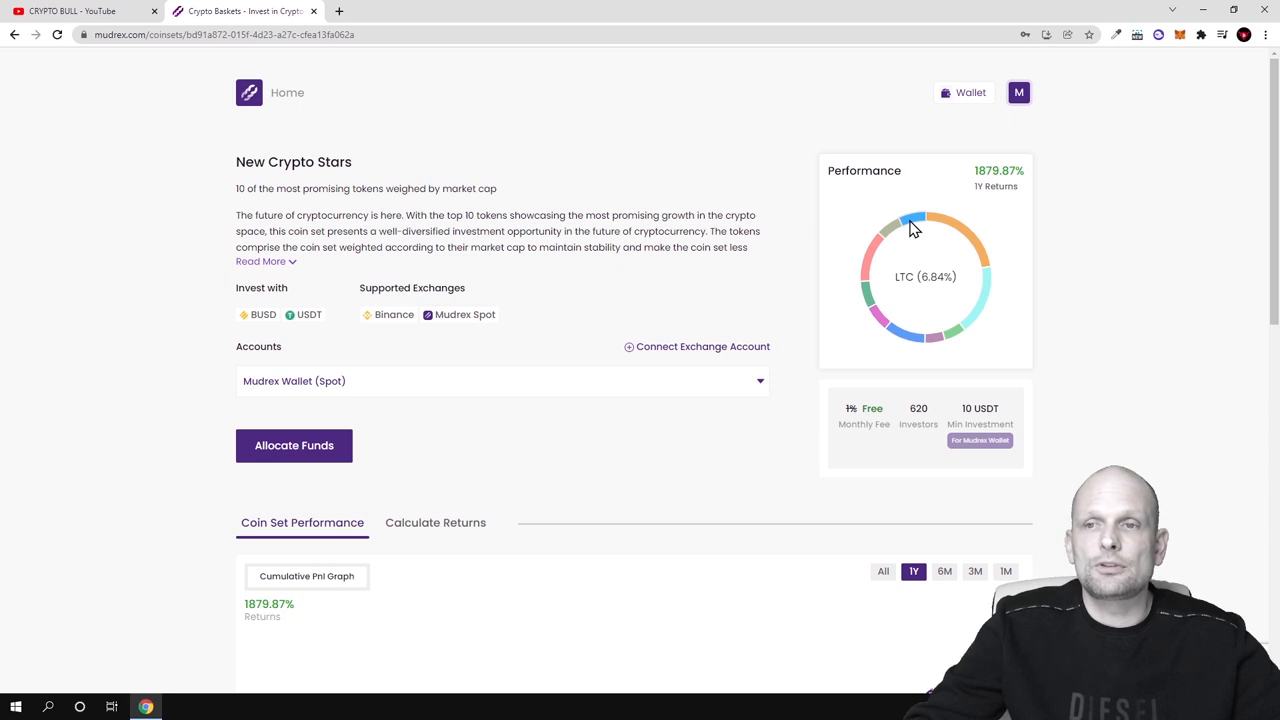
pyautogui.moveTo(892, 258)
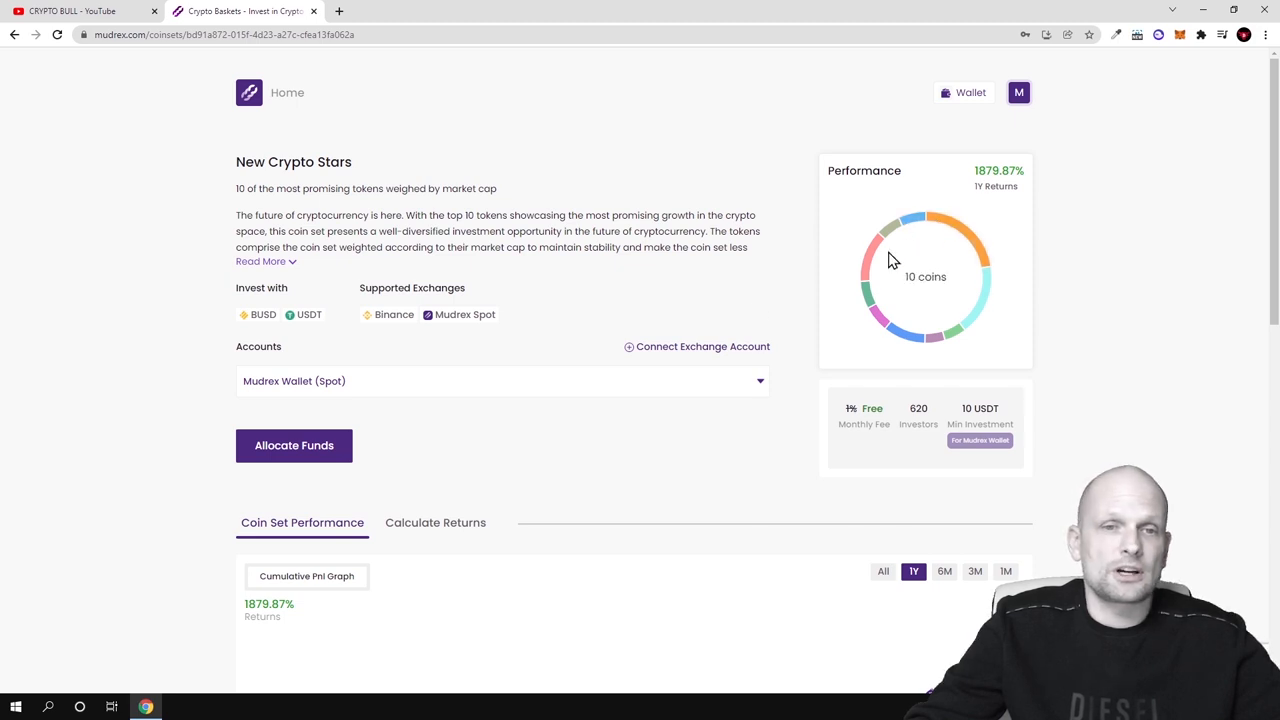
# - Allocate 500 USDT to New Crypto Stars, submit it and dismiss the confirmation
pyautogui.scroll(-3)
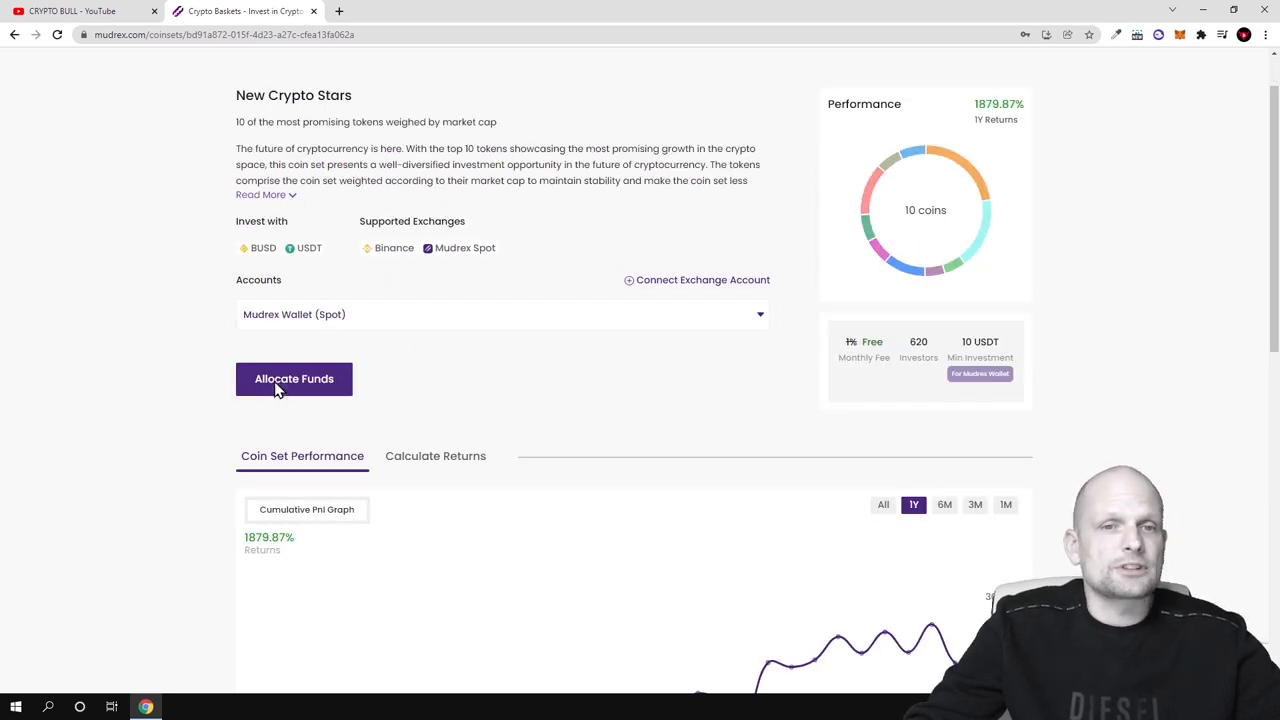
pyautogui.click(294, 378)
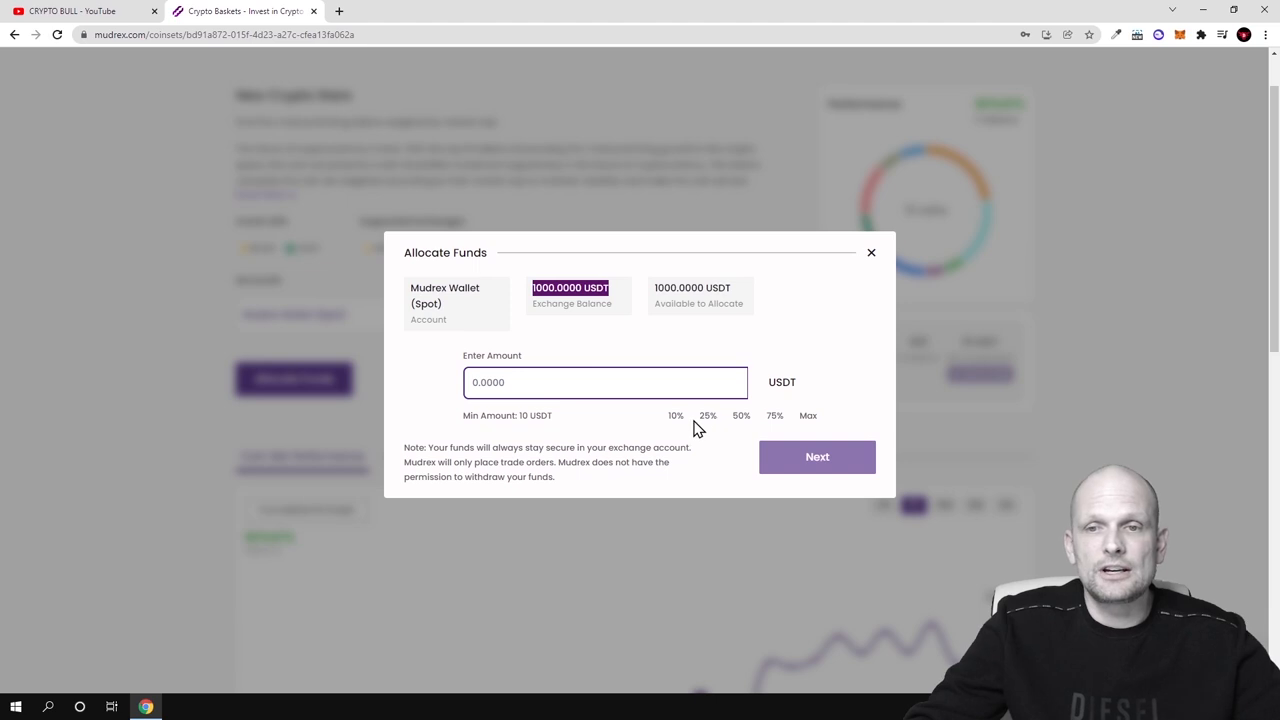
pyautogui.write('500')
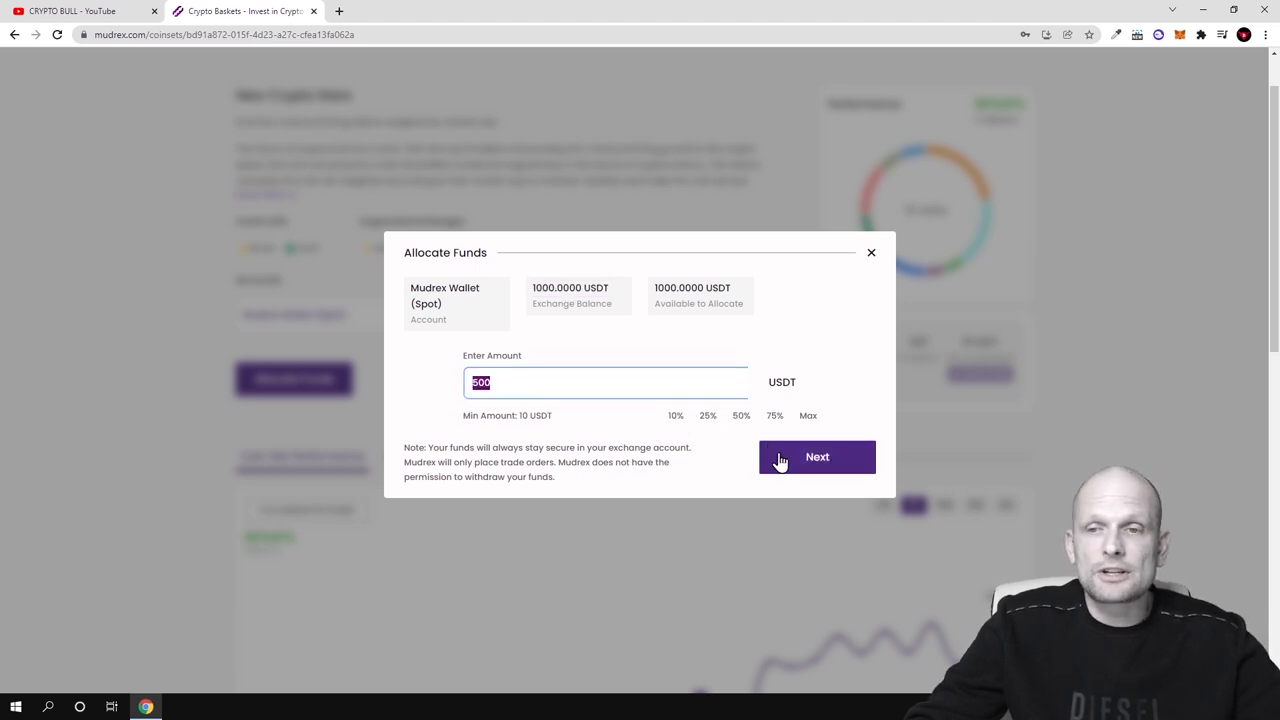
pyautogui.click(816, 456)
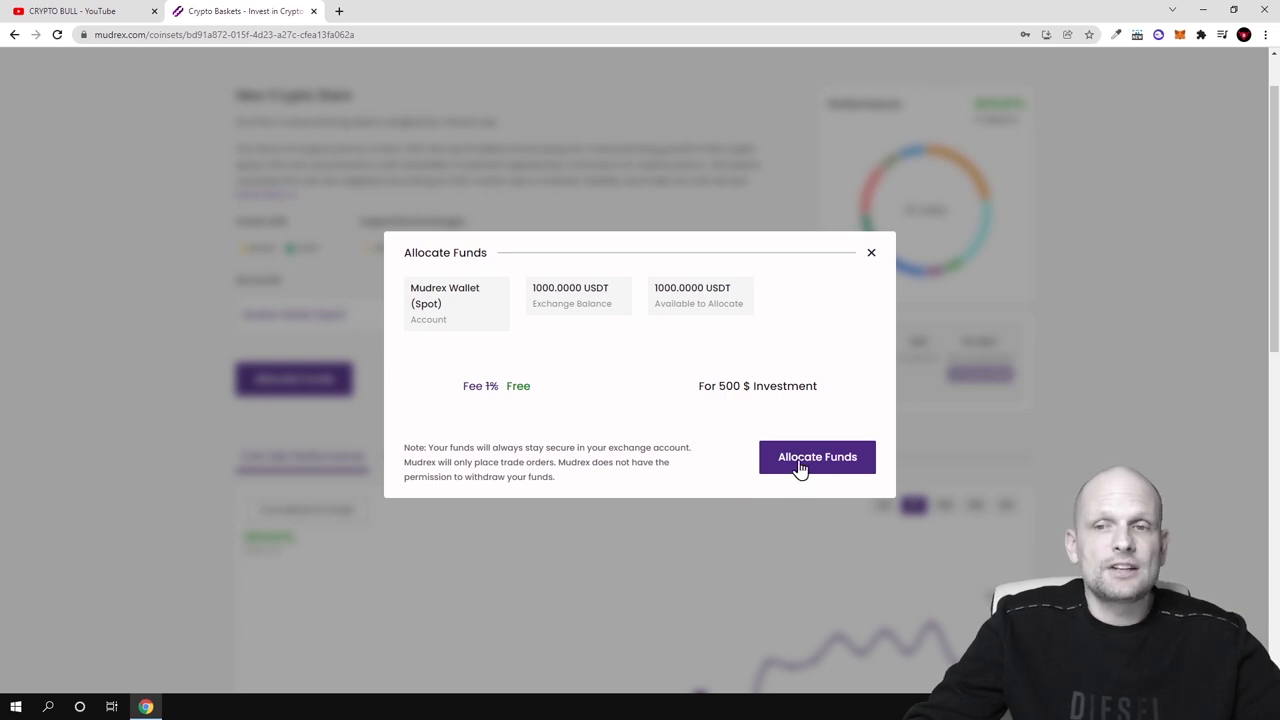
pyautogui.click(816, 456)
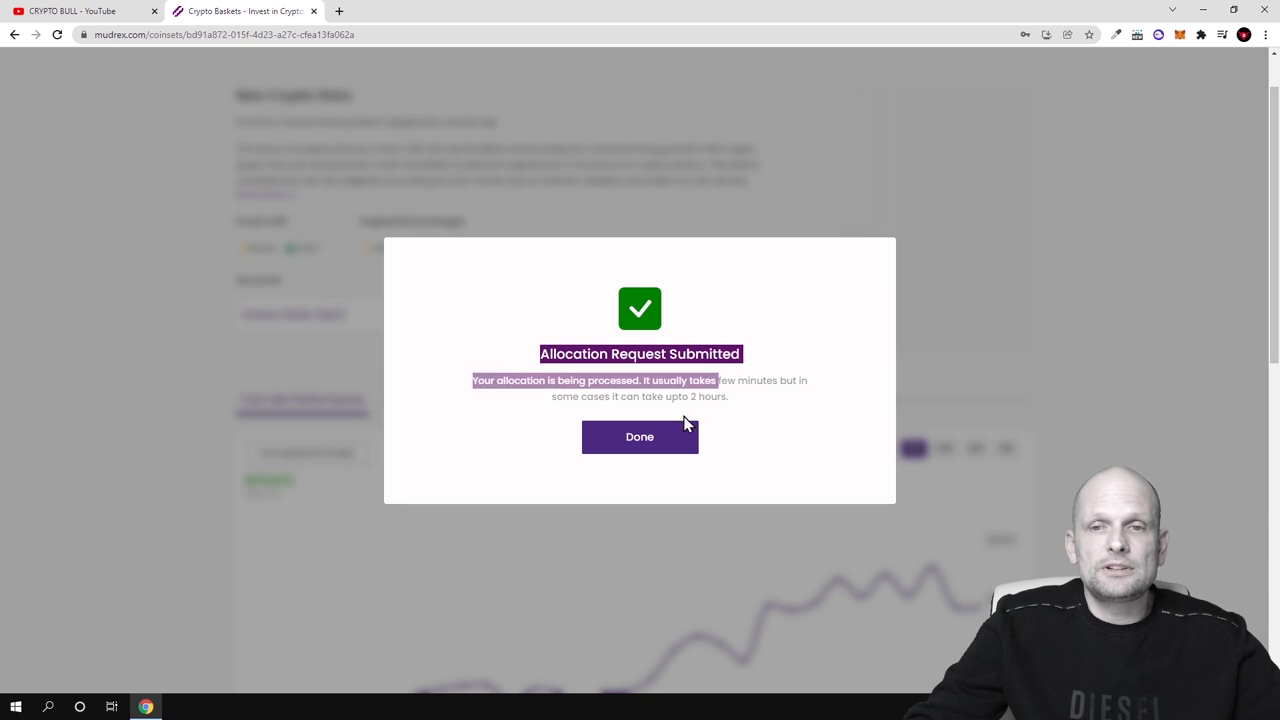
pyautogui.click(640, 436)
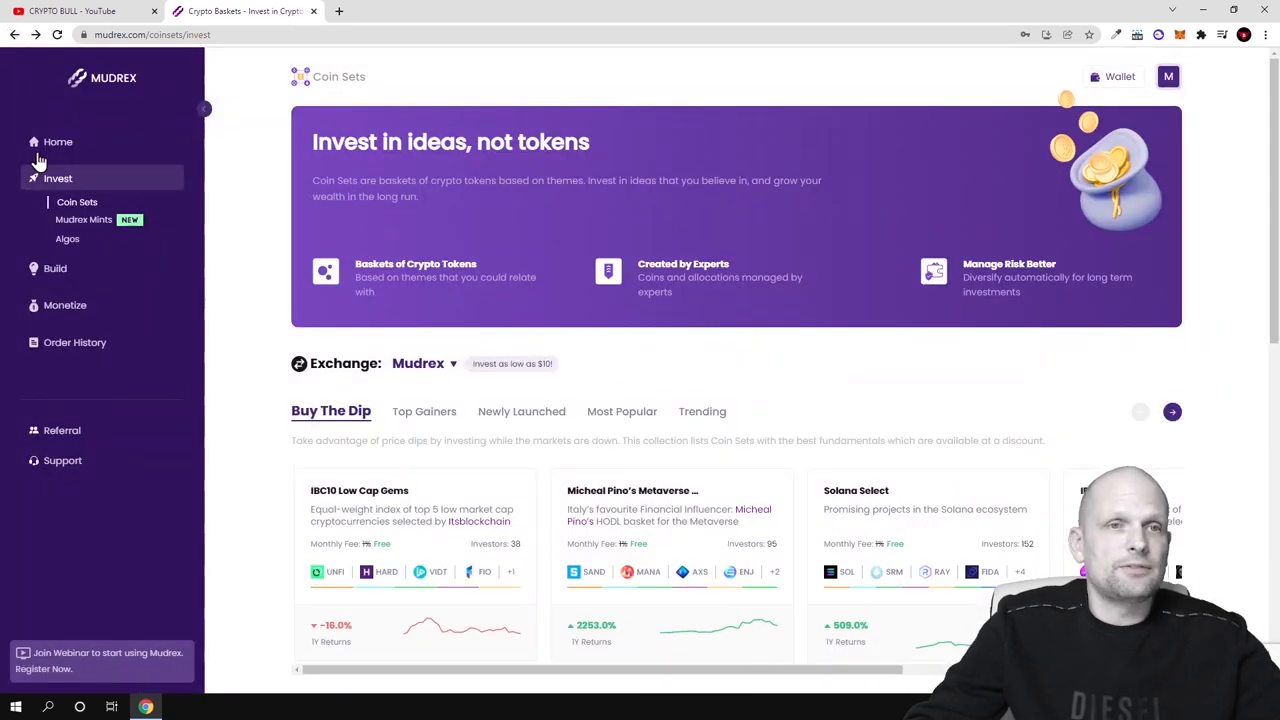
# - Check the home dashboard's Investment Summary now reads $500
pyautogui.click(56, 140)
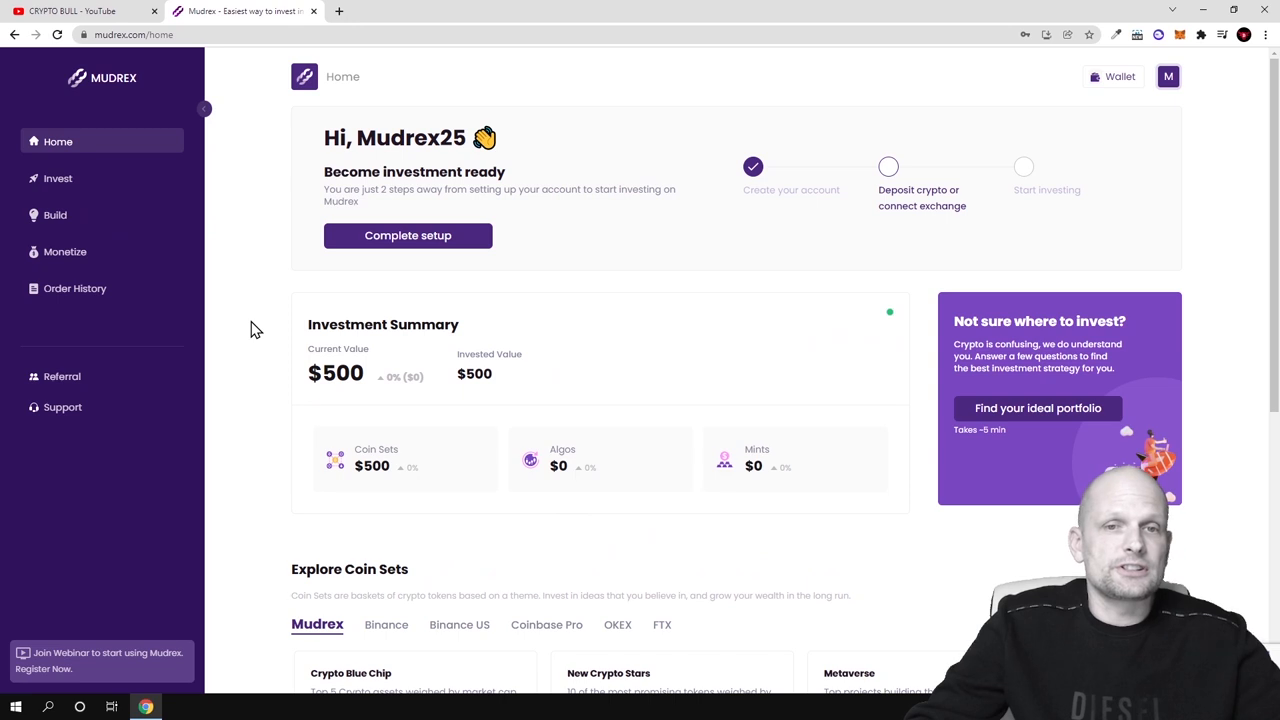
pyautogui.doubleClick(396, 324)
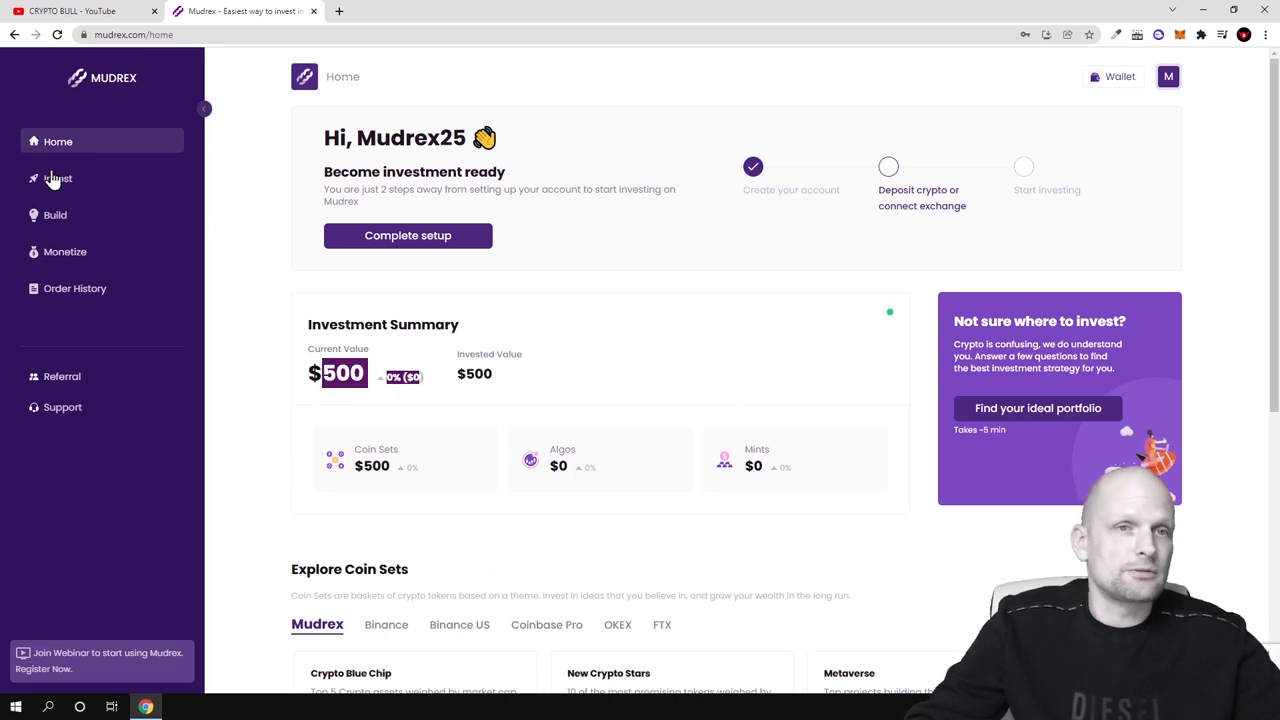
# - Return to the Coin Sets catalogue and open the DeFi 10 coin set
pyautogui.click(56, 178)
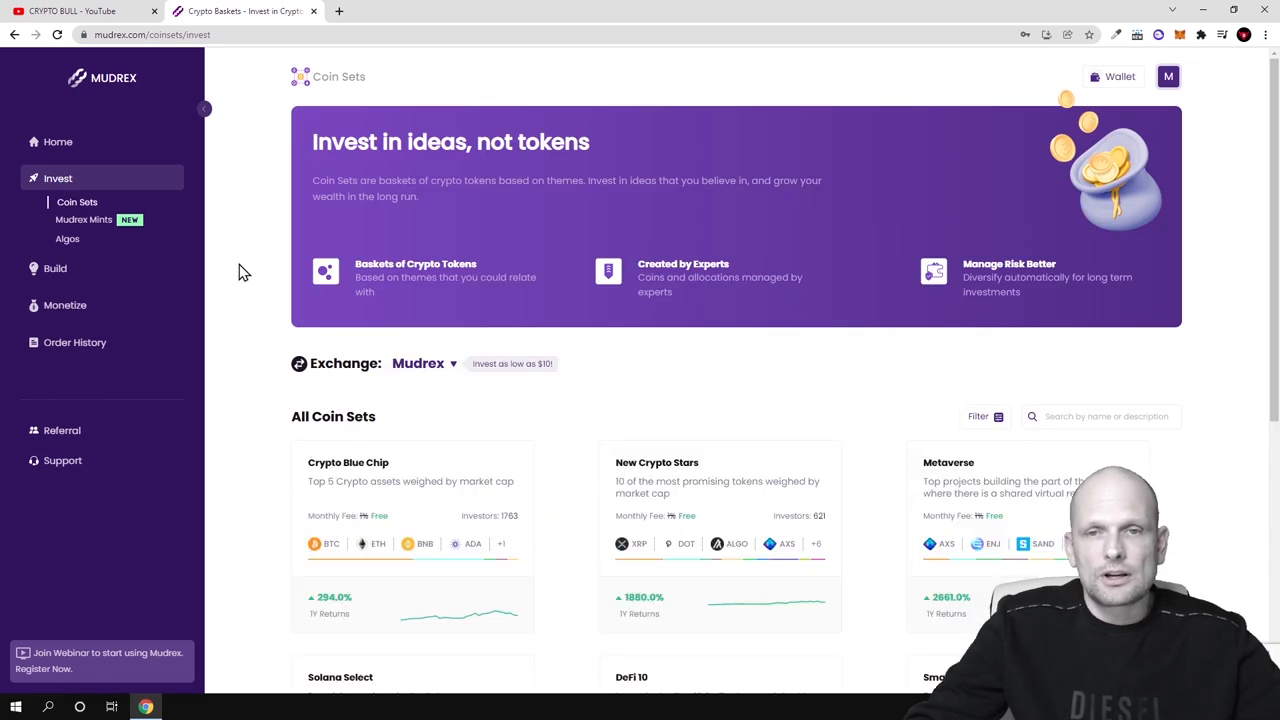
pyautogui.scroll(-3)
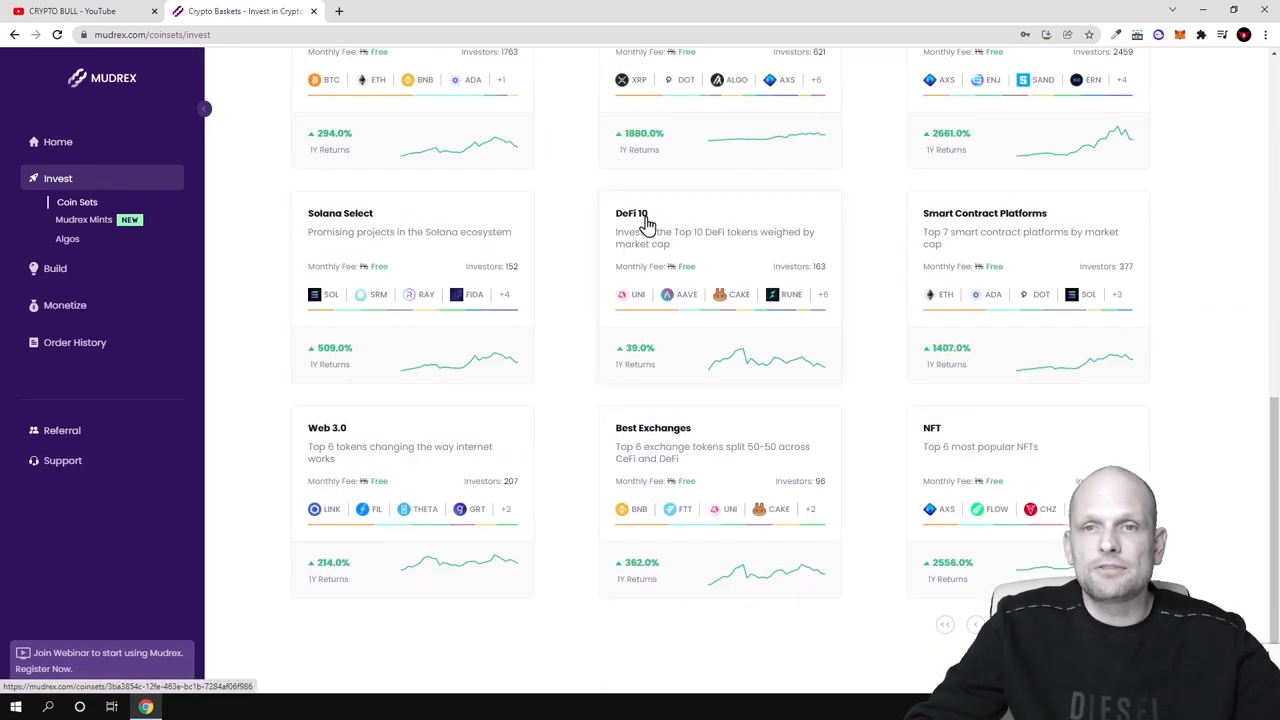
pyautogui.click(632, 212)
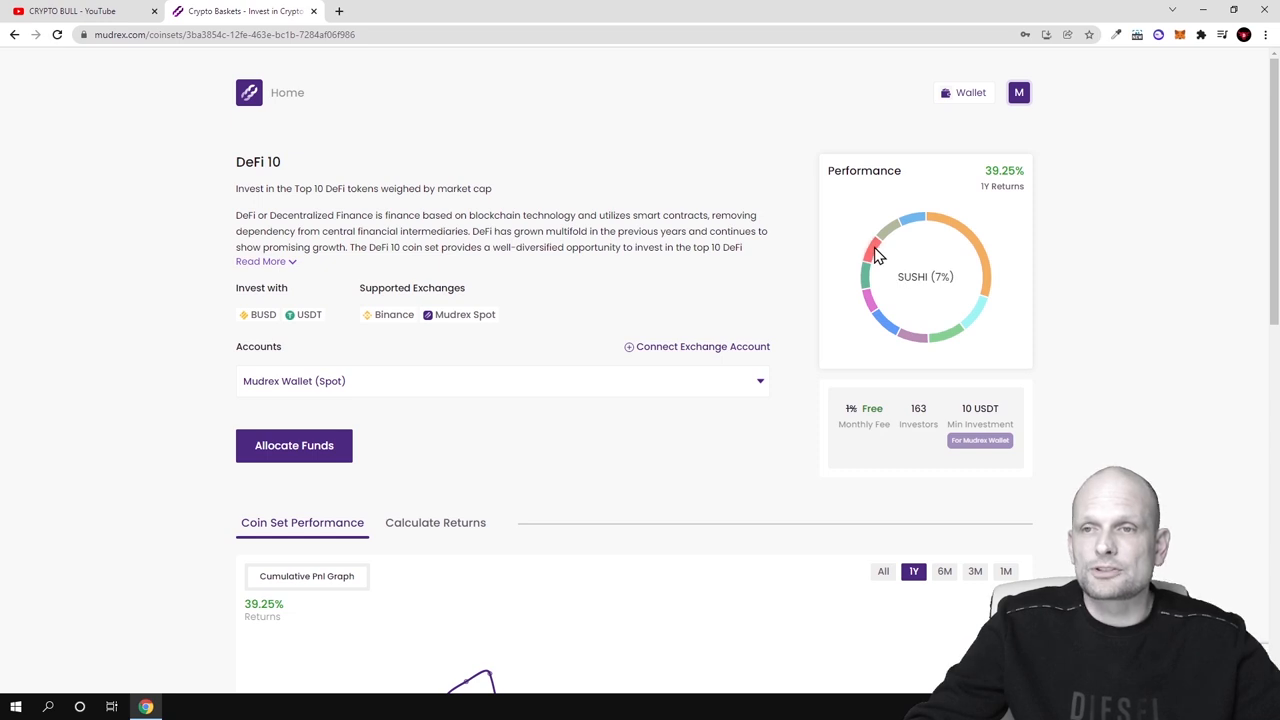
pyautogui.moveTo(900, 232)
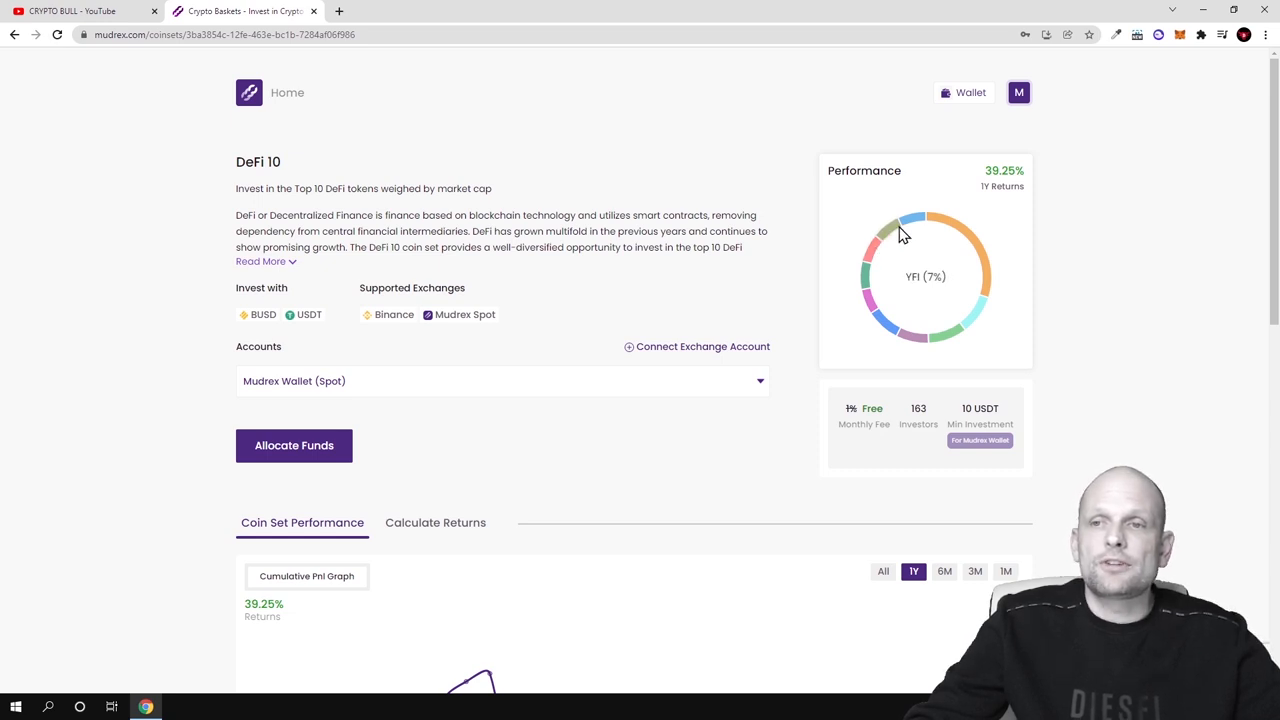
pyautogui.moveTo(916, 222)
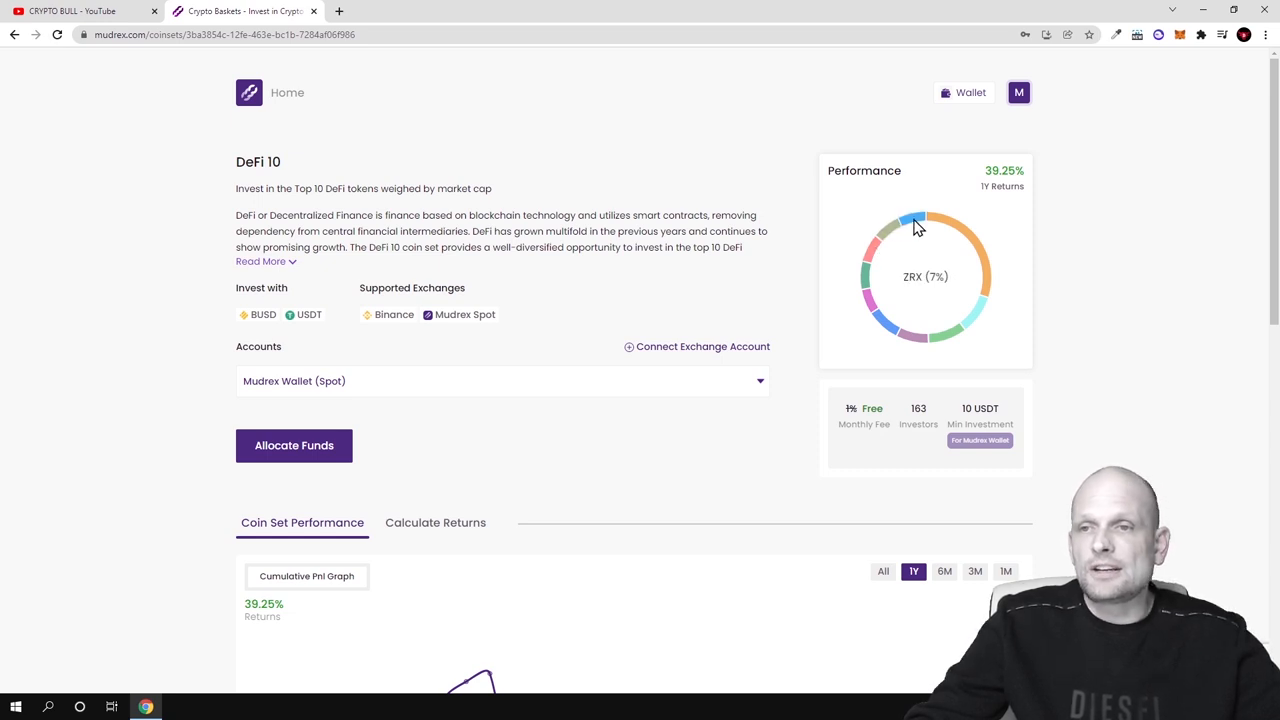
# - Allocate 500 USDT to the DeFi 10 coin set and confirm the submission
pyautogui.click(294, 444)
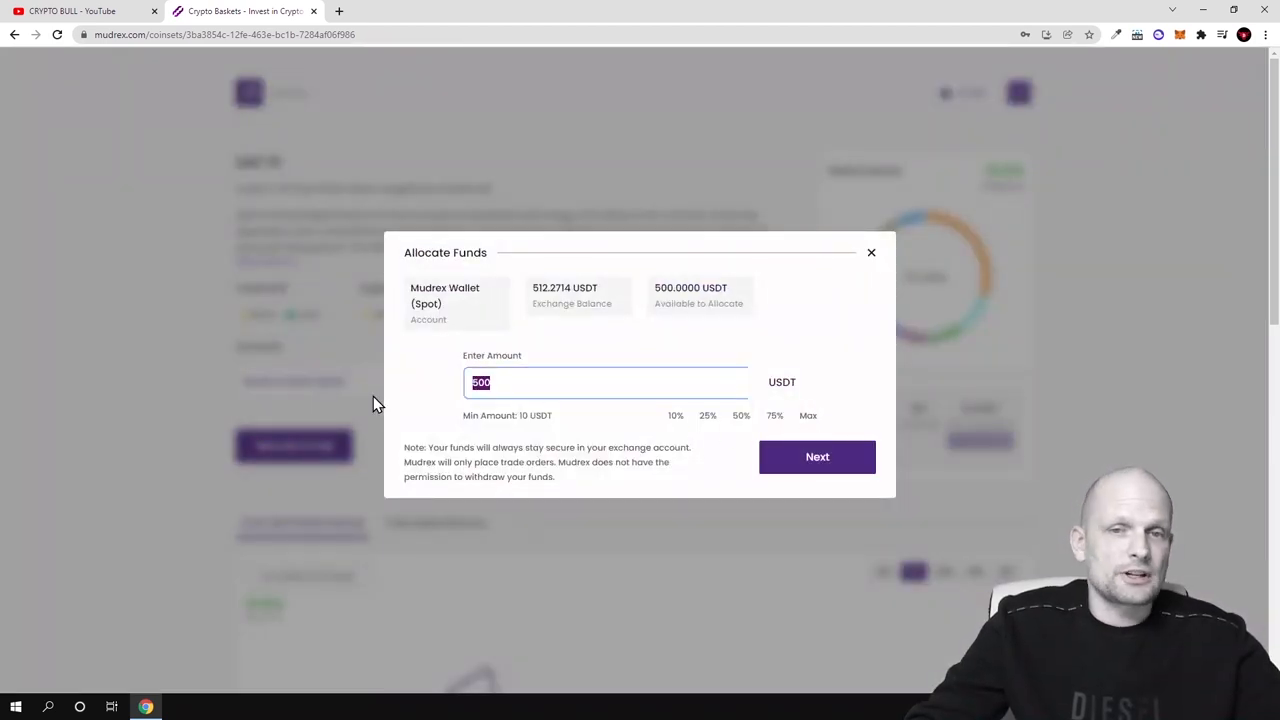
pyautogui.click(816, 456)
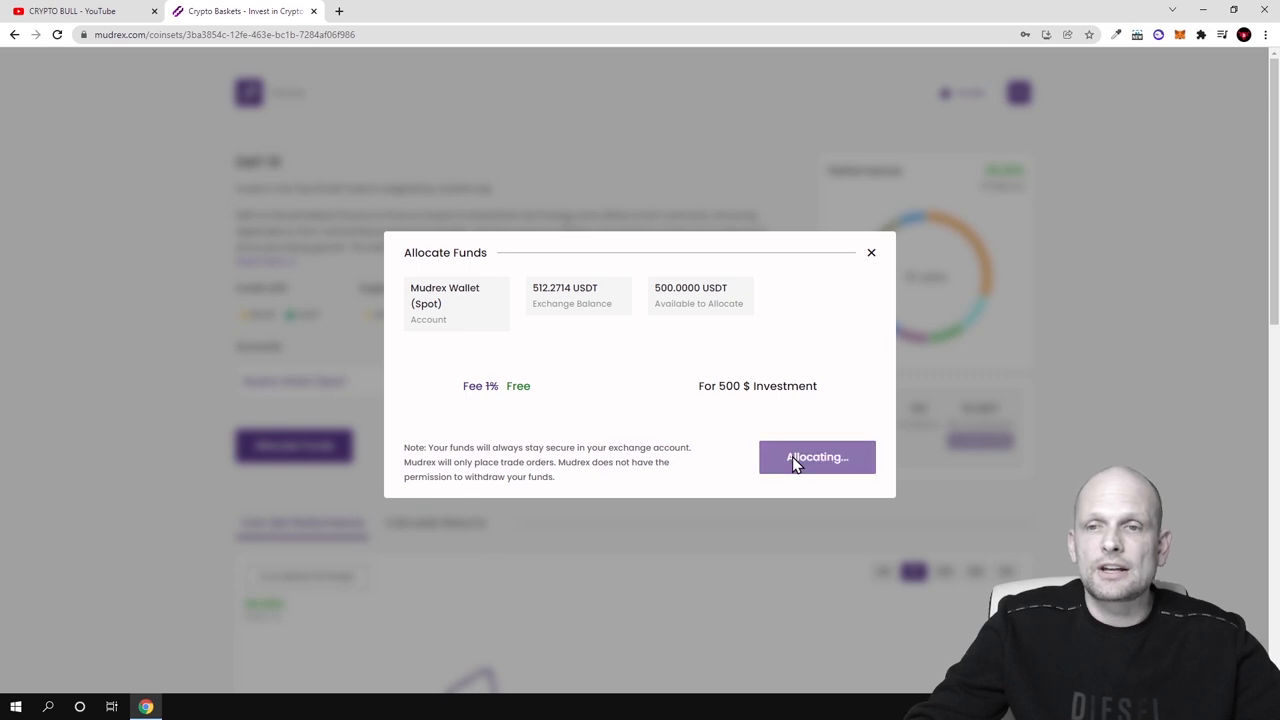
pyautogui.click(816, 456)
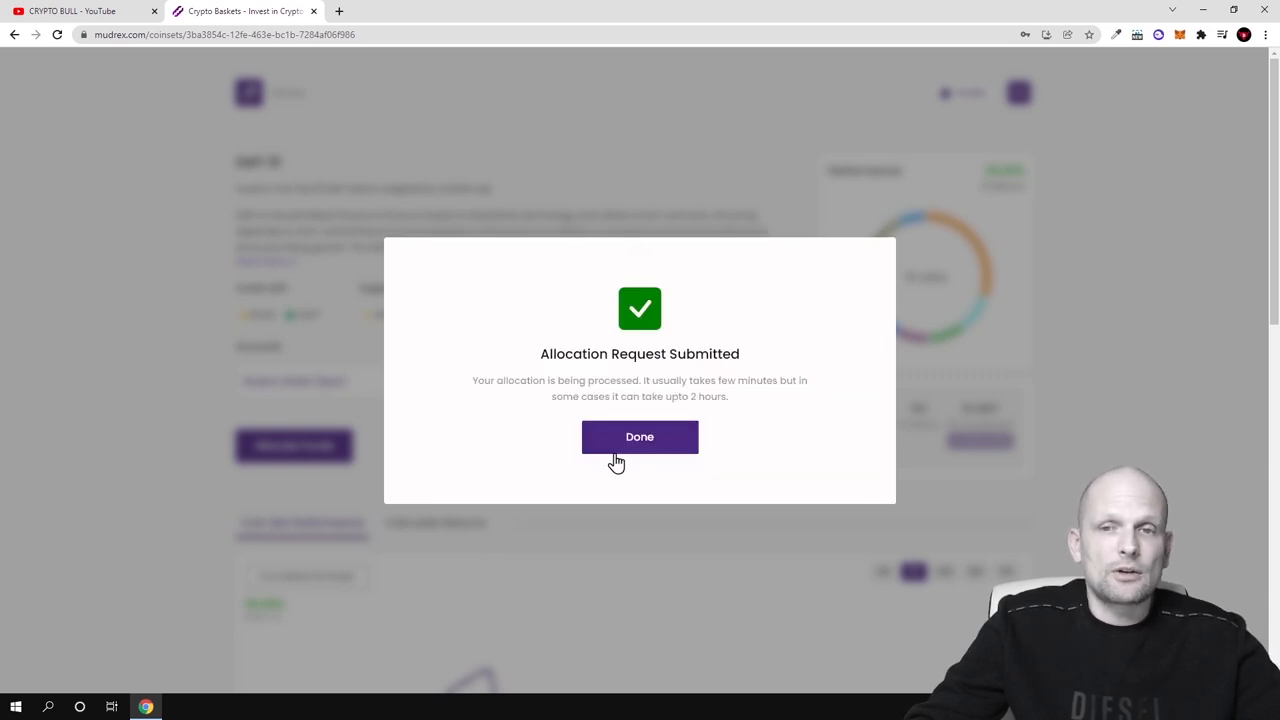
pyautogui.click(640, 436)
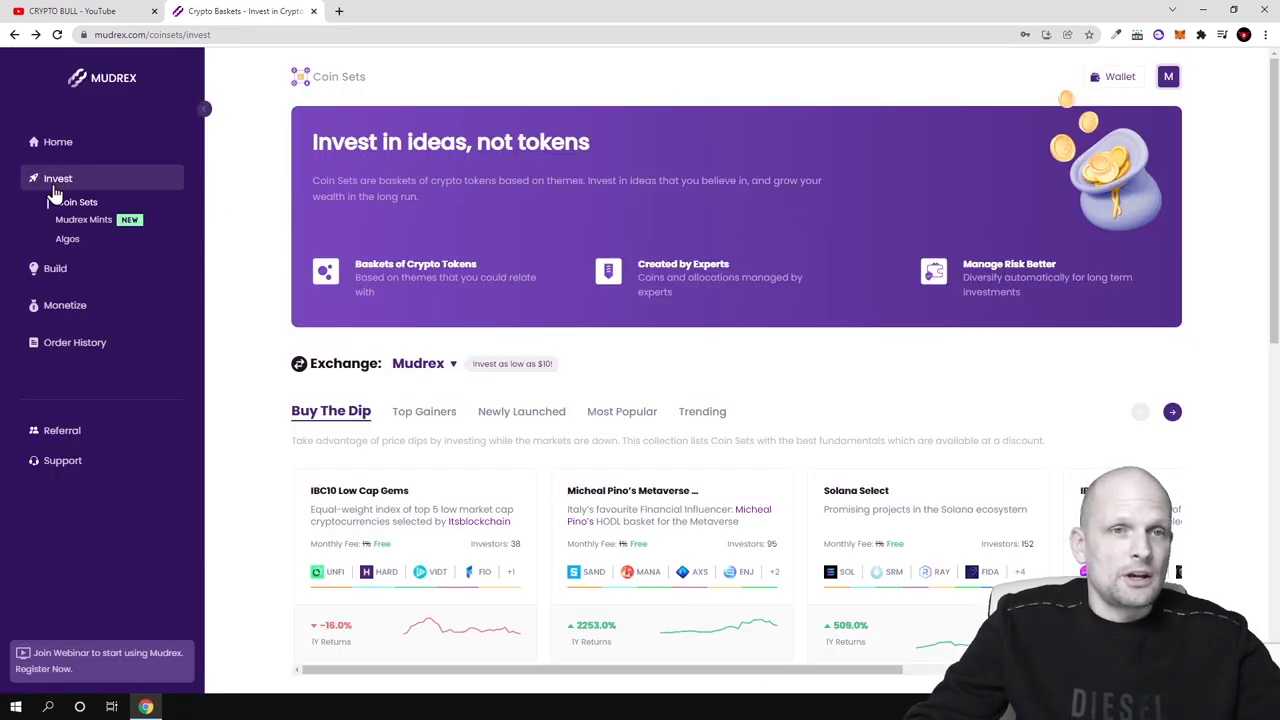
# - Return Home to the Investment Summary showing $999.7 current value against $1000 invested
pyautogui.click(56, 140)
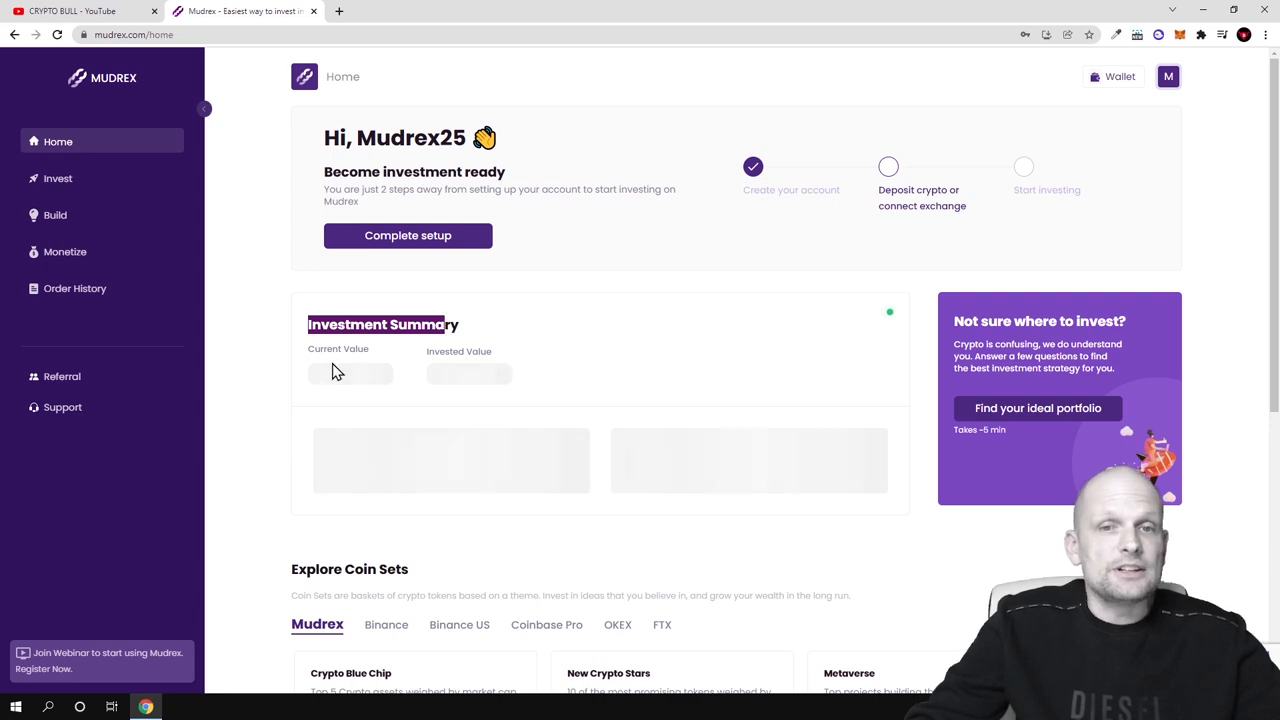
pyautogui.scroll(-3)
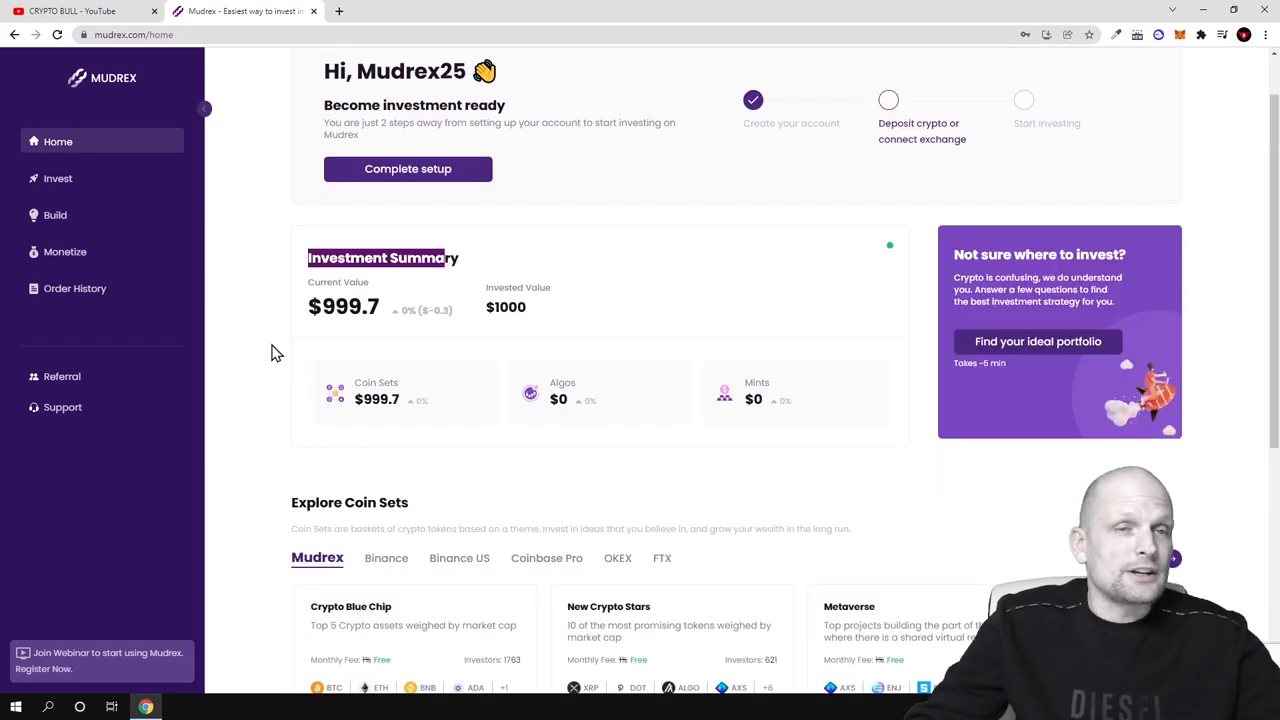
pyautogui.scroll(-3)
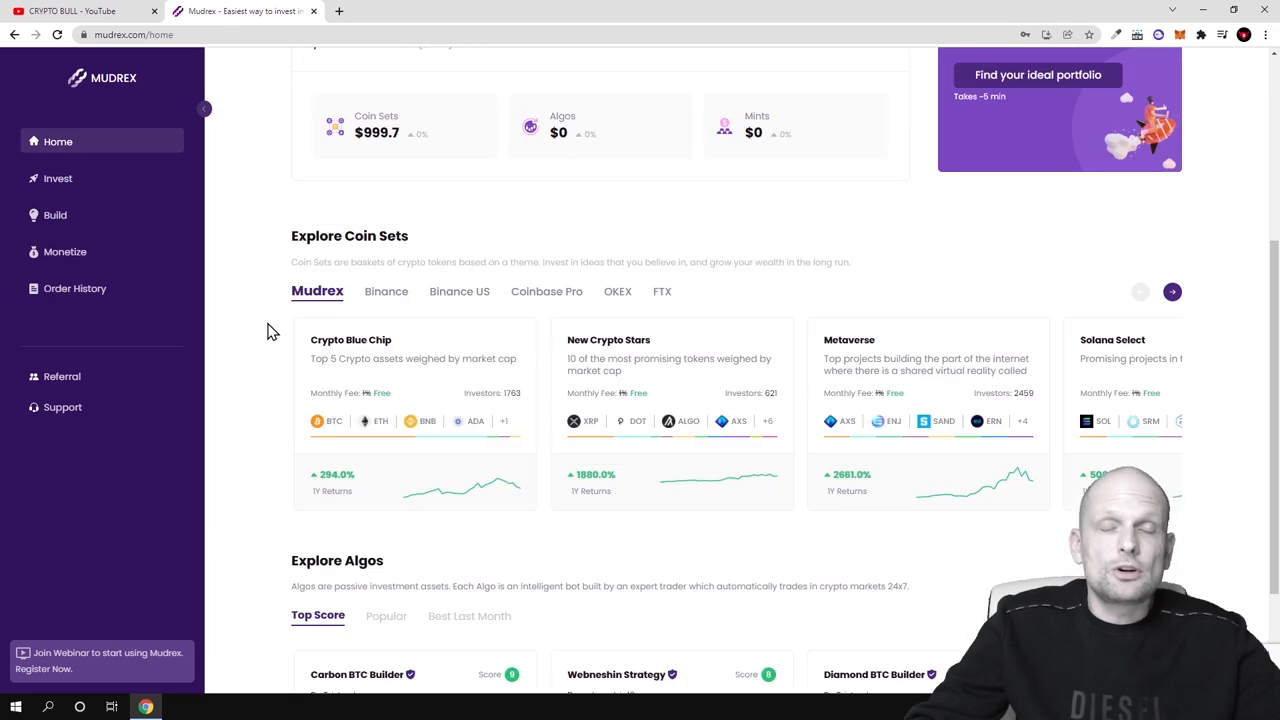